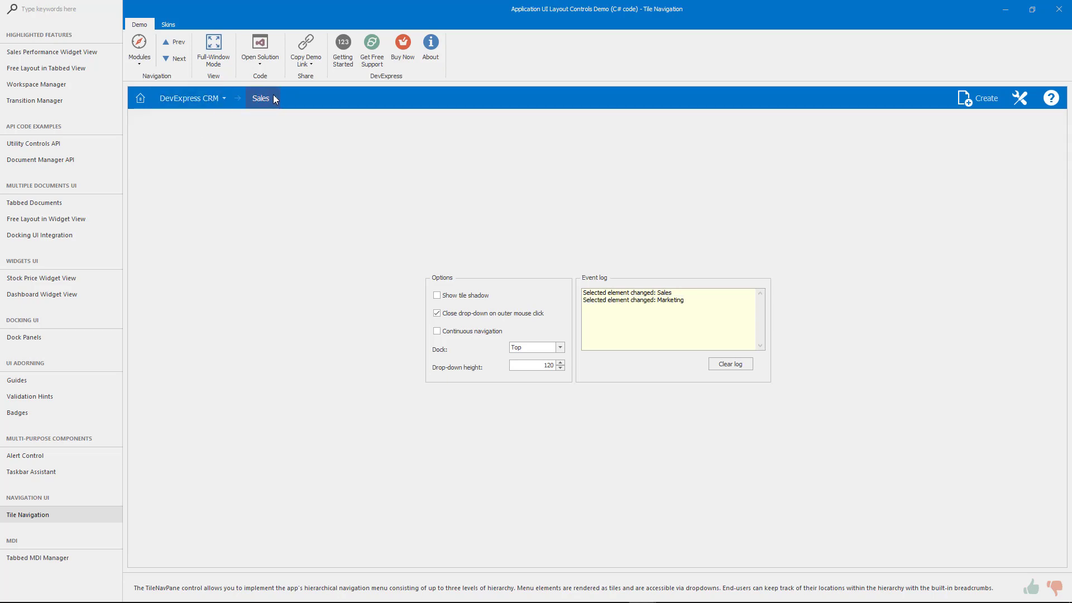
Browse the Tile Navigation, Tile View and Tile View Kanban Board demos in Demo Center
click(260, 97)
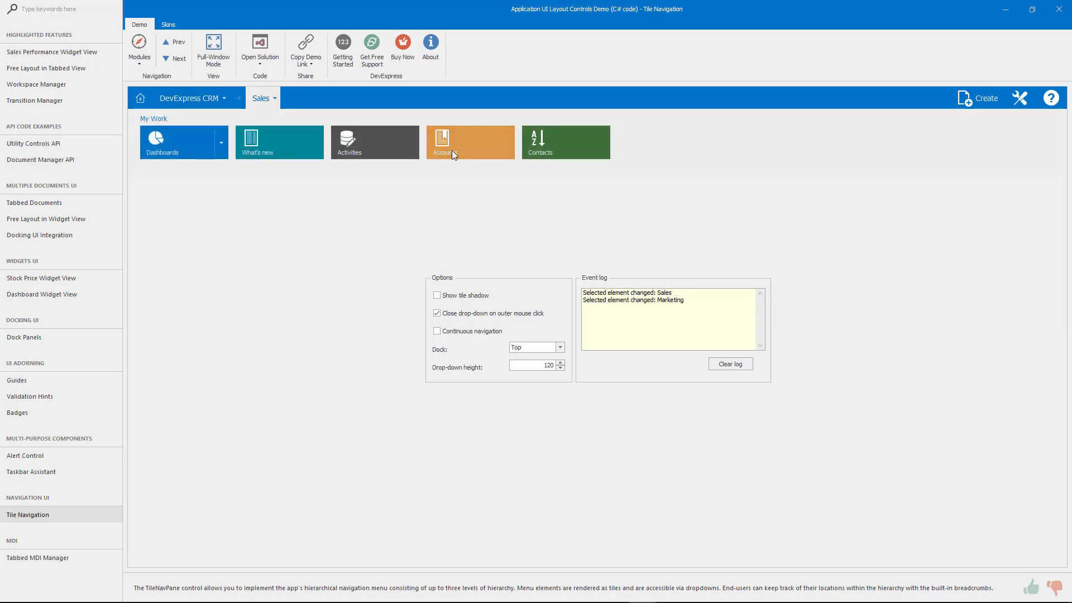
click(19, 322)
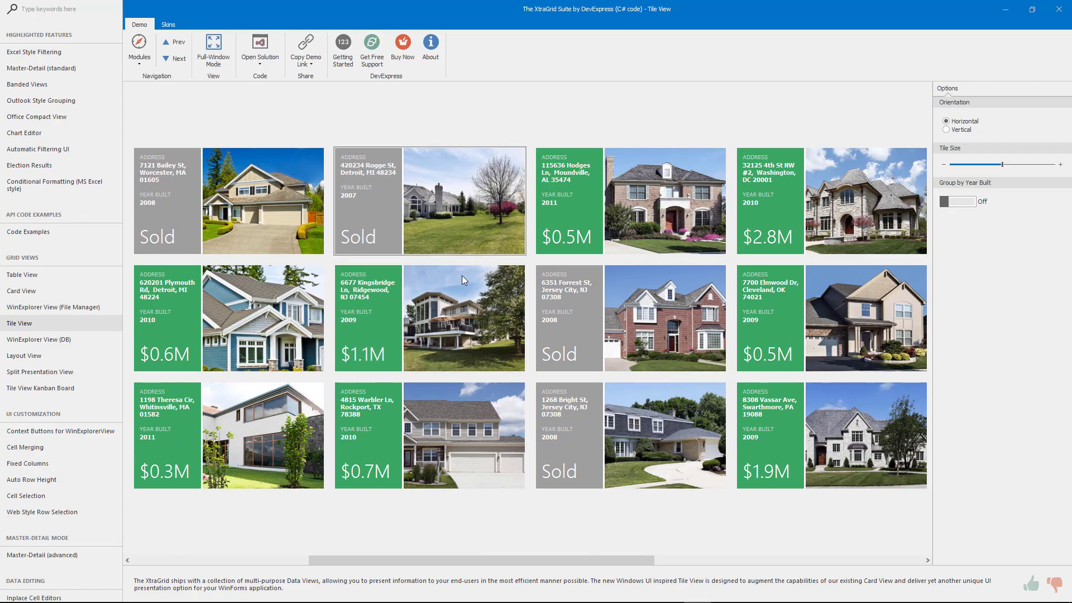
click(40, 388)
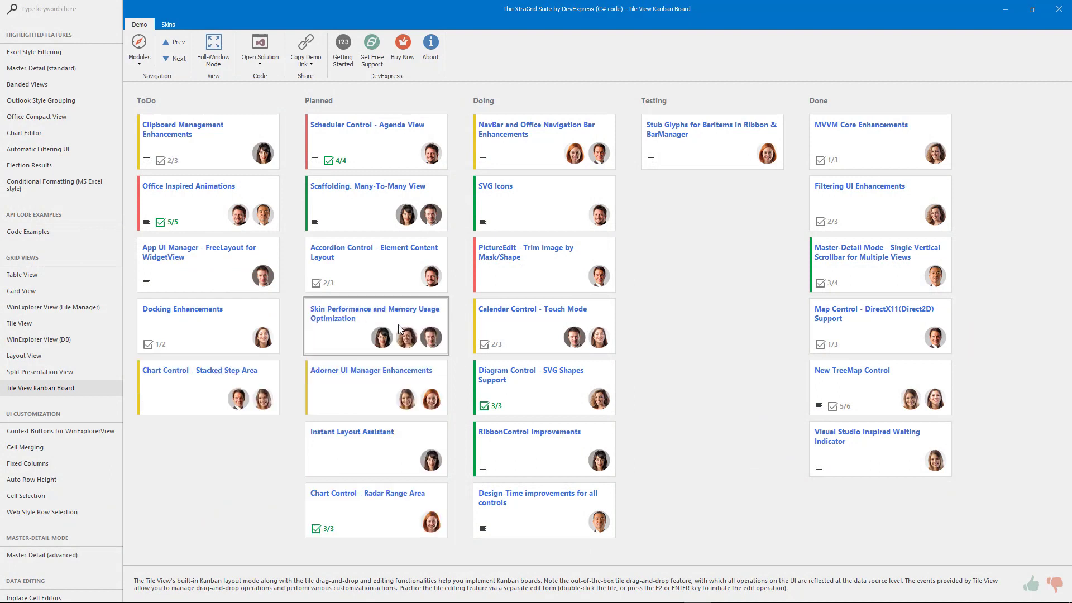
mouse_move(504, 395)
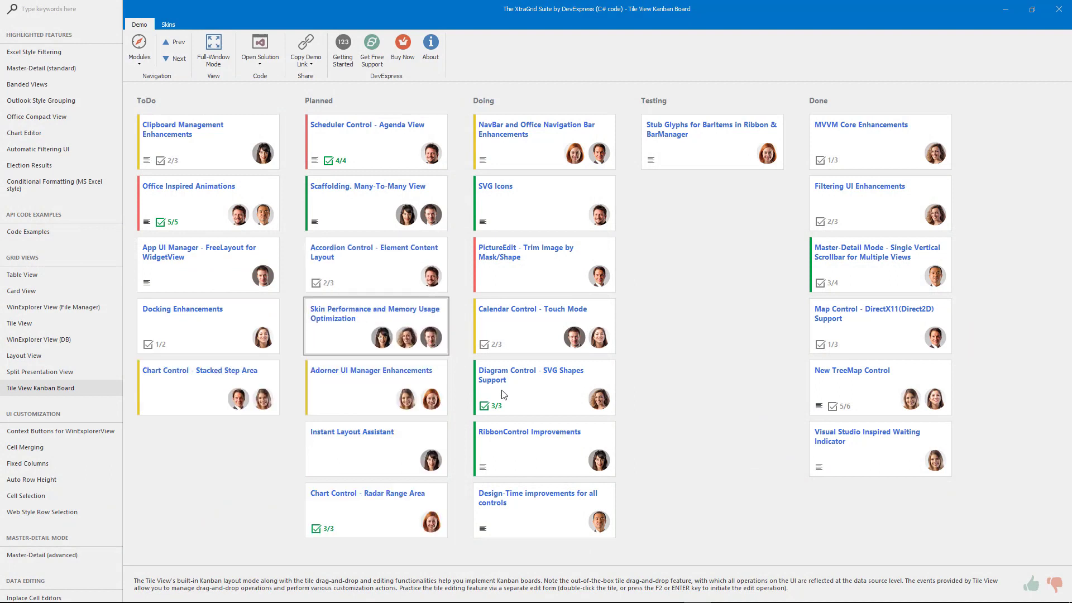
click(259, 49)
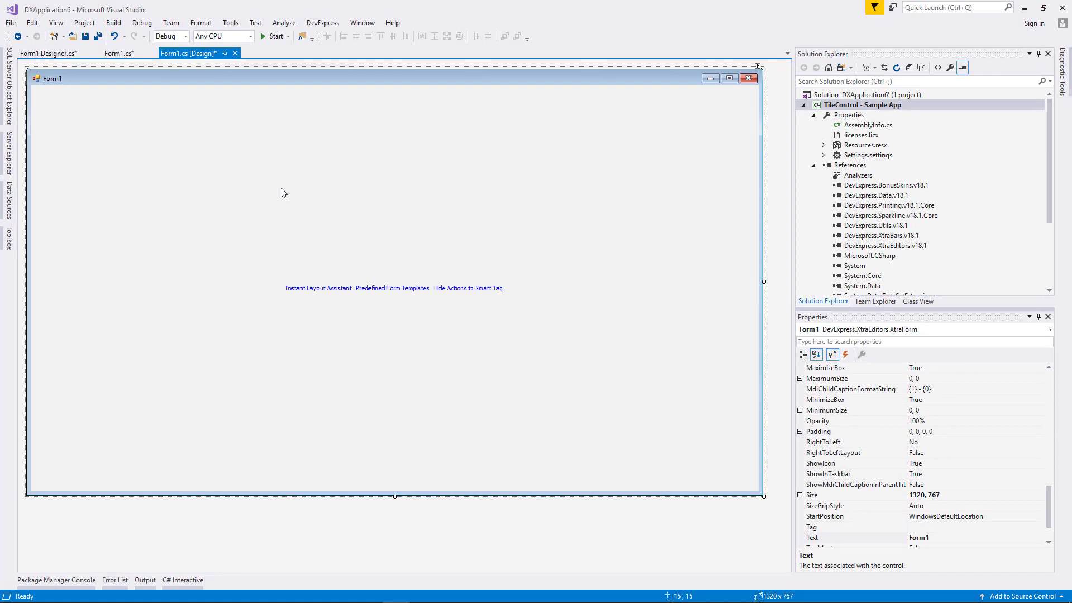
mouse_move(286, 217)
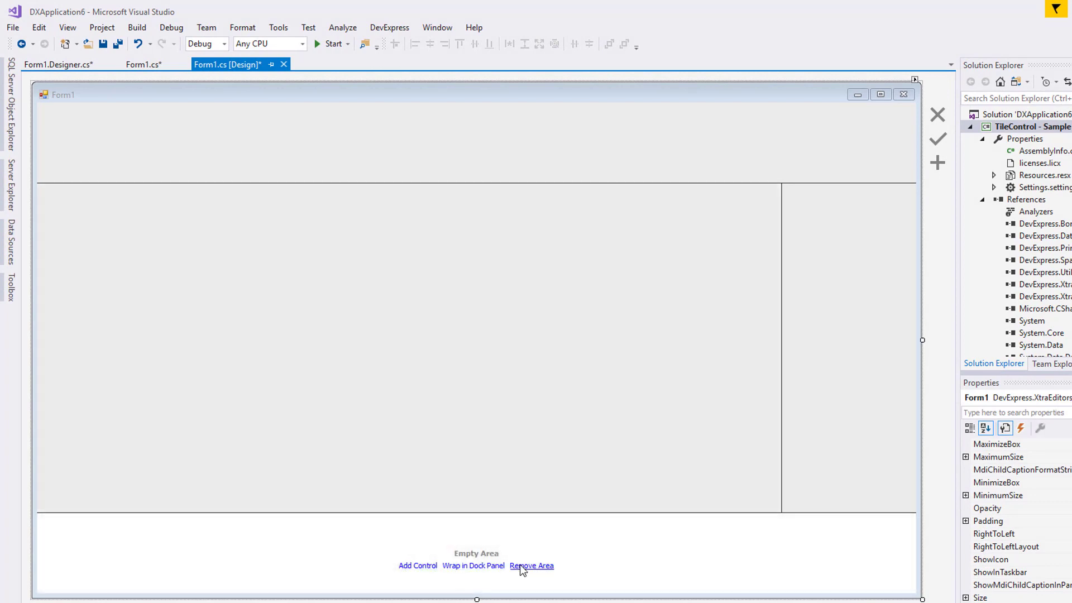
Remove Form1's empty bottom layout area and add a Ribbon to the top area
click(531, 565)
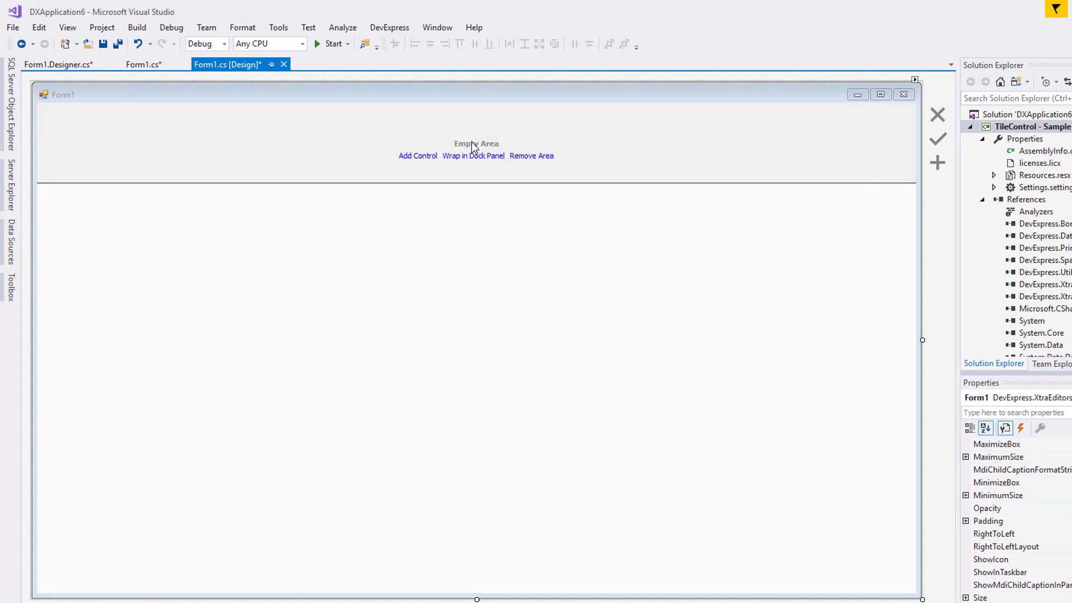
click(417, 155)
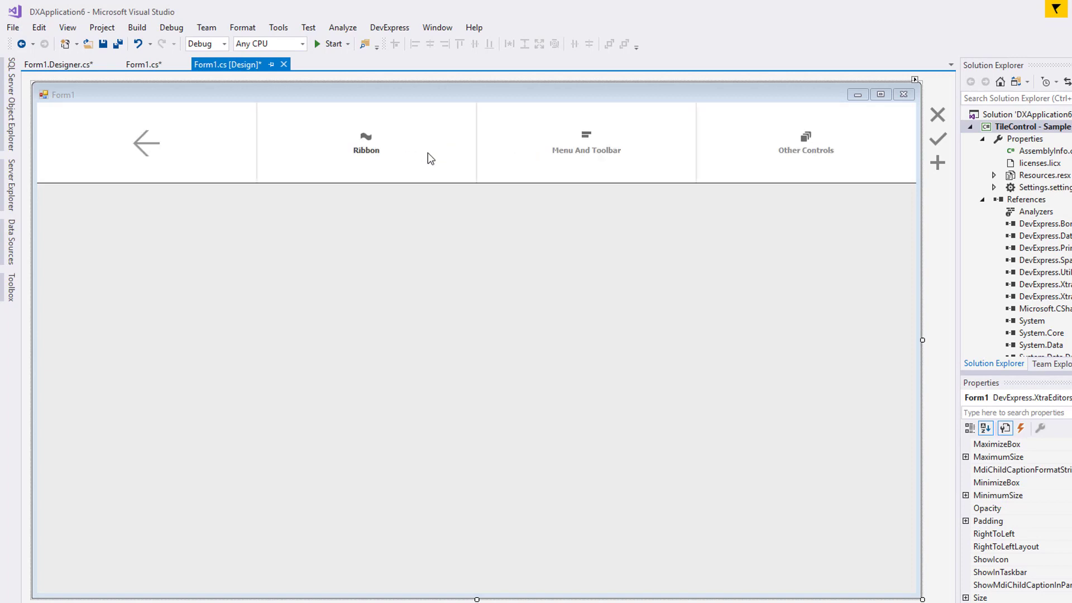
click(366, 142)
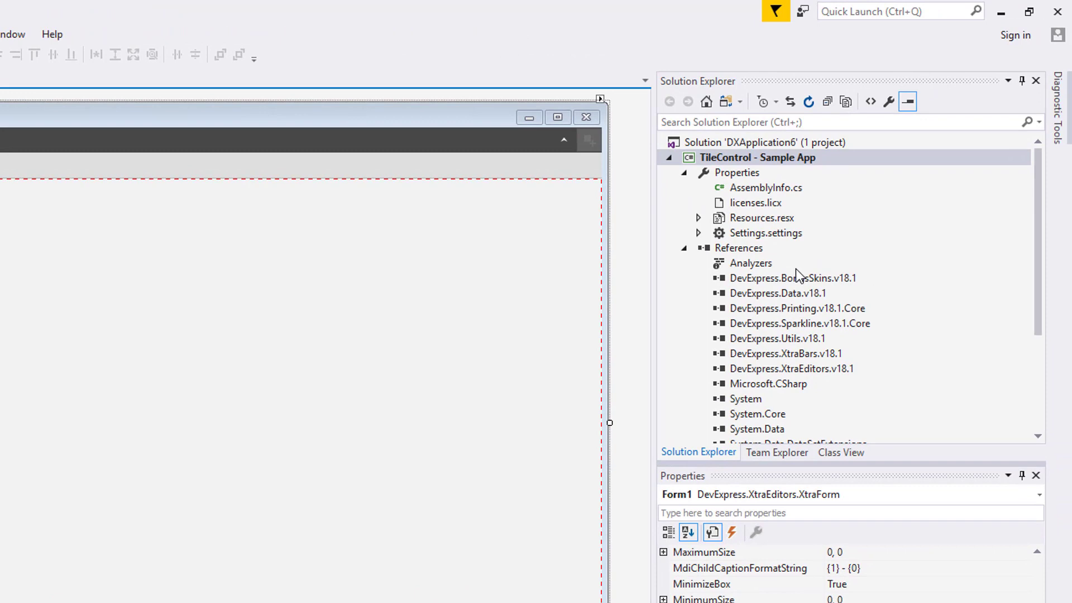
Choose The Bezier skin in DevExpress Project Settings and apply it to the project
right_click(757, 158)
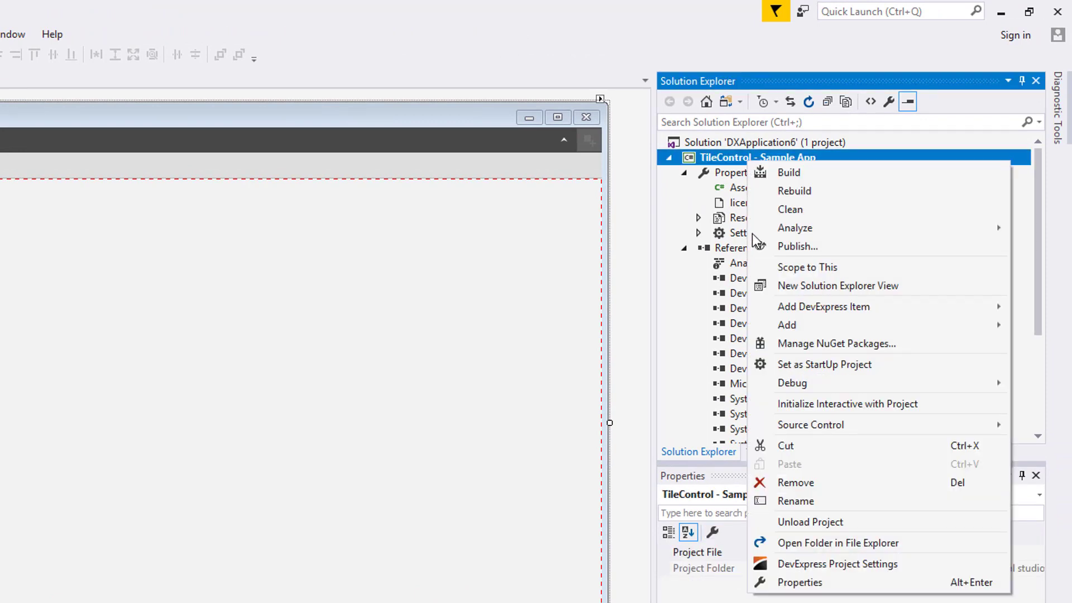
click(837, 563)
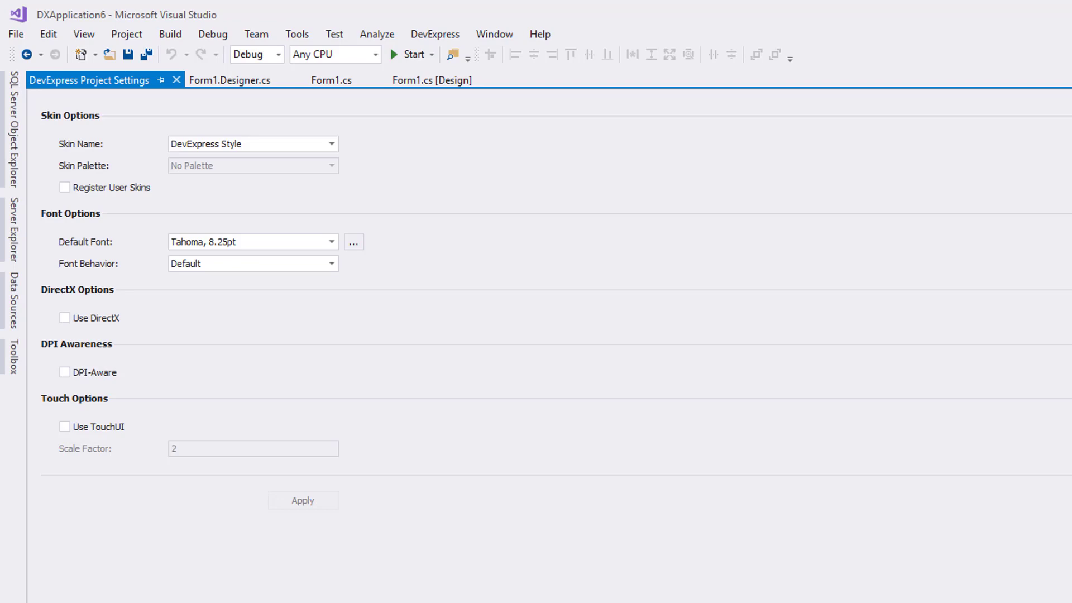
mouse_move(383, 161)
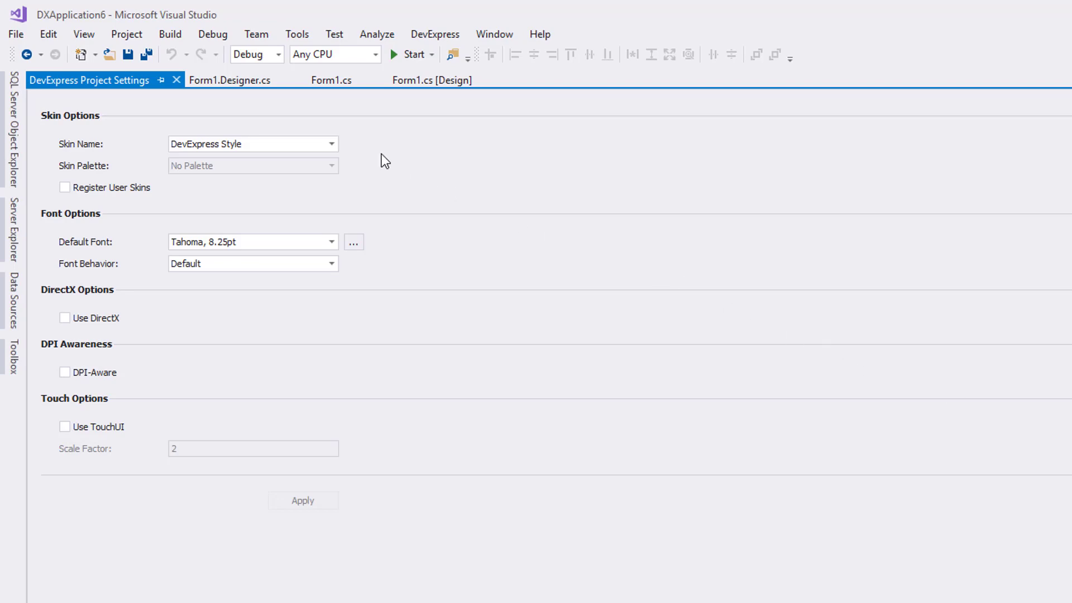
click(332, 143)
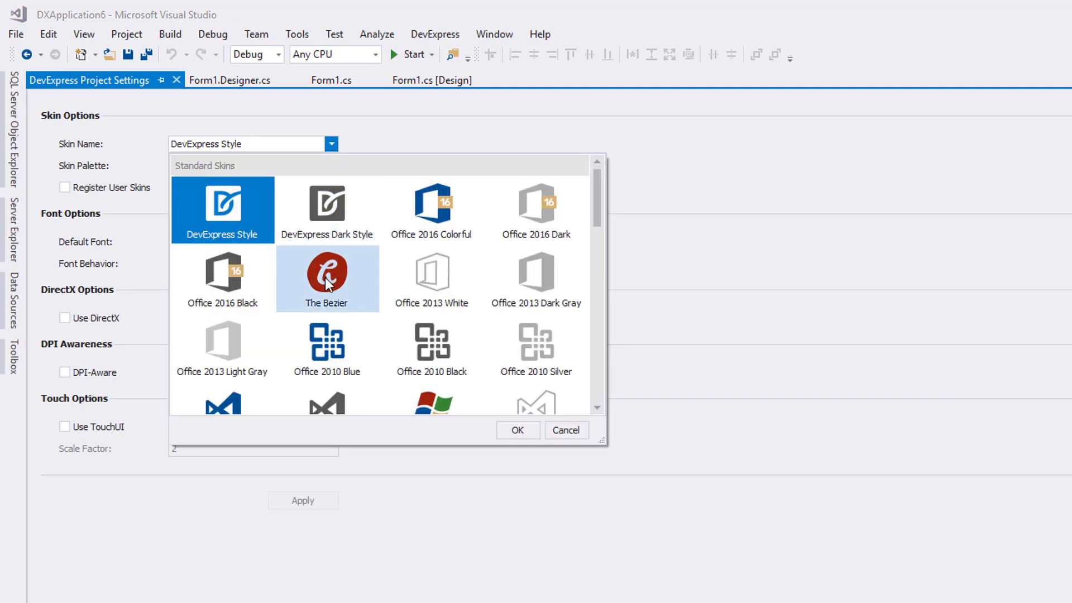
click(517, 430)
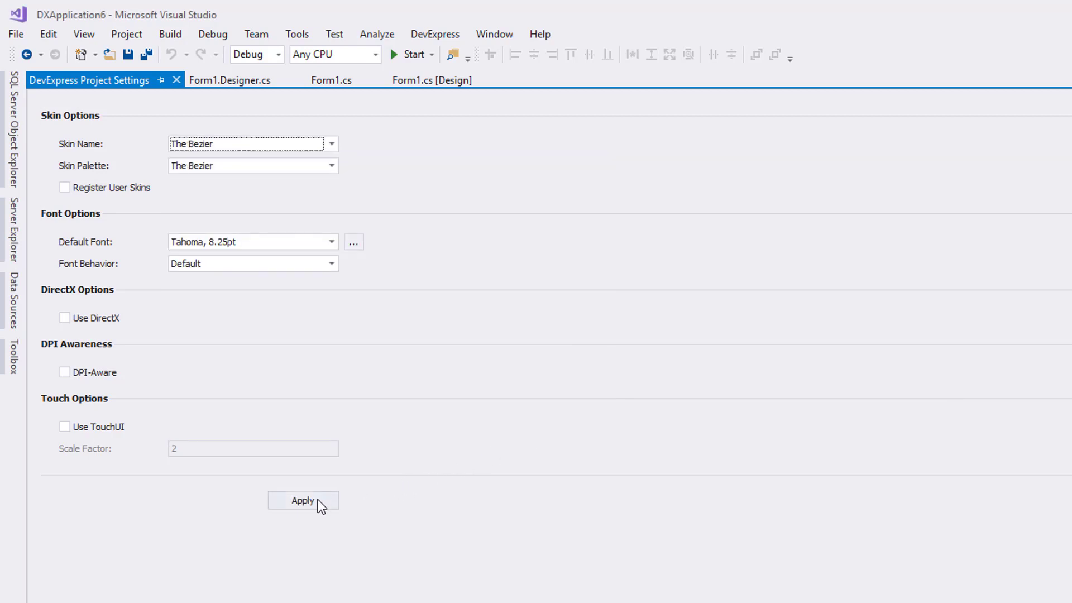
click(303, 501)
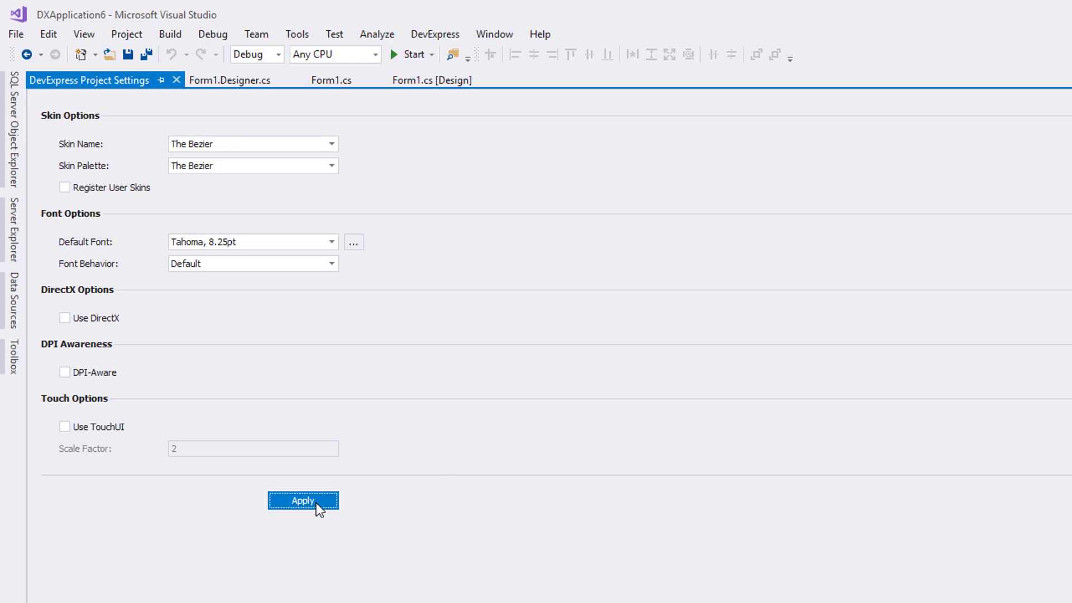
click(302, 500)
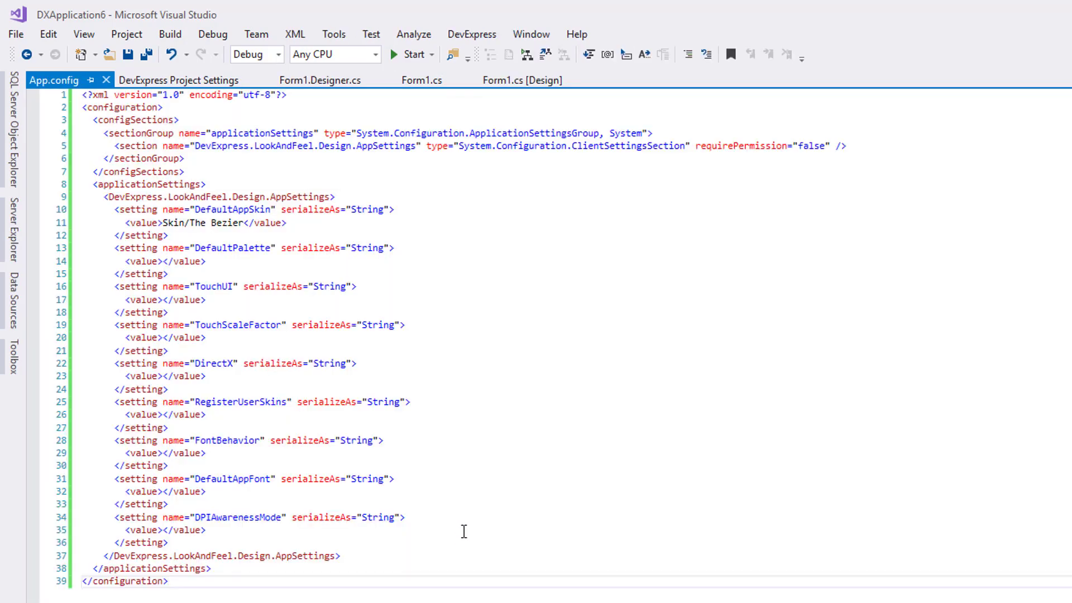
click(521, 80)
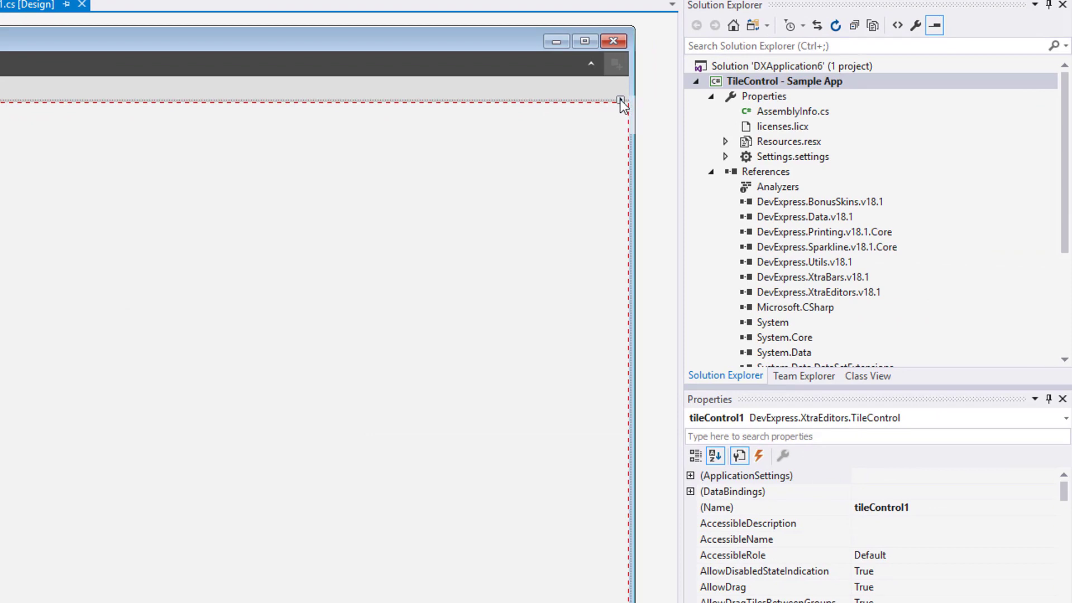
Add a tile group, set the control's Text to 'Tile Control' and enable ShowGroupText
click(620, 101)
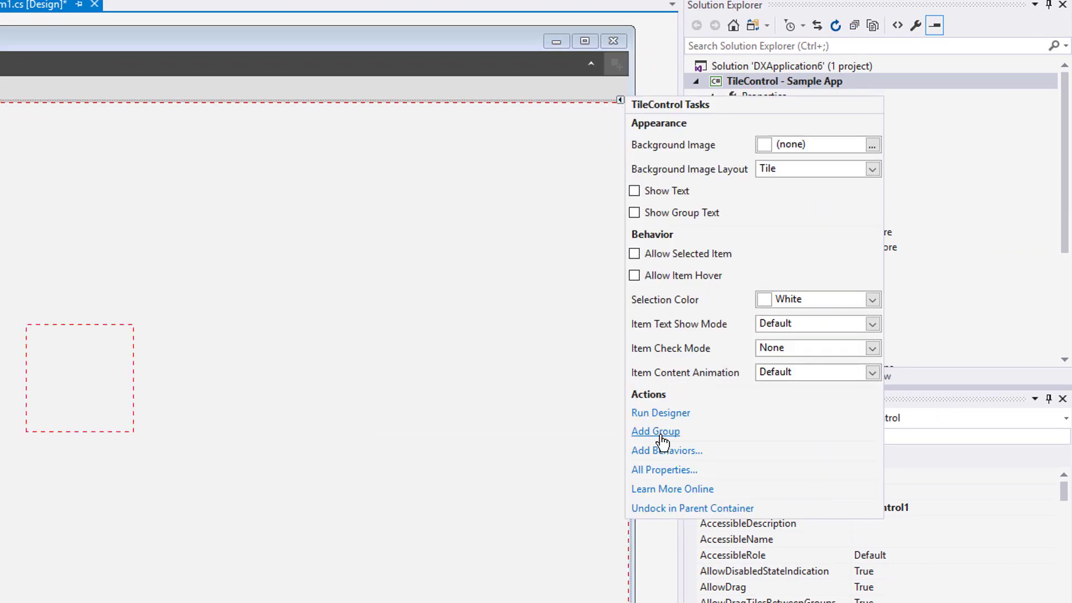
click(655, 430)
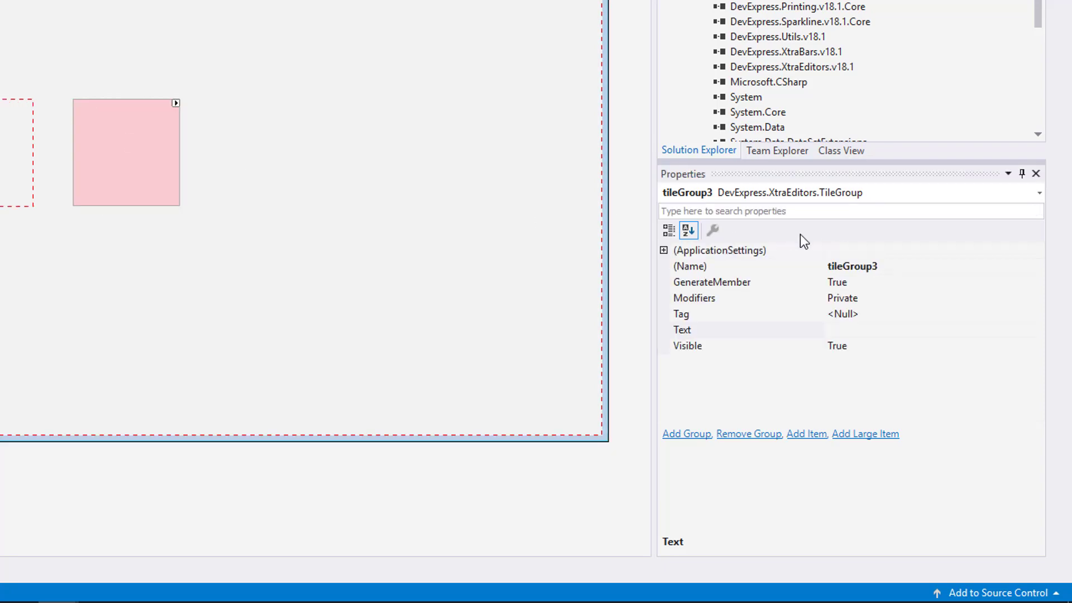
text(text)
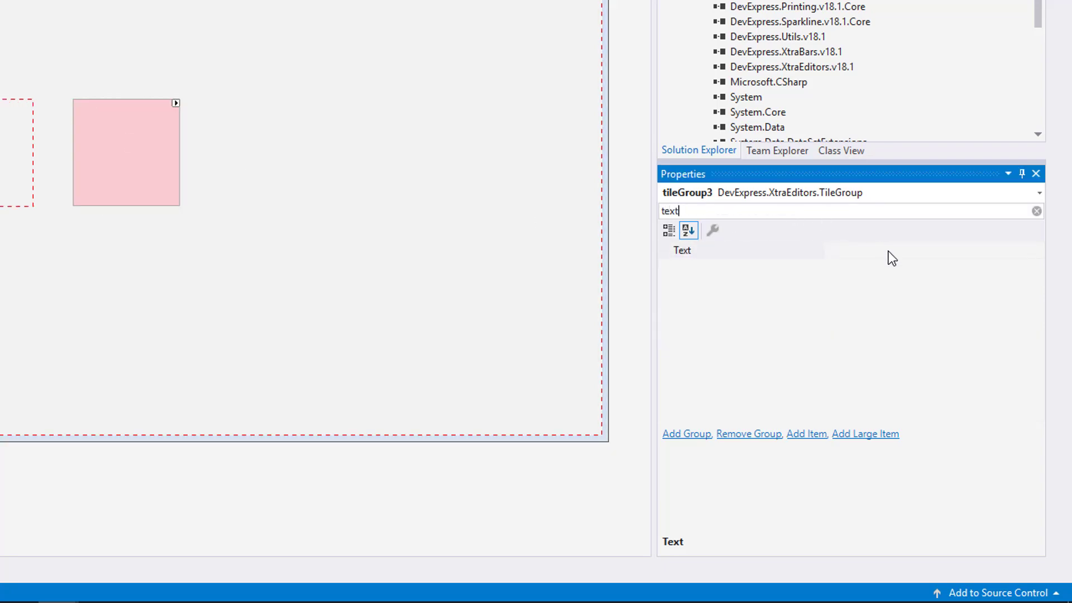
click(682, 249)
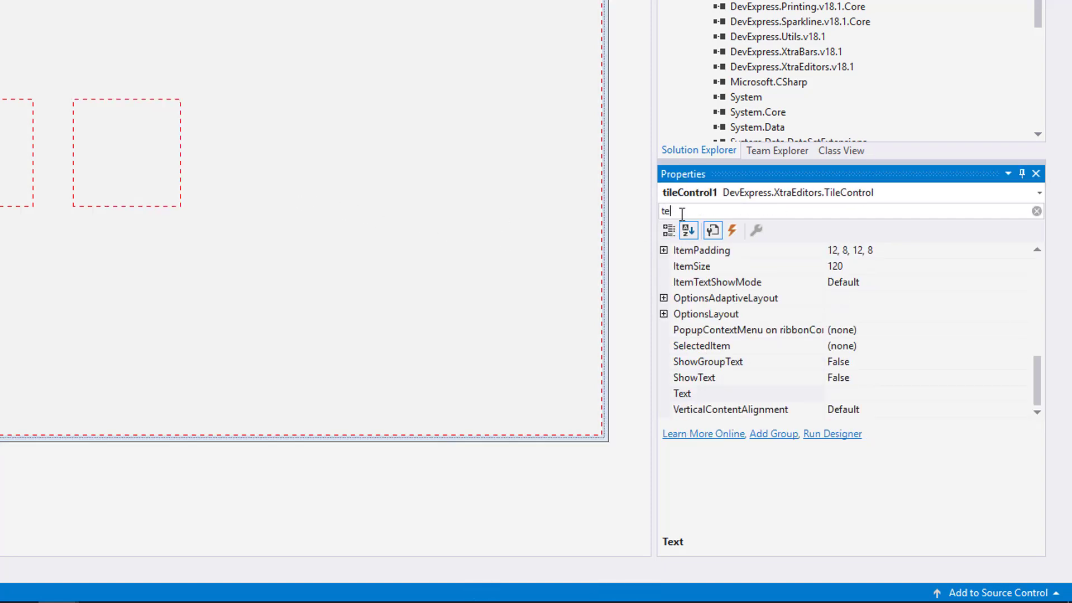
text(xt)
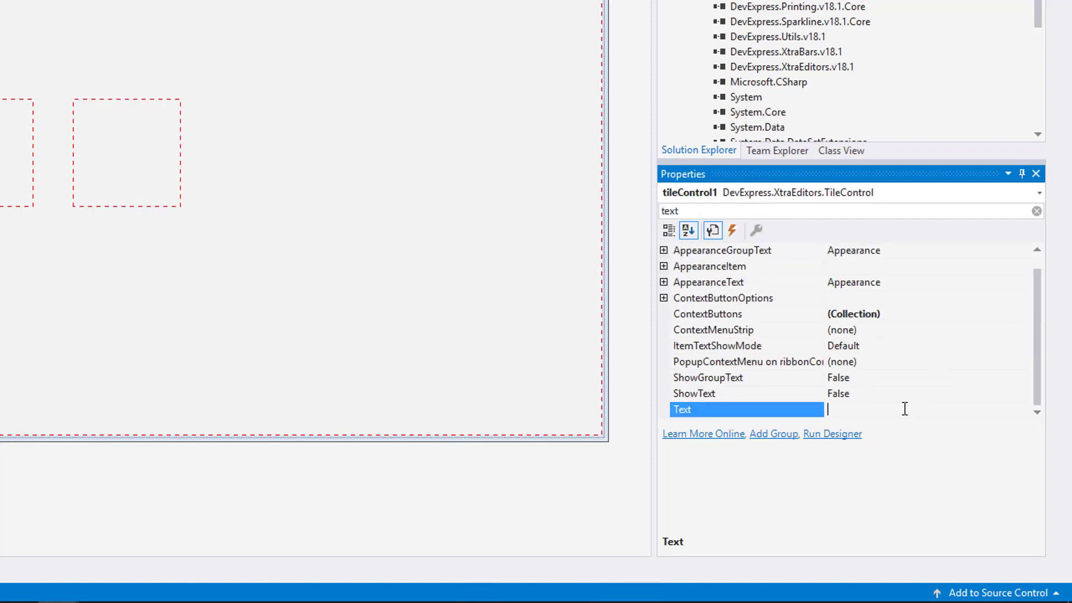
text(Tile Control)
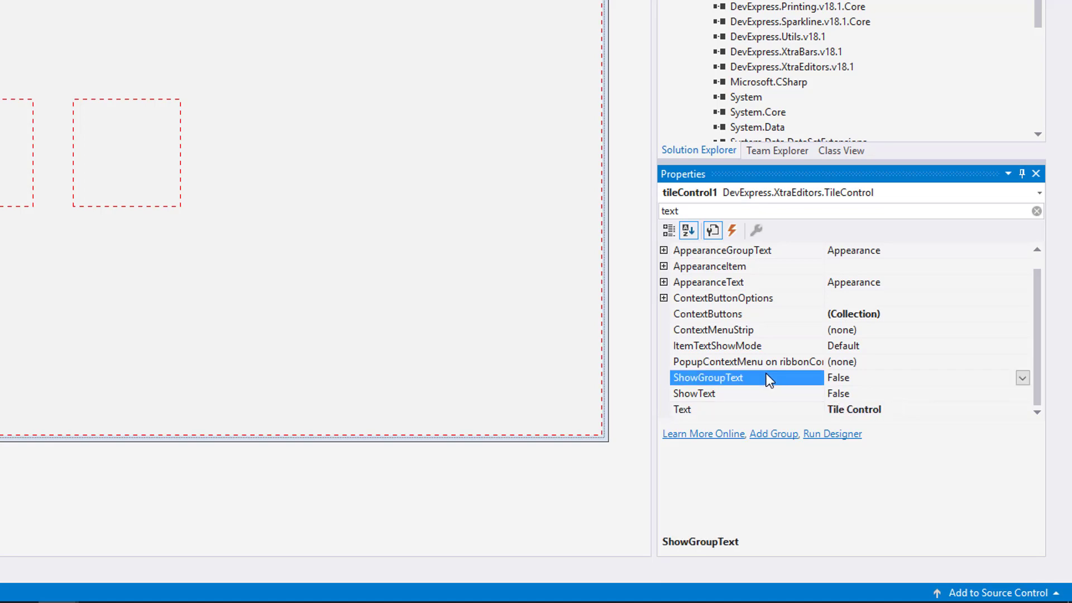
click(1022, 378)
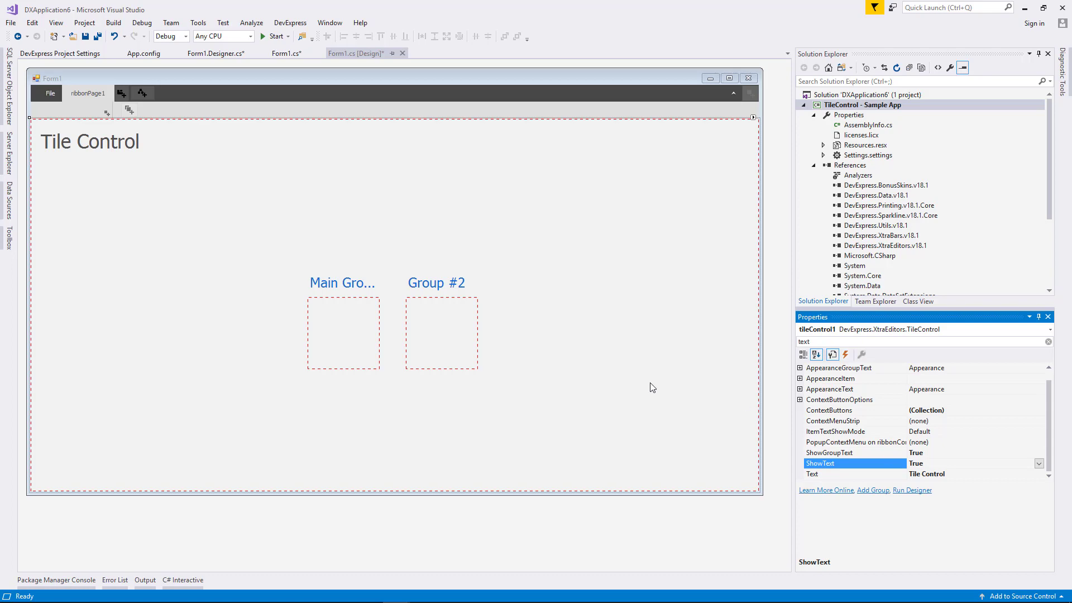
Add a small tile to Main Group
click(342, 331)
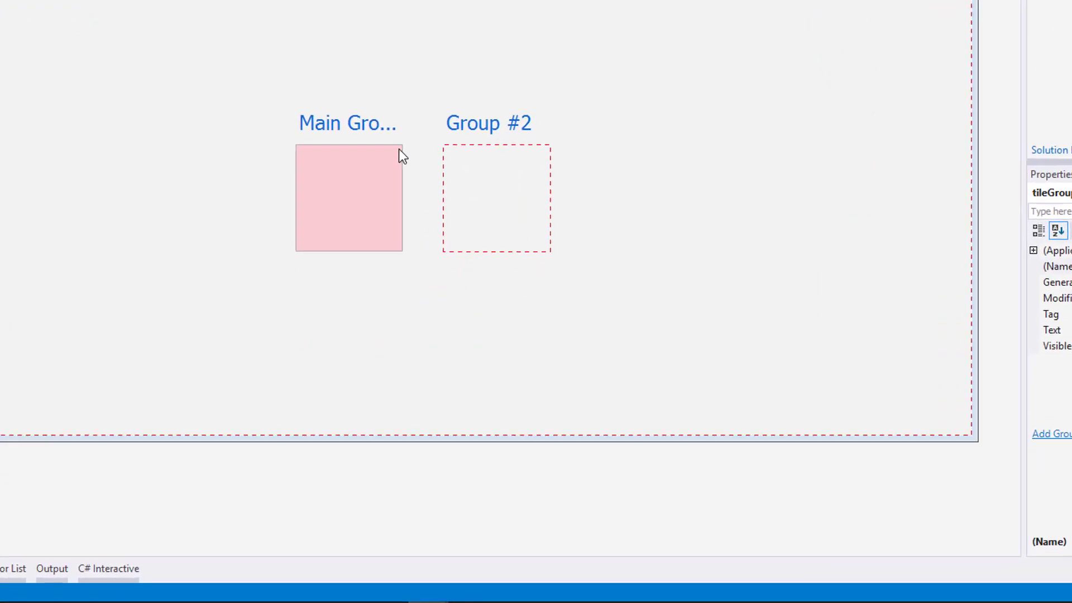
click(398, 150)
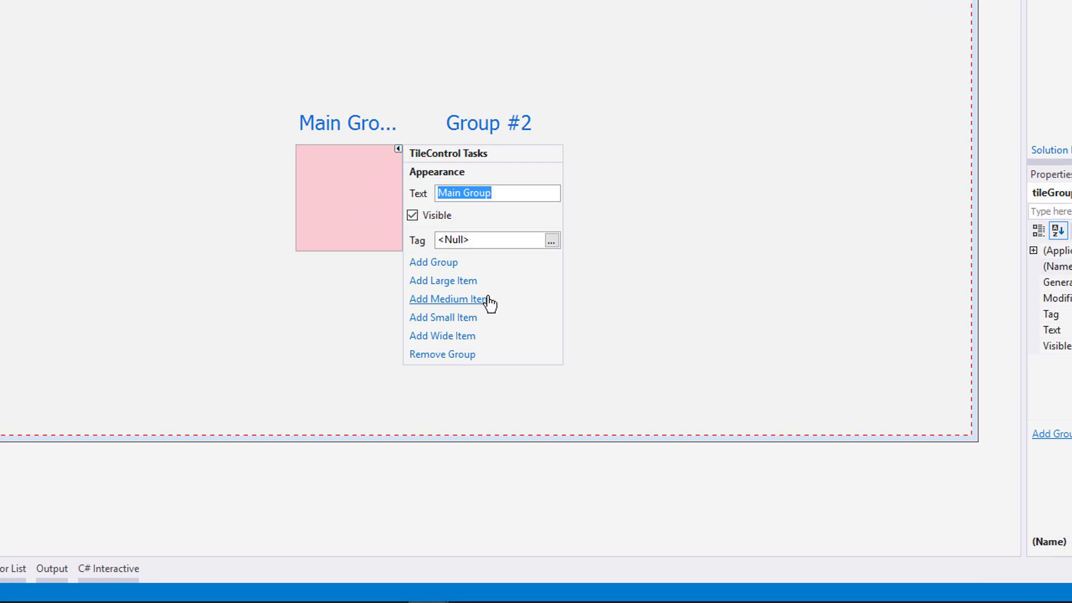
mouse_move(468, 335)
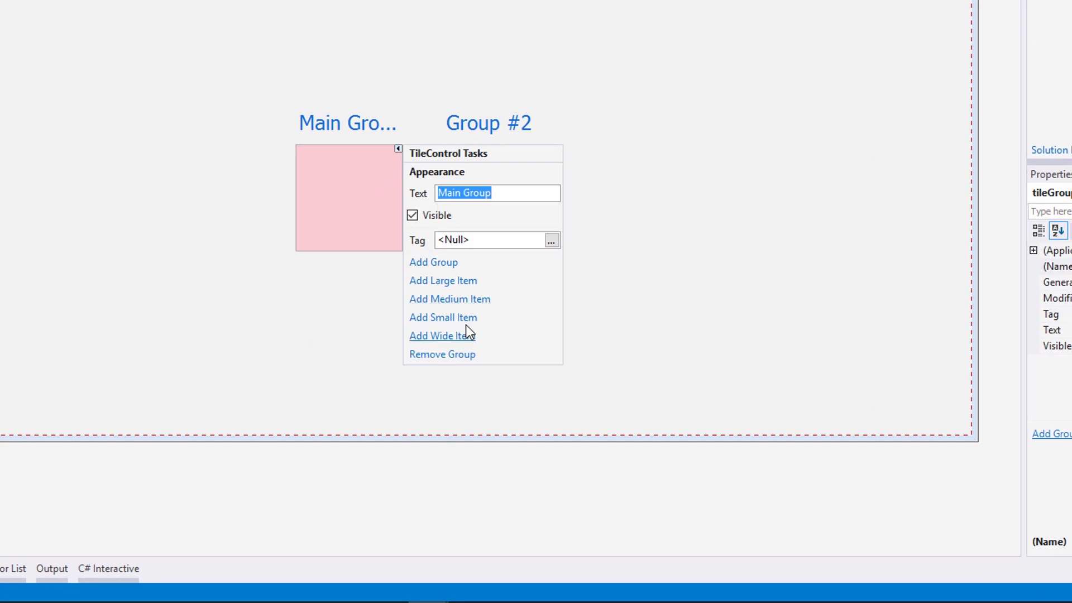
click(442, 317)
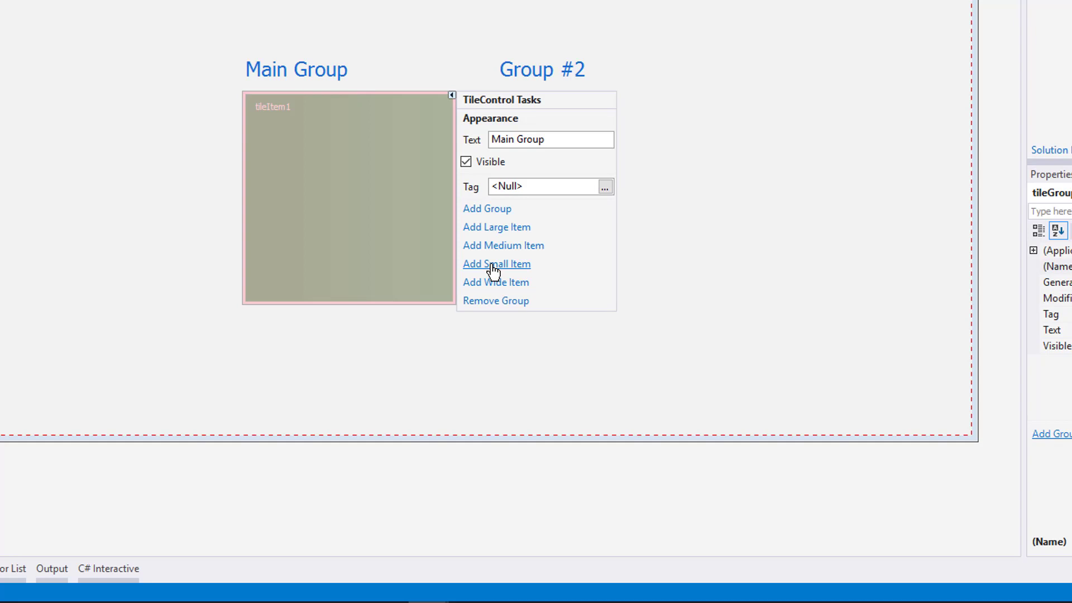
click(497, 263)
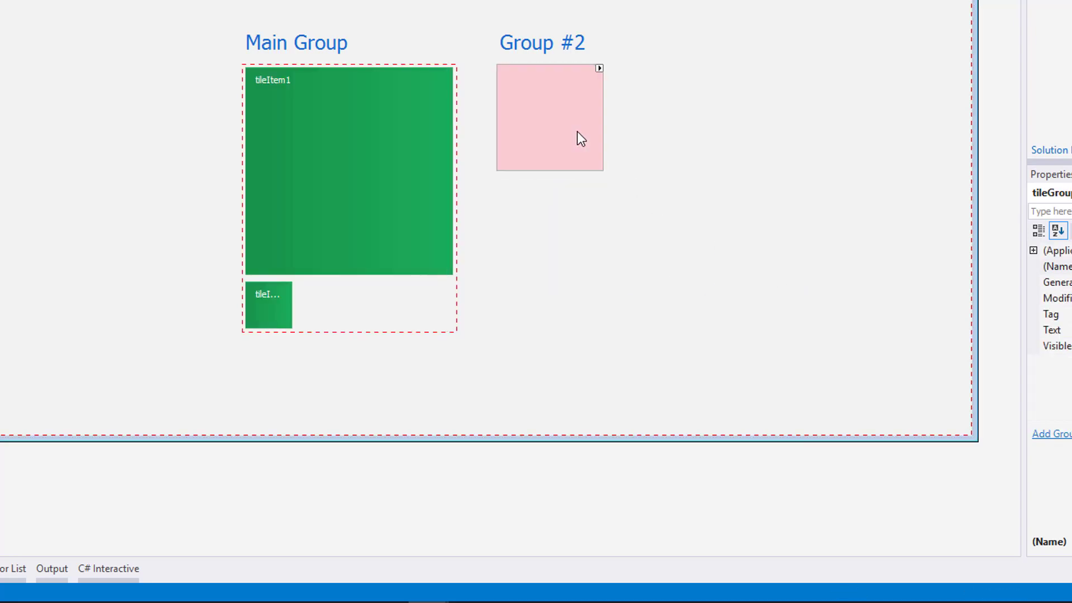
Add a medium tile, tileItem3, to Group #2
click(599, 68)
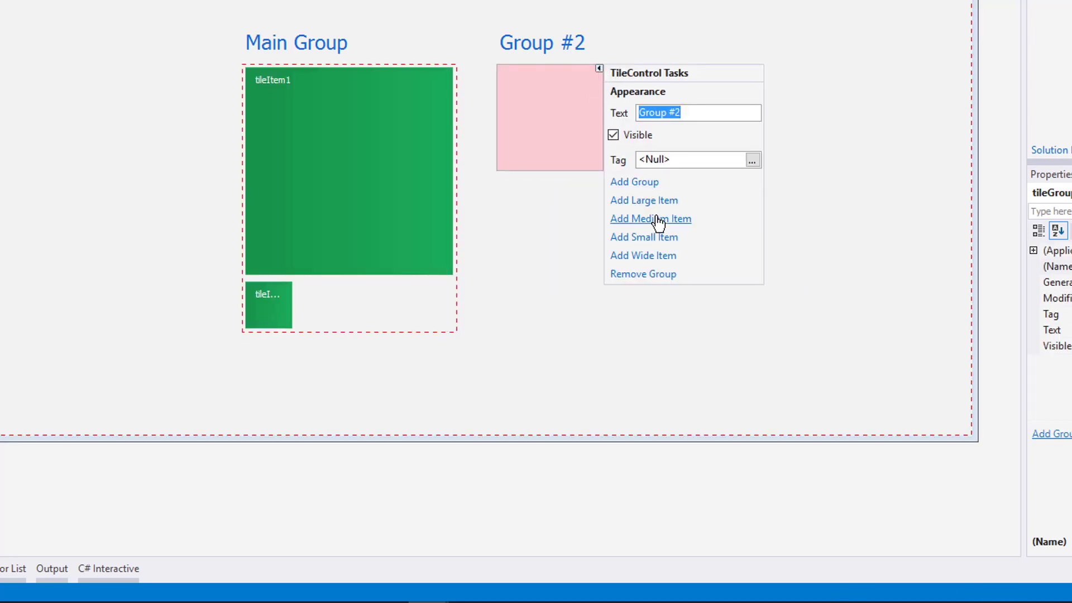
click(650, 219)
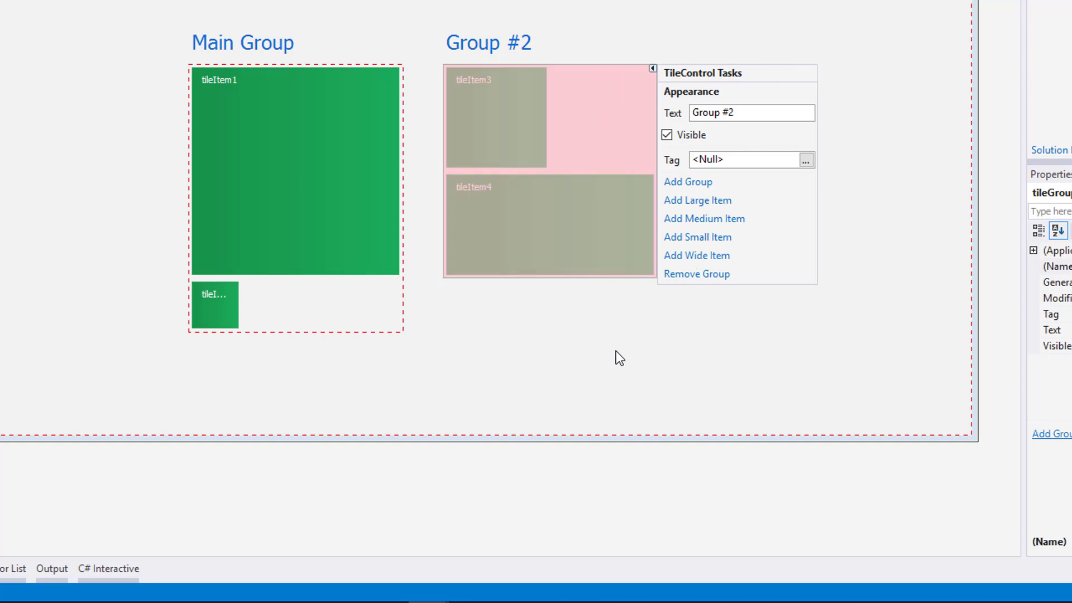
click(581, 308)
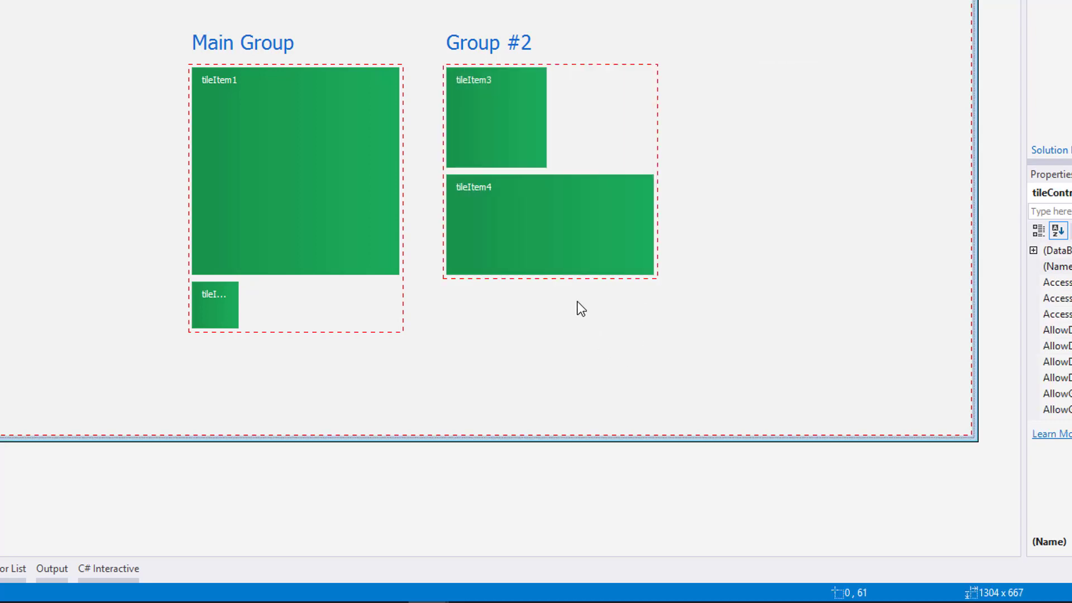
click(496, 118)
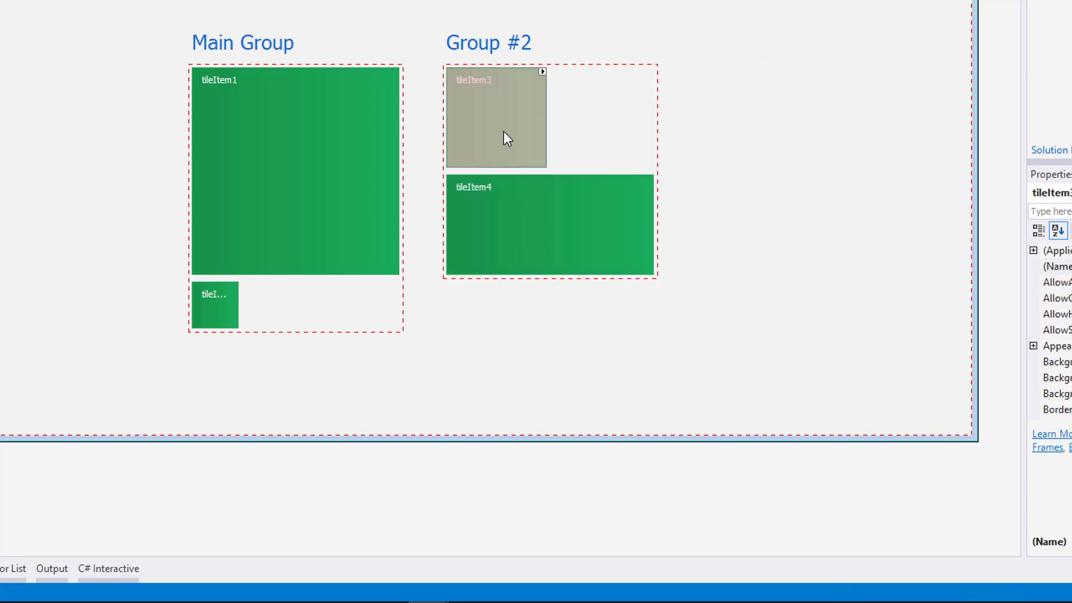
mouse_move(542, 80)
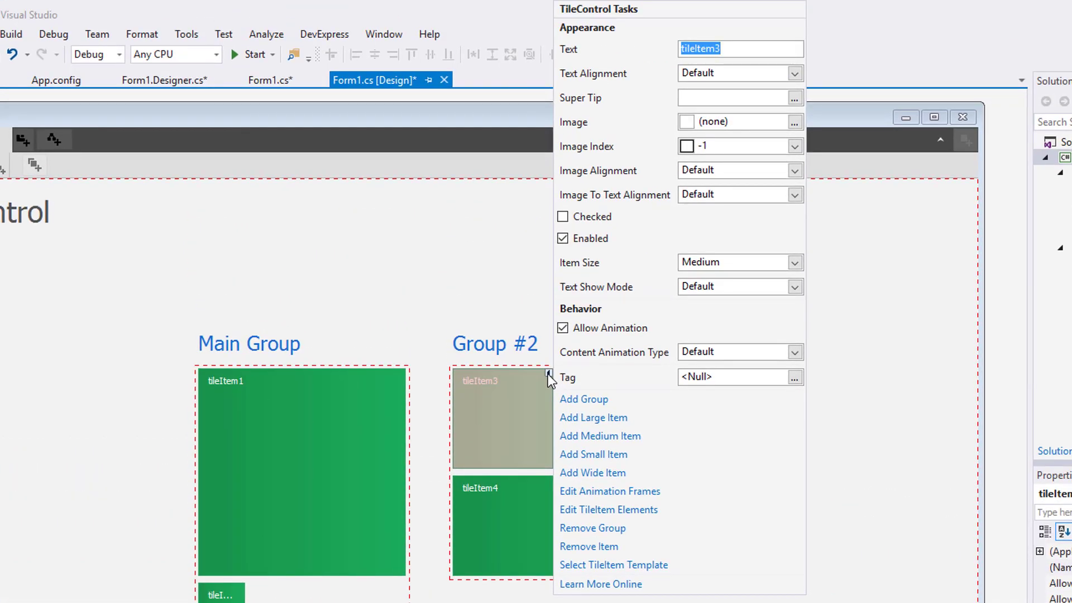
mouse_move(772, 214)
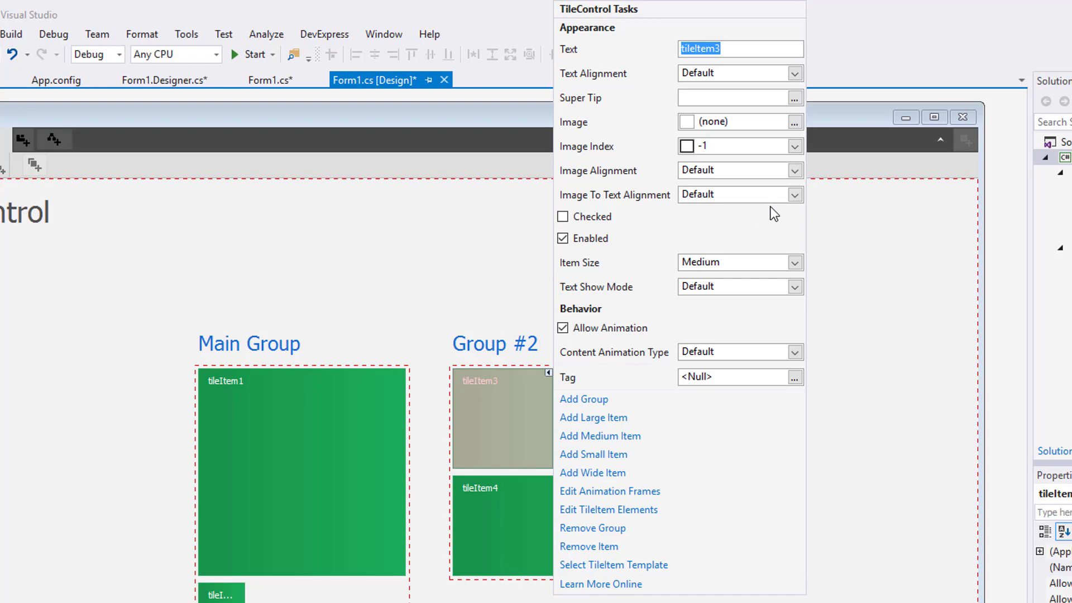
Change tileItem3's Item Size to Wide
click(792, 262)
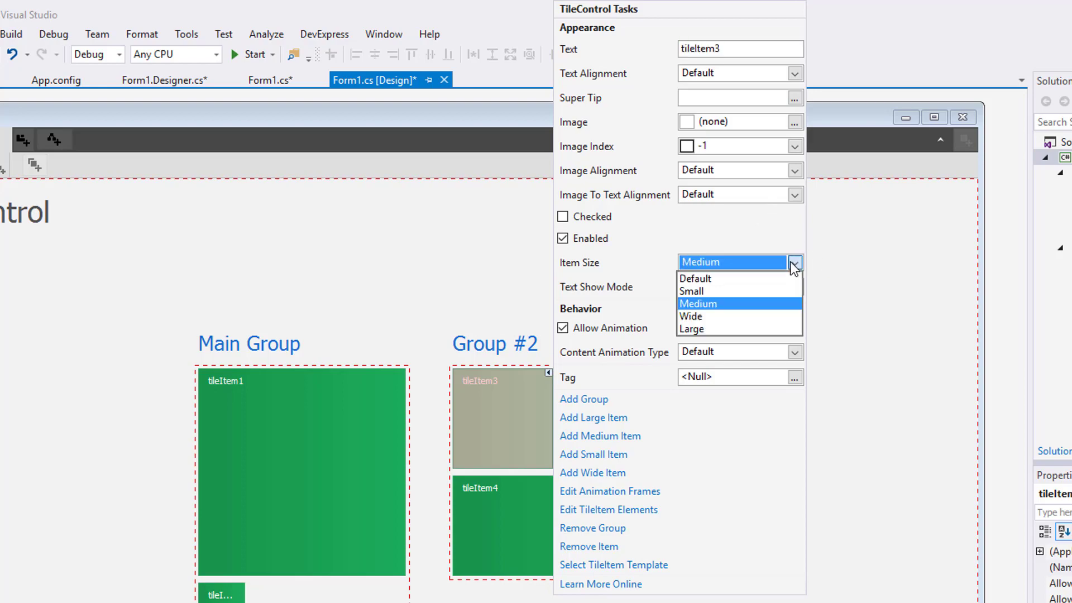
click(691, 316)
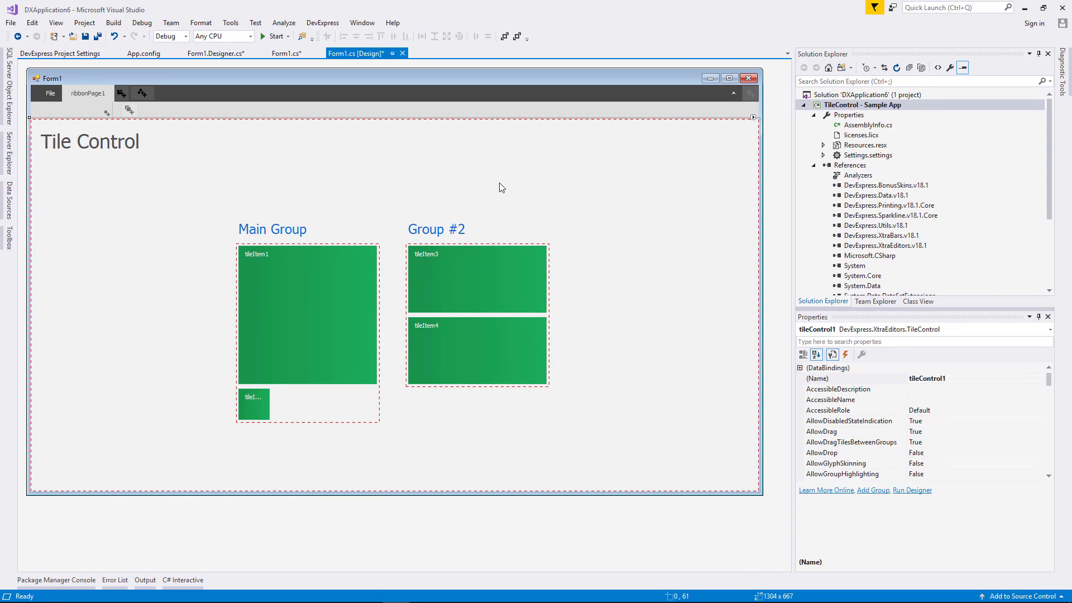
click(273, 37)
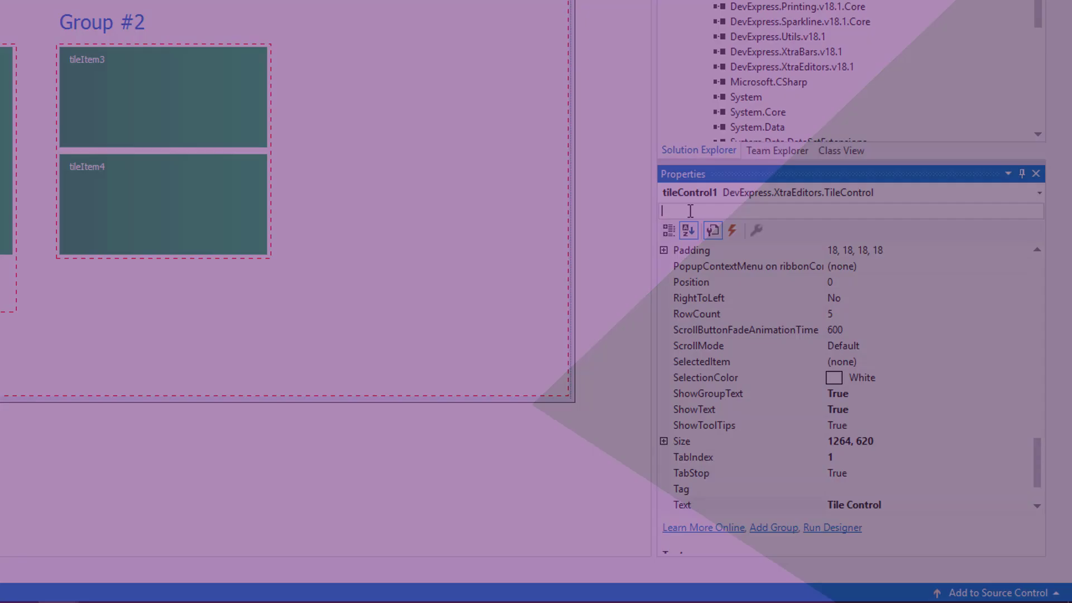
text(Allowdra)
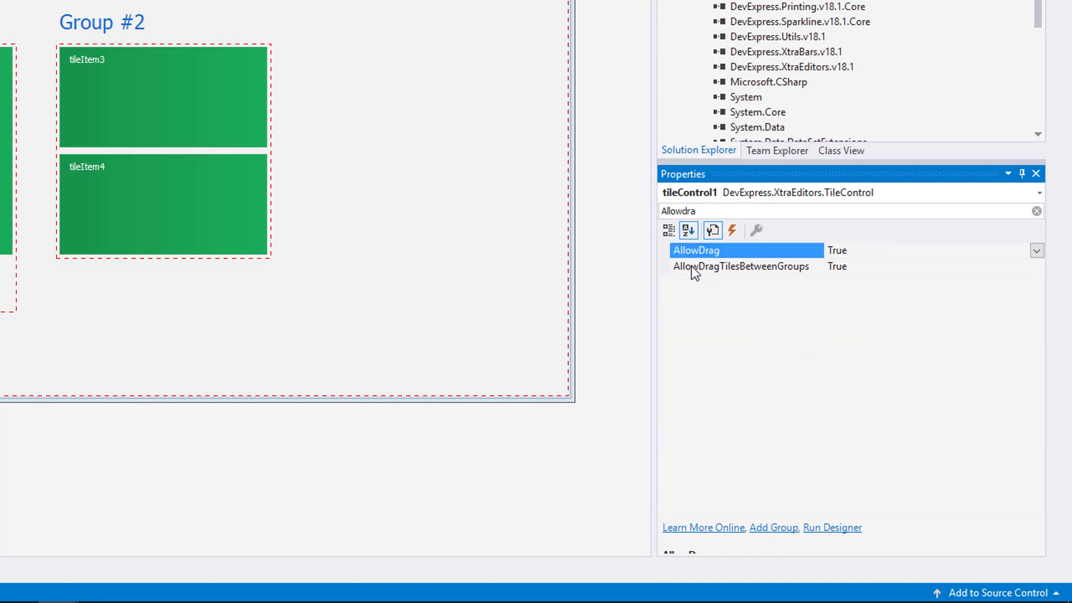
click(740, 266)
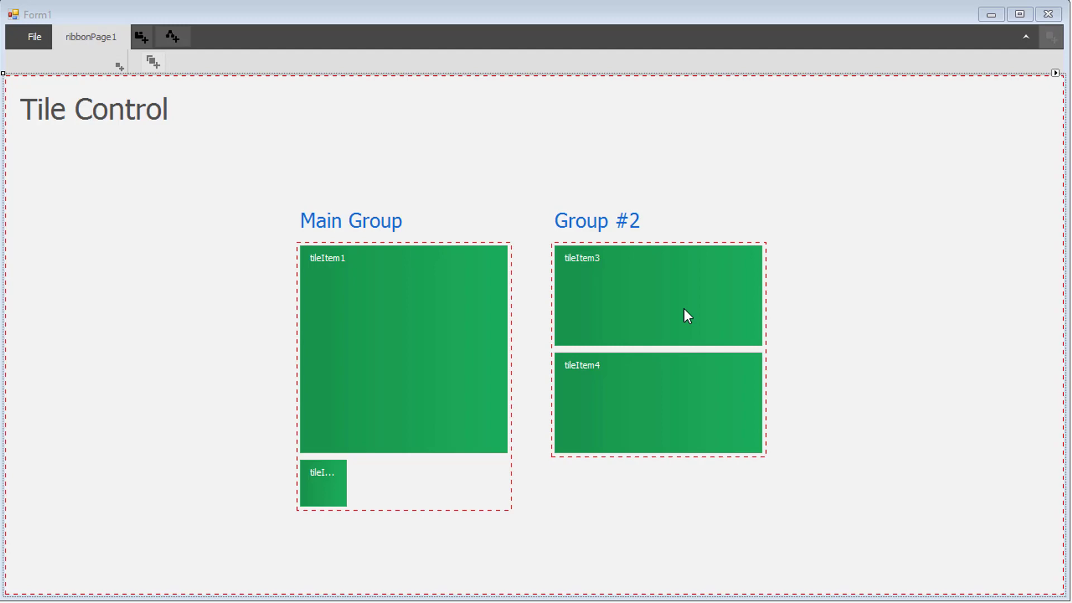
Apply the wide Header/text/image template from the TileItem Template Gallery to tileItem3
click(657, 296)
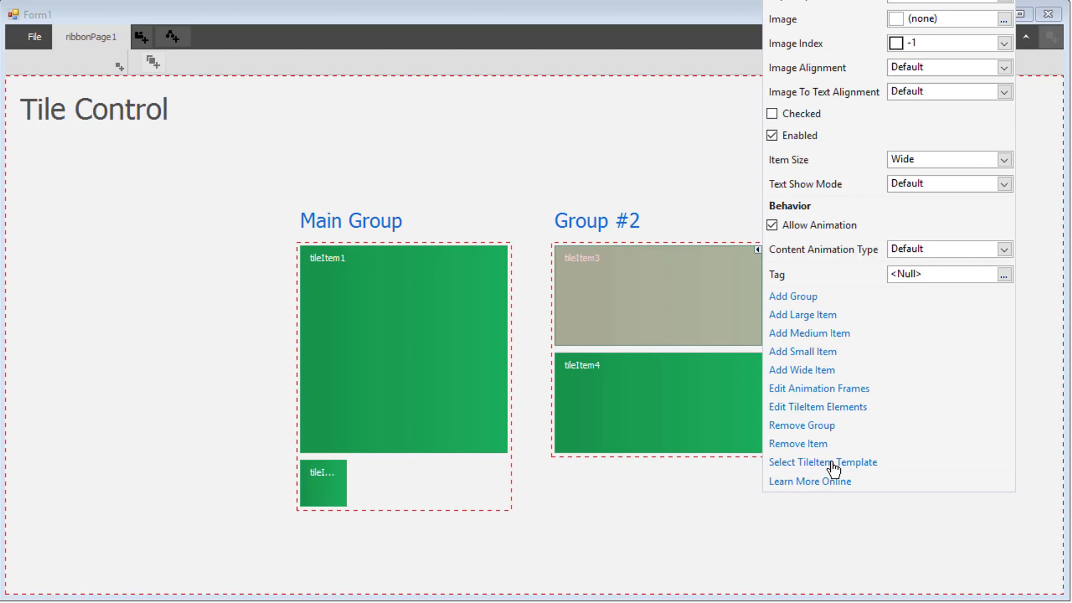
click(822, 462)
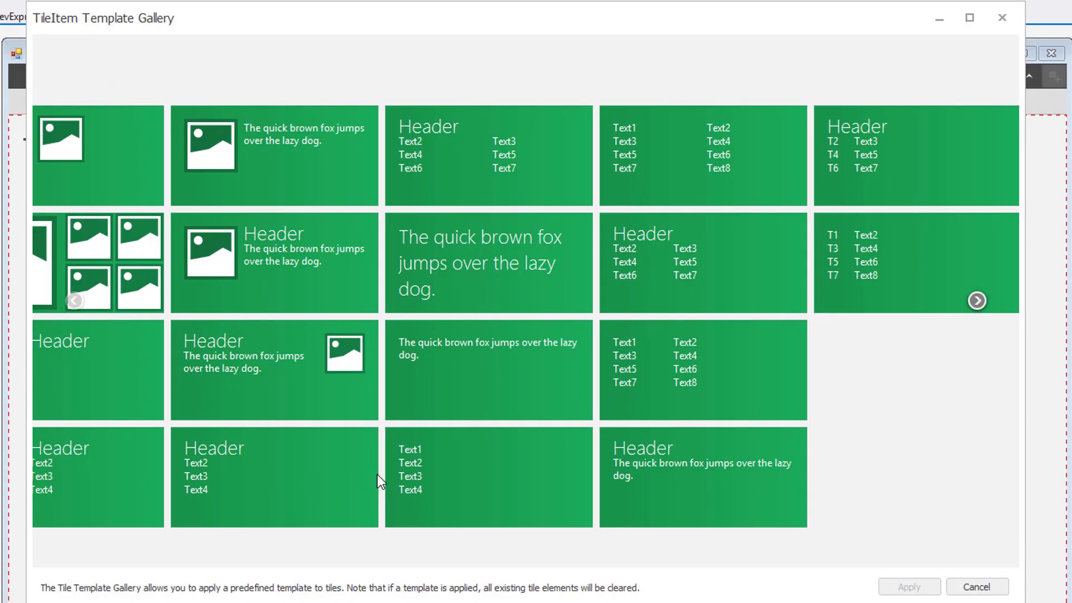
click(976, 301)
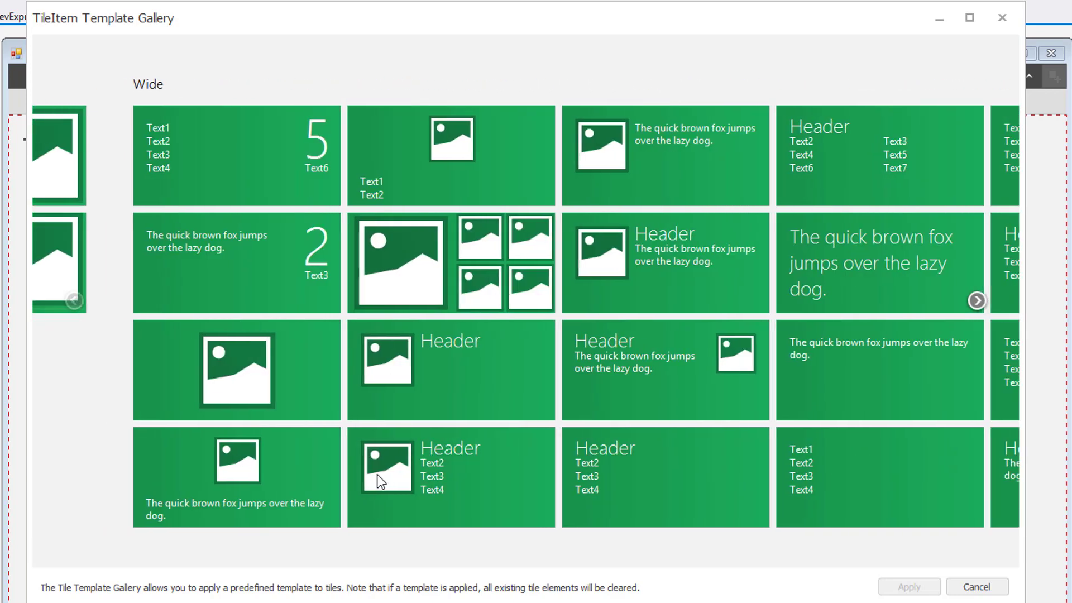
click(663, 369)
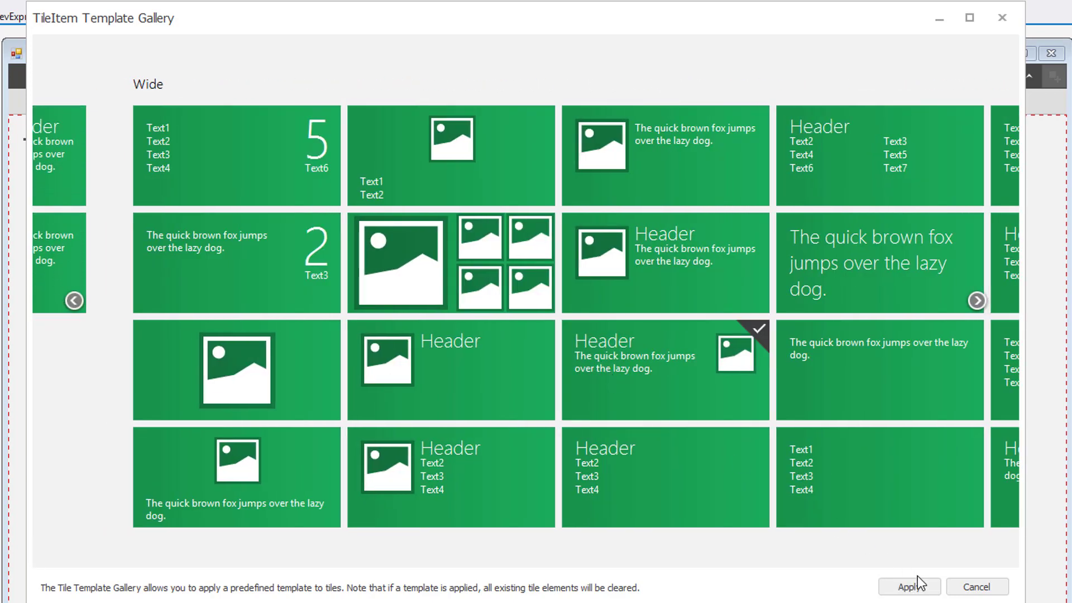
click(908, 586)
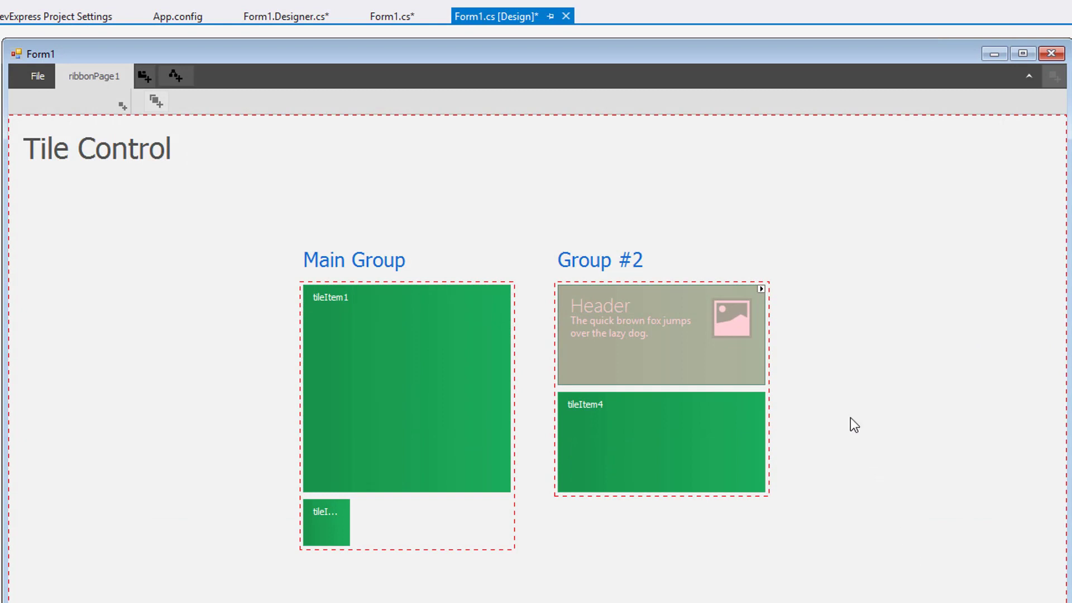
click(760, 288)
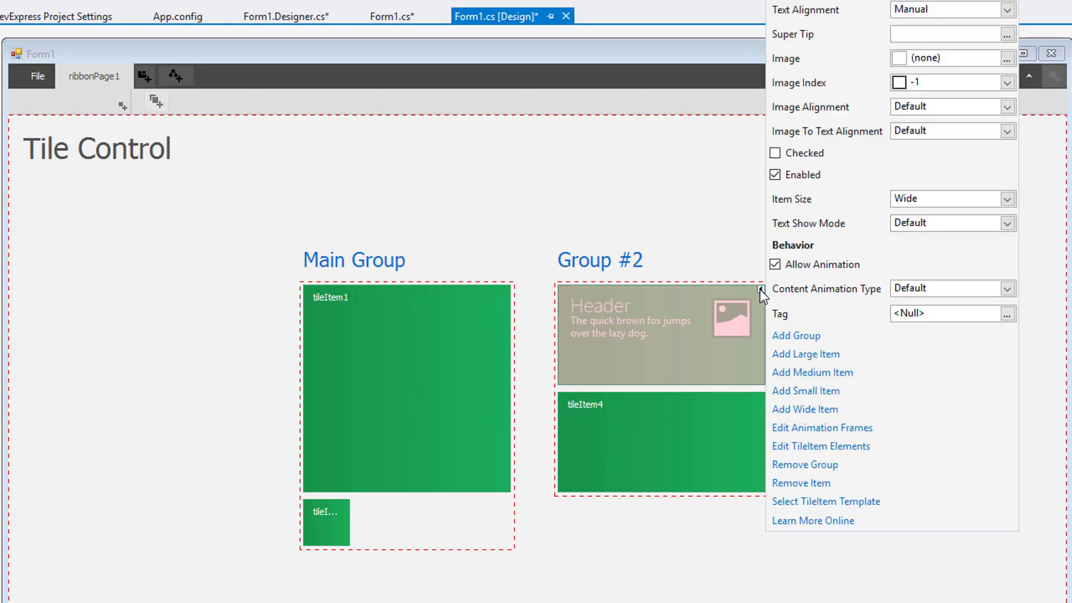
Set tileItem3's header to 'Tile Control' and give its image element the logo at 48, 48
click(838, 454)
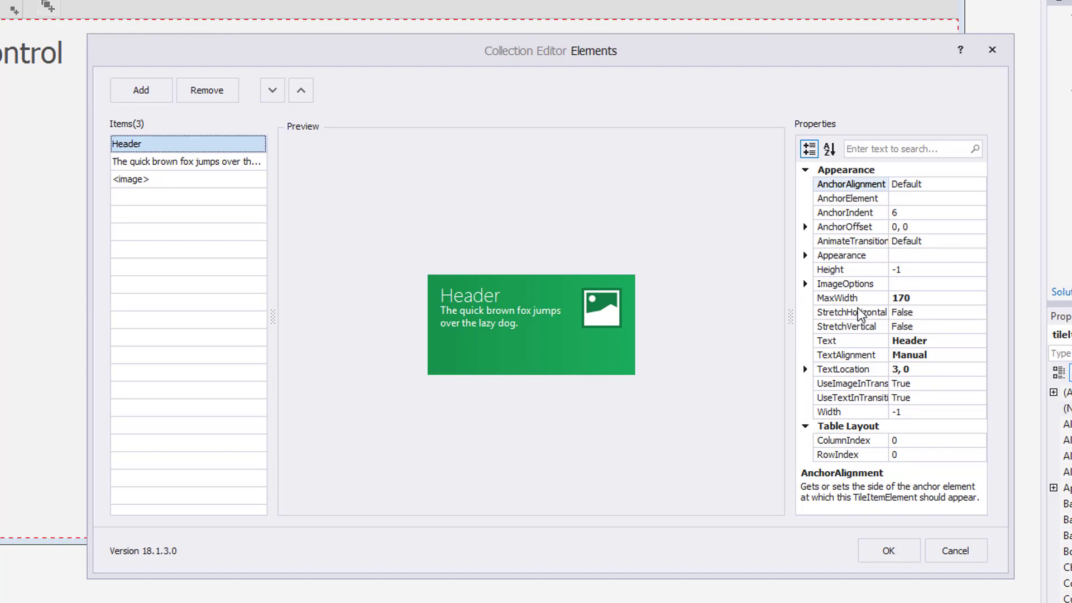
mouse_move(947, 353)
text(Tile Control)
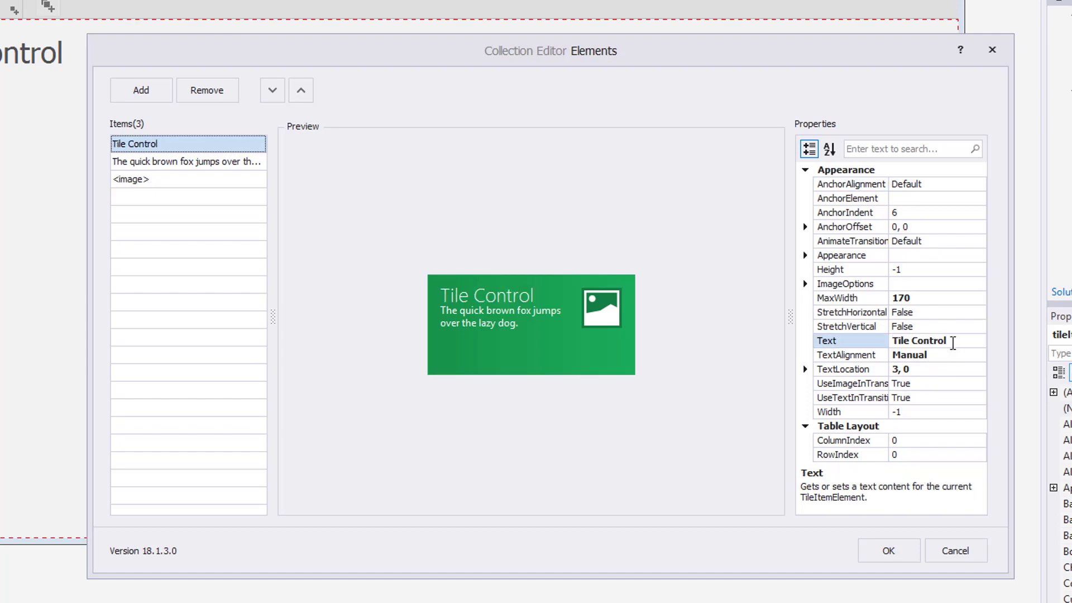
click(187, 161)
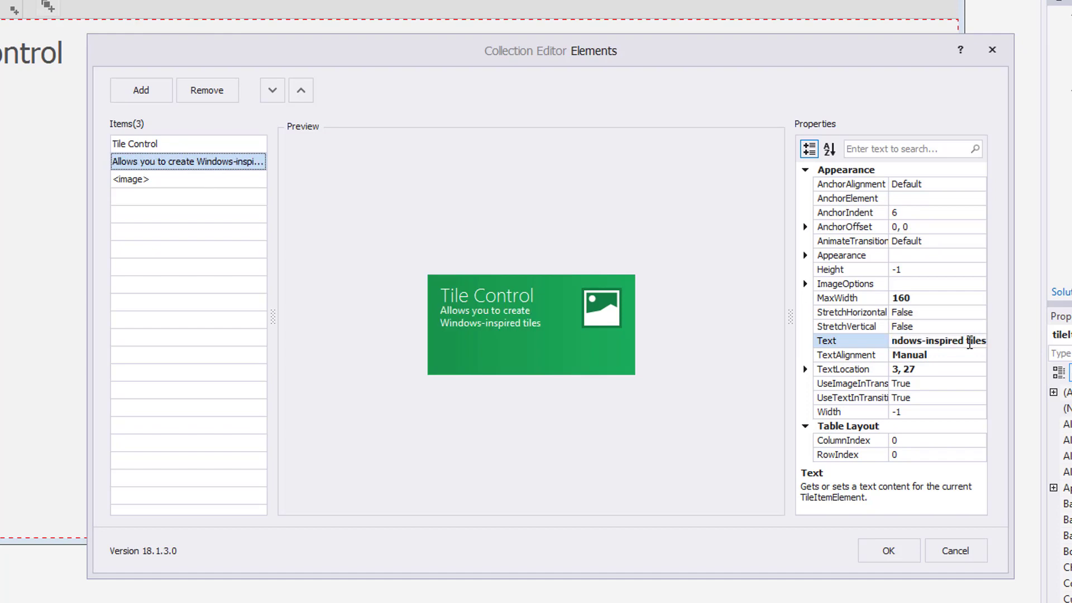
click(137, 179)
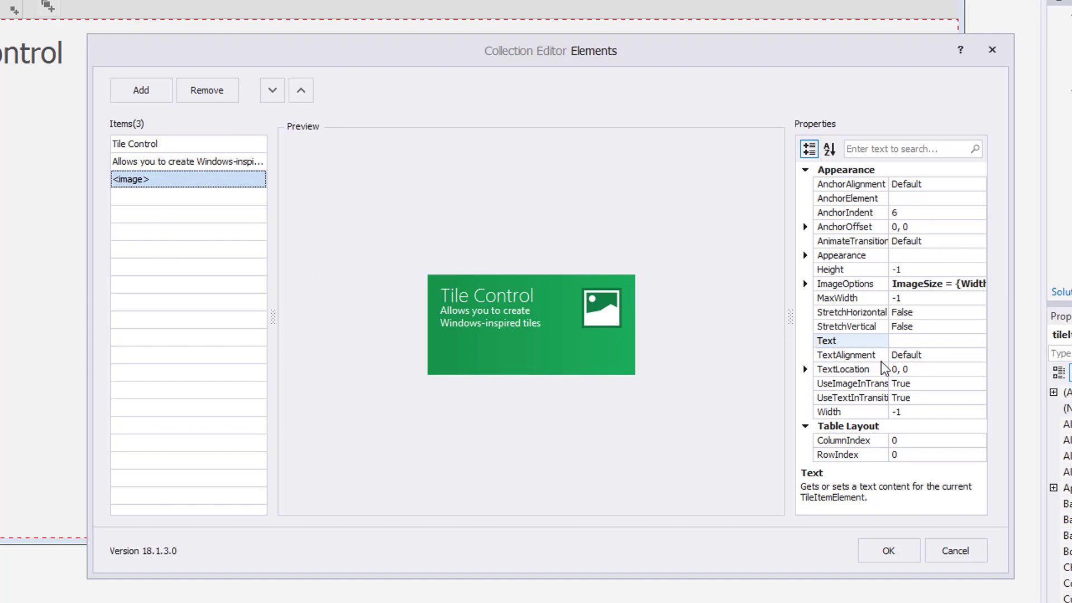
click(805, 283)
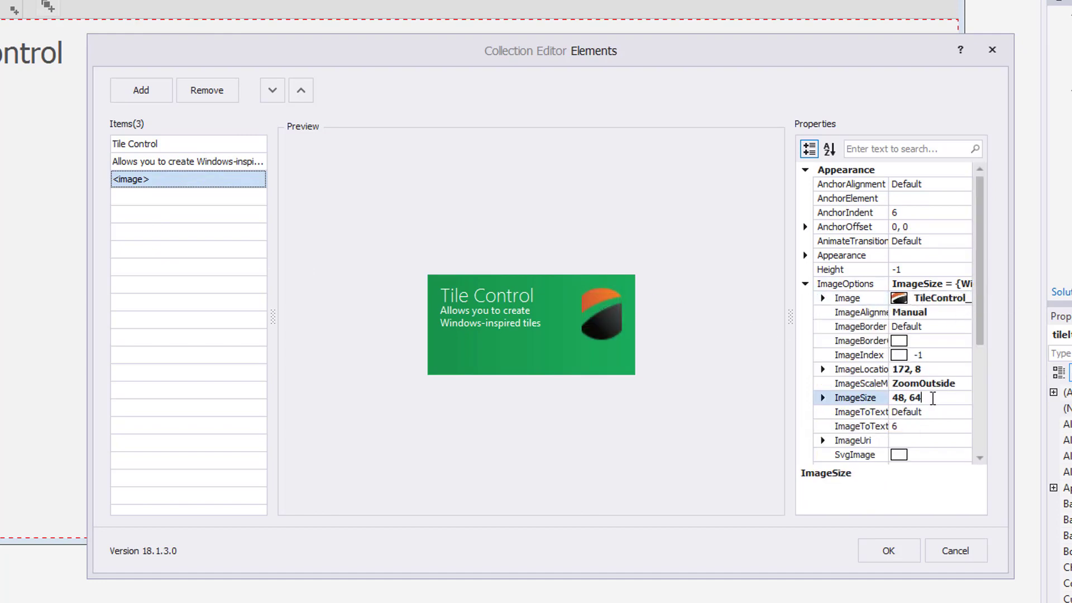
text(48, 48)
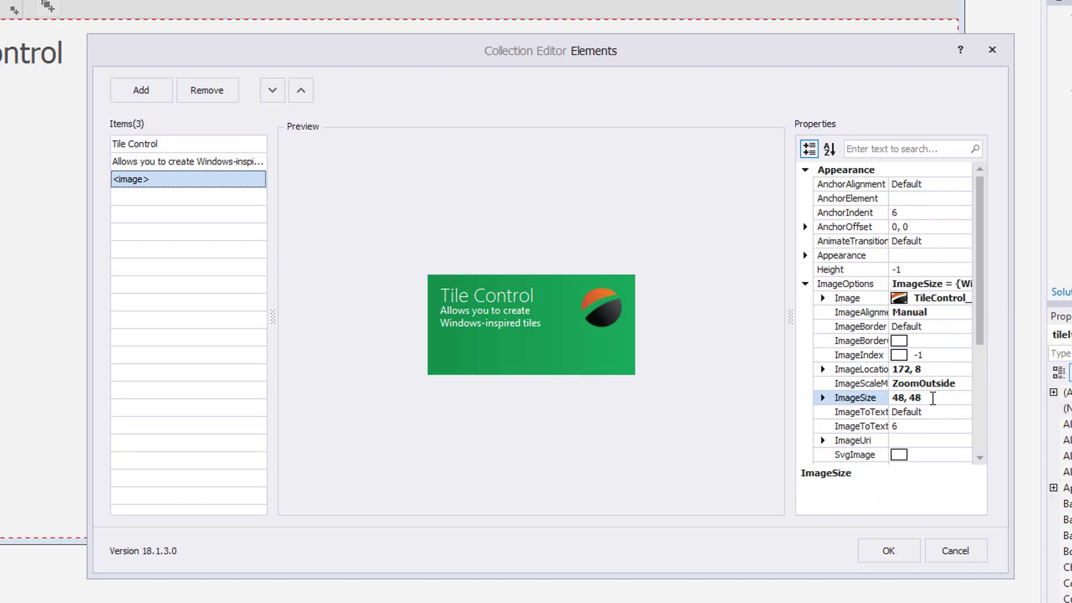
mouse_move(141, 89)
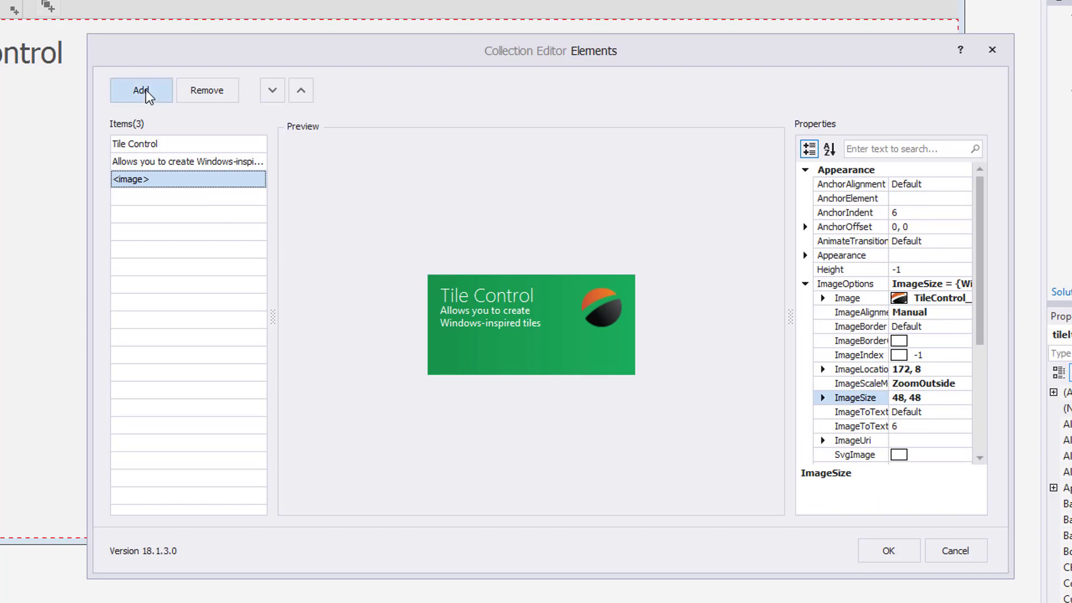
Add a 'WinForms Platform' element with Azure background and 40,40,40 text colour
click(140, 89)
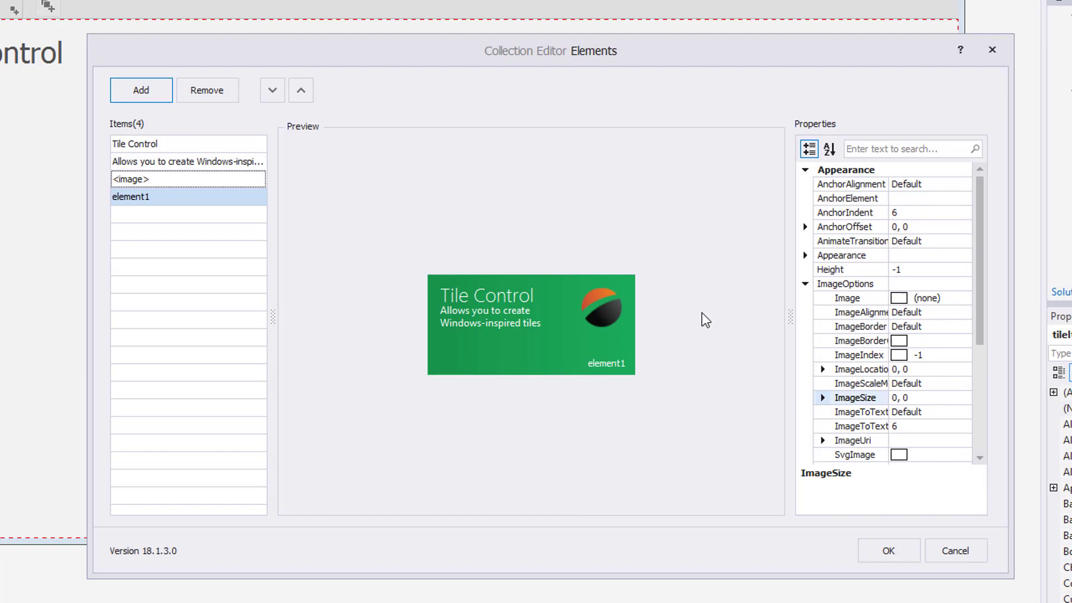
scroll(down, 3)
text(inForms Platform)
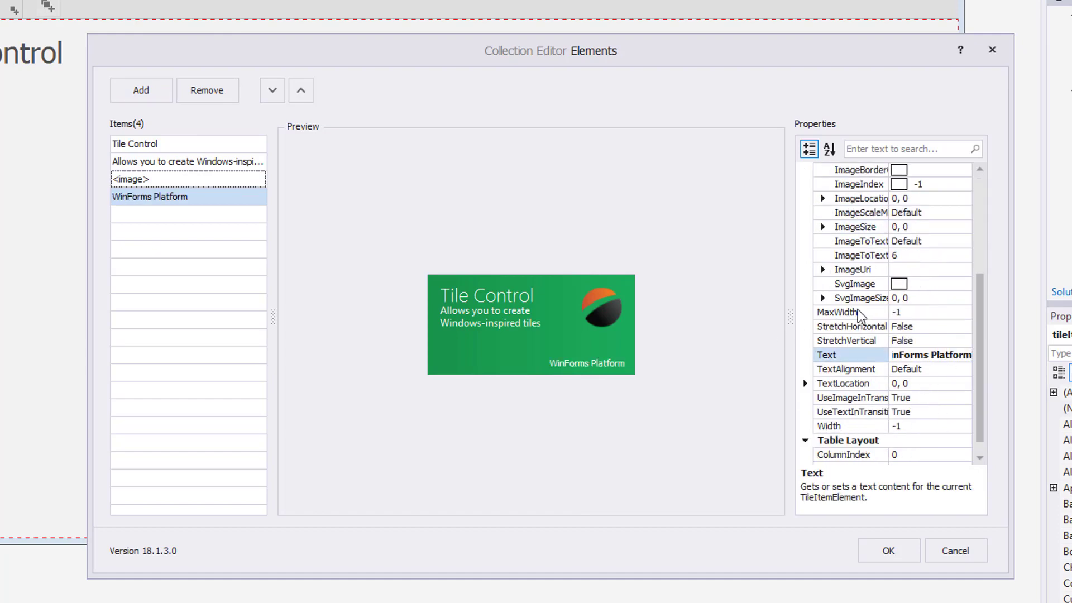
scroll(up, 3)
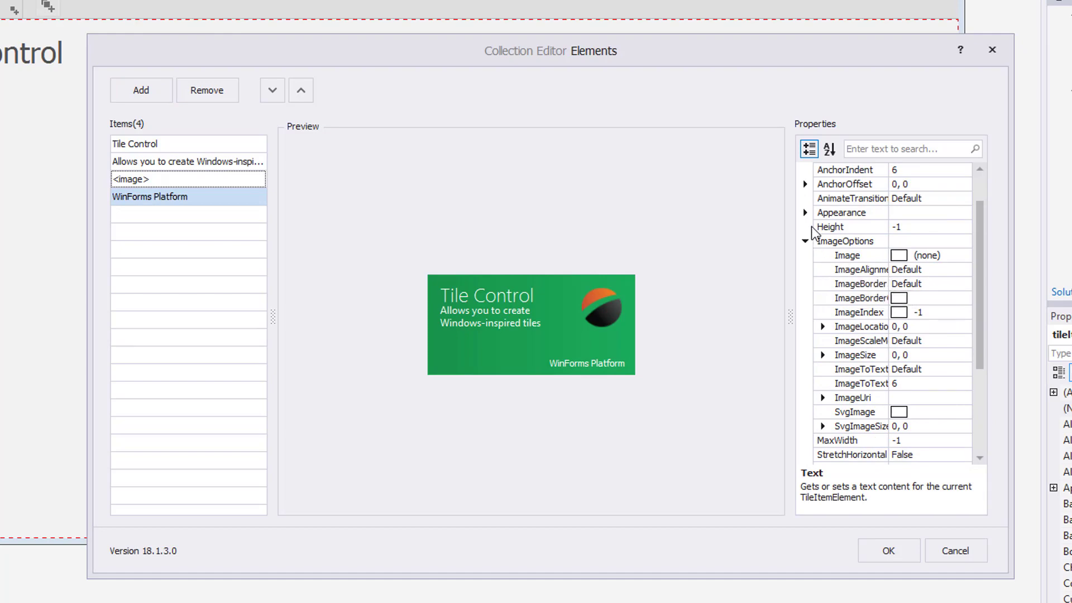
click(805, 213)
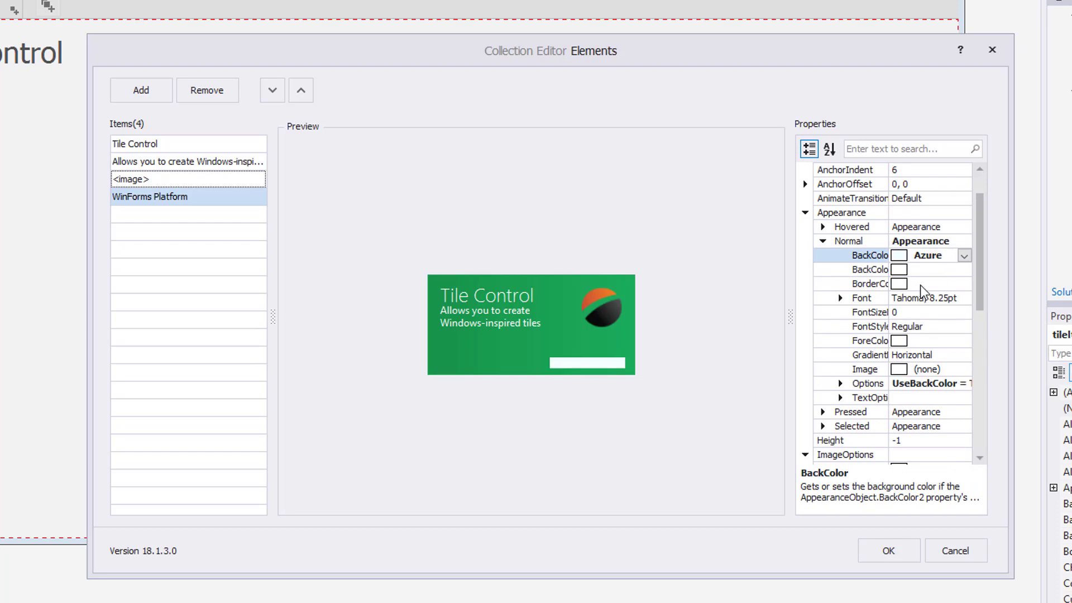
click(868, 340)
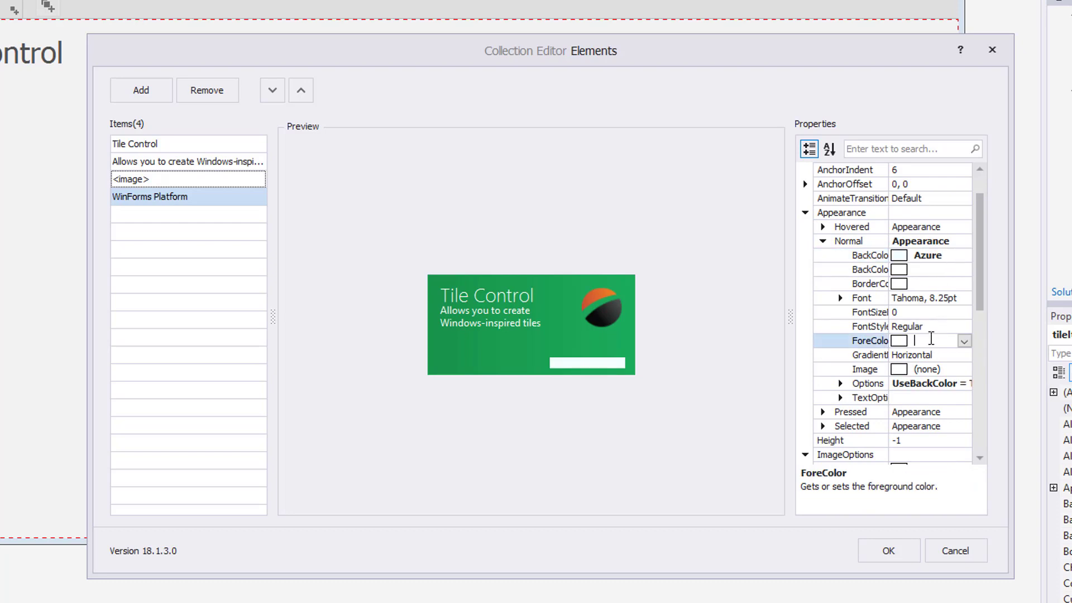
text(40, 40, 40)
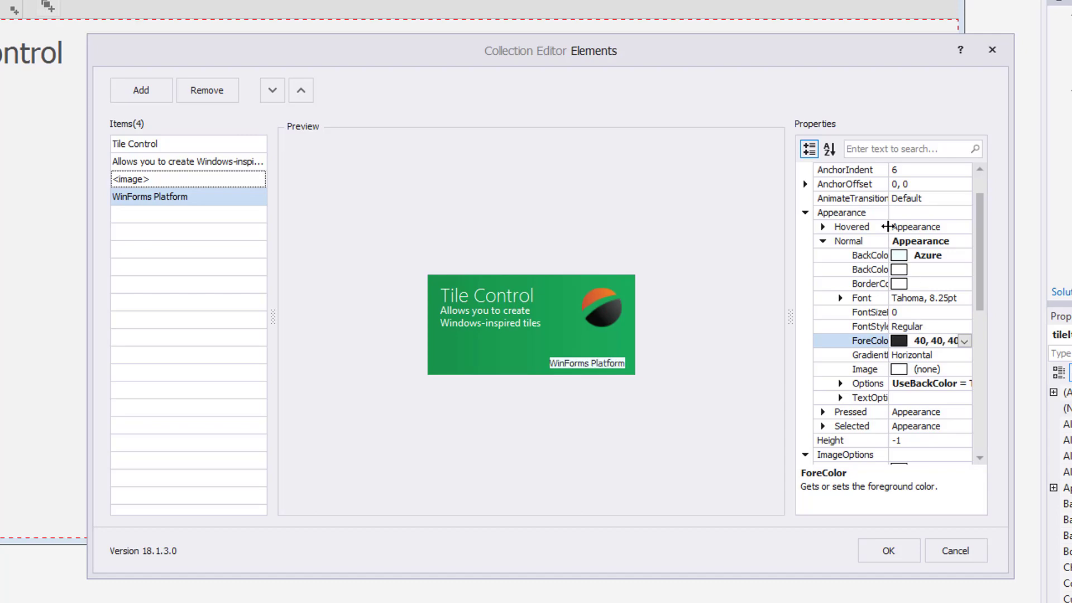
click(805, 213)
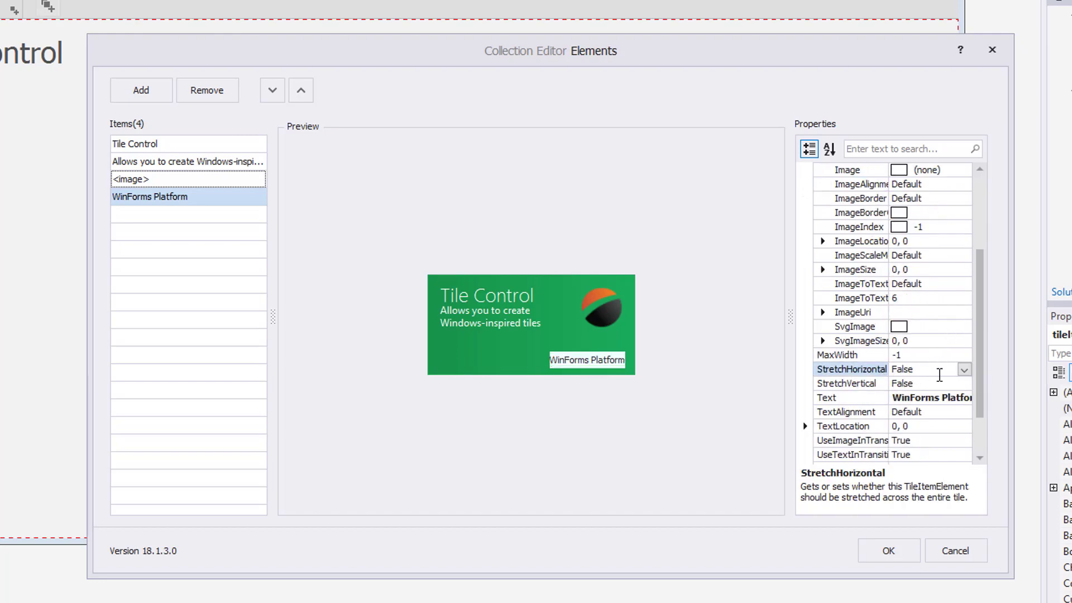
Stretch the caption horizontally and anchor it to the description with indent 25
click(964, 369)
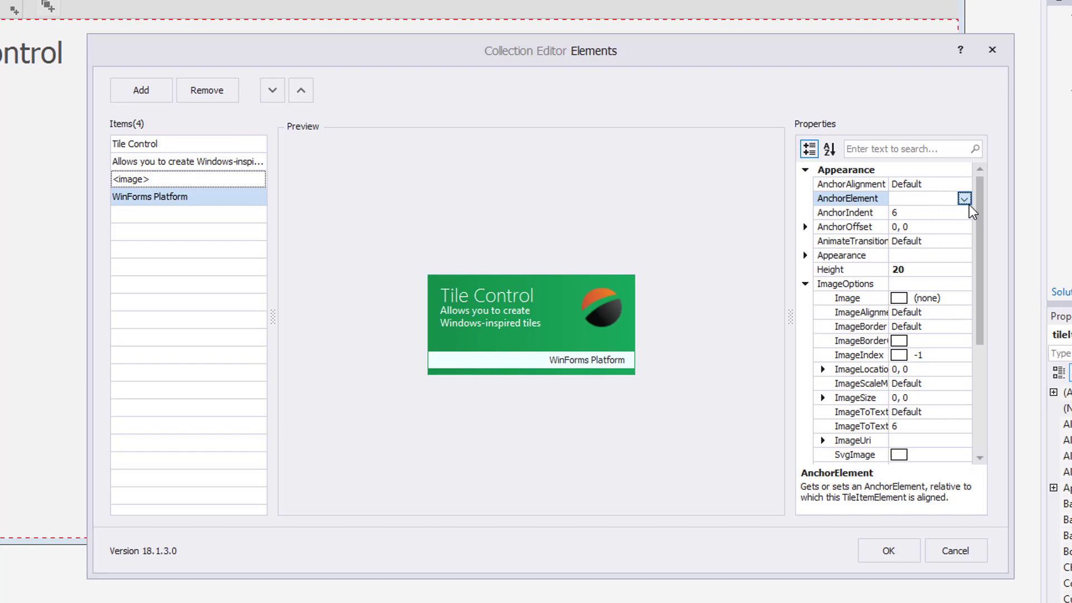
click(965, 198)
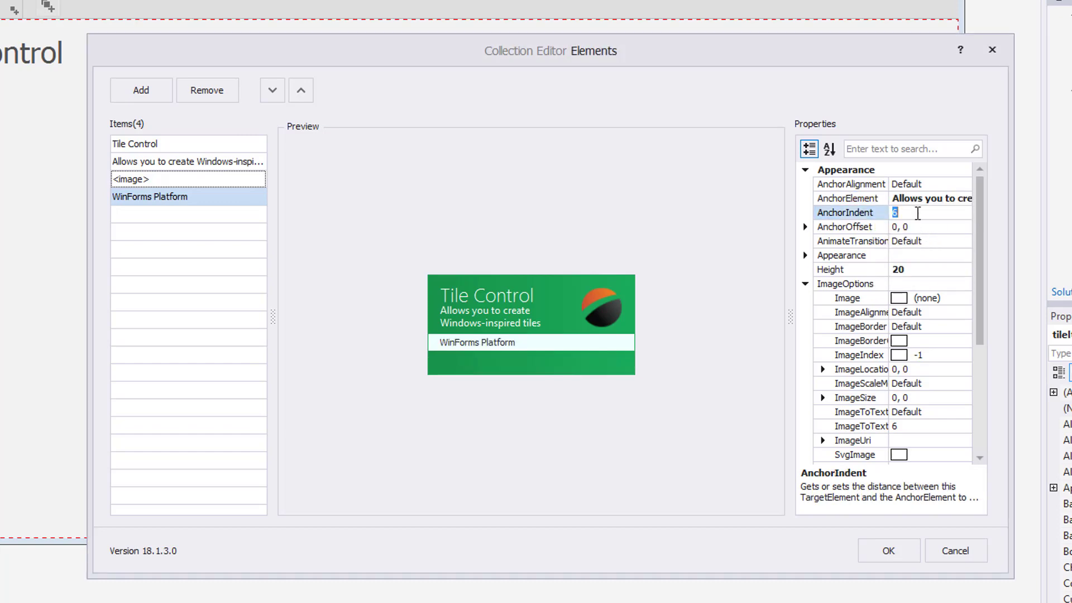
text(30)
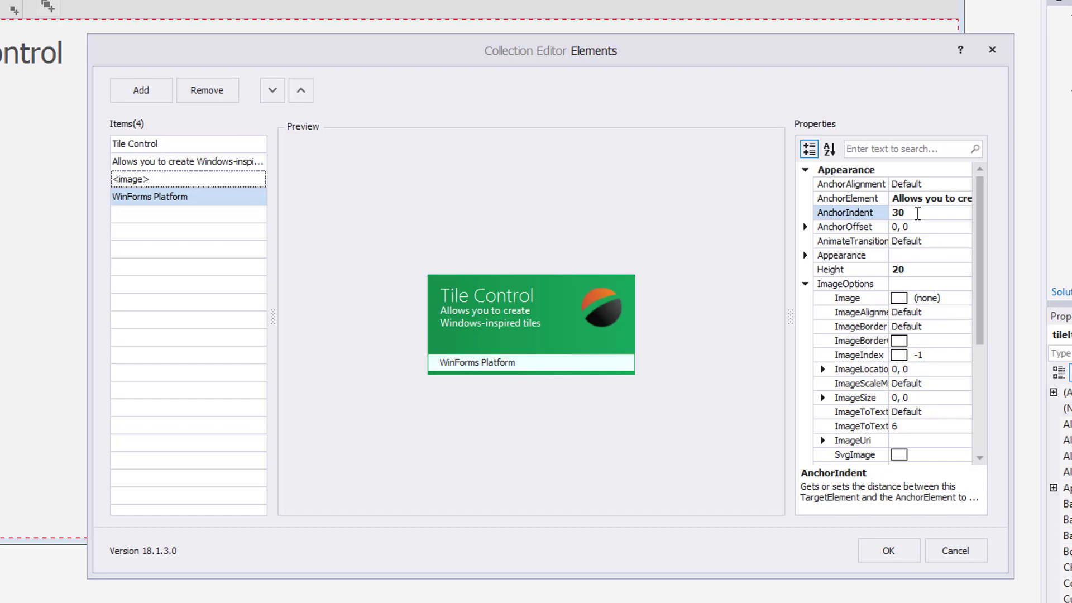
text(25)
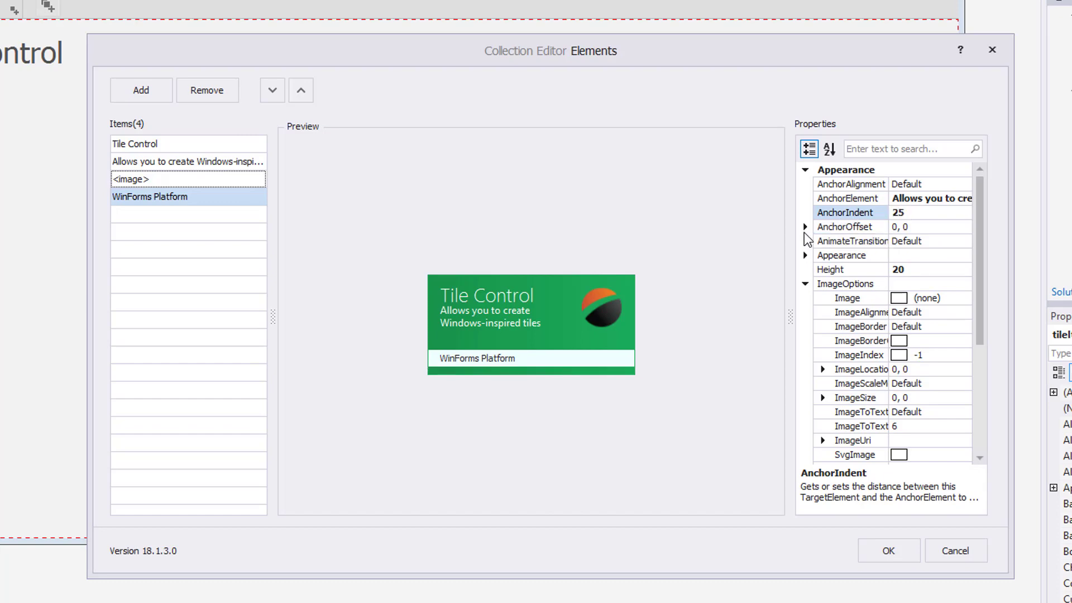
click(805, 226)
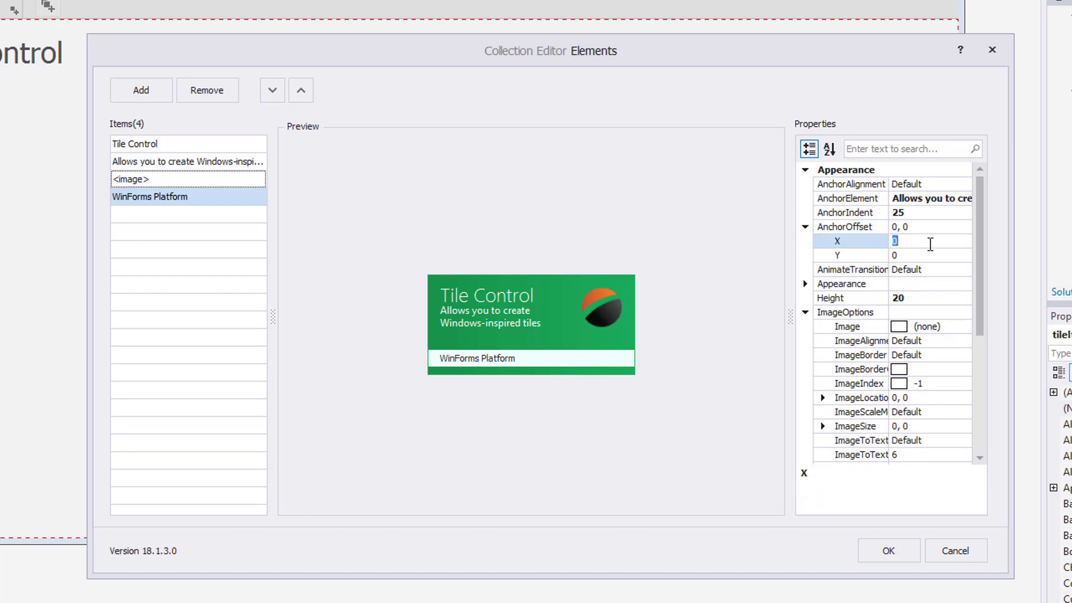
text(40)
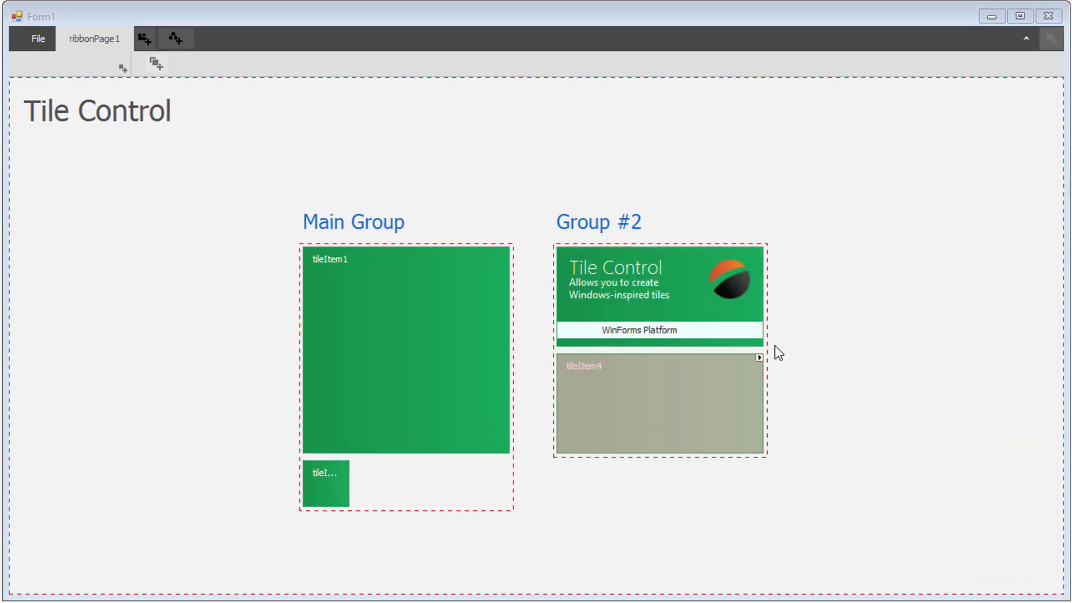
Add an animation frame to tileItem4, giving the first frame the DevExpress logo and no caption
click(758, 357)
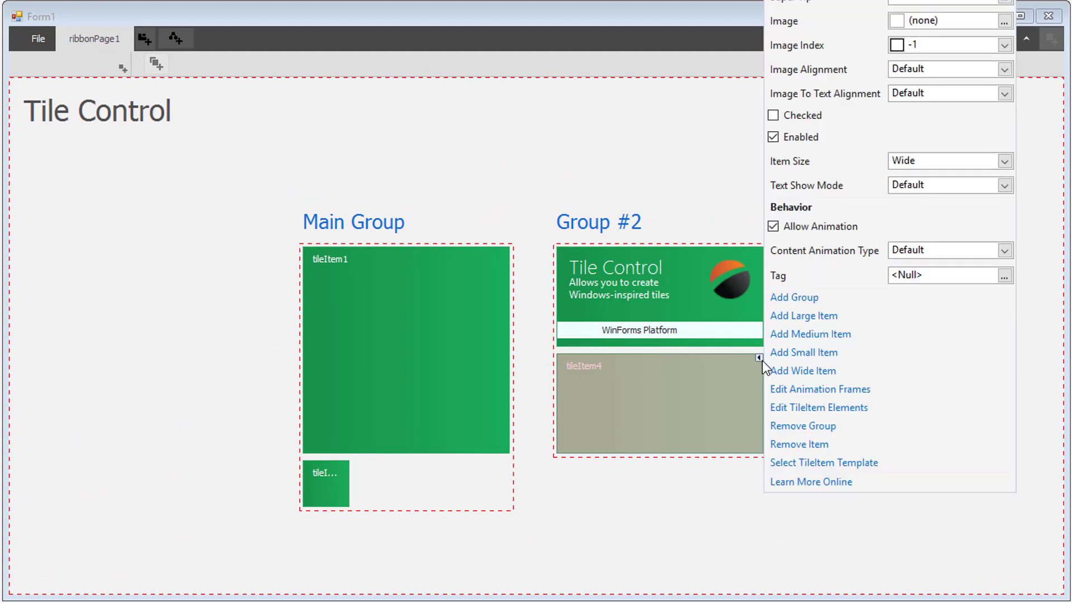
click(820, 389)
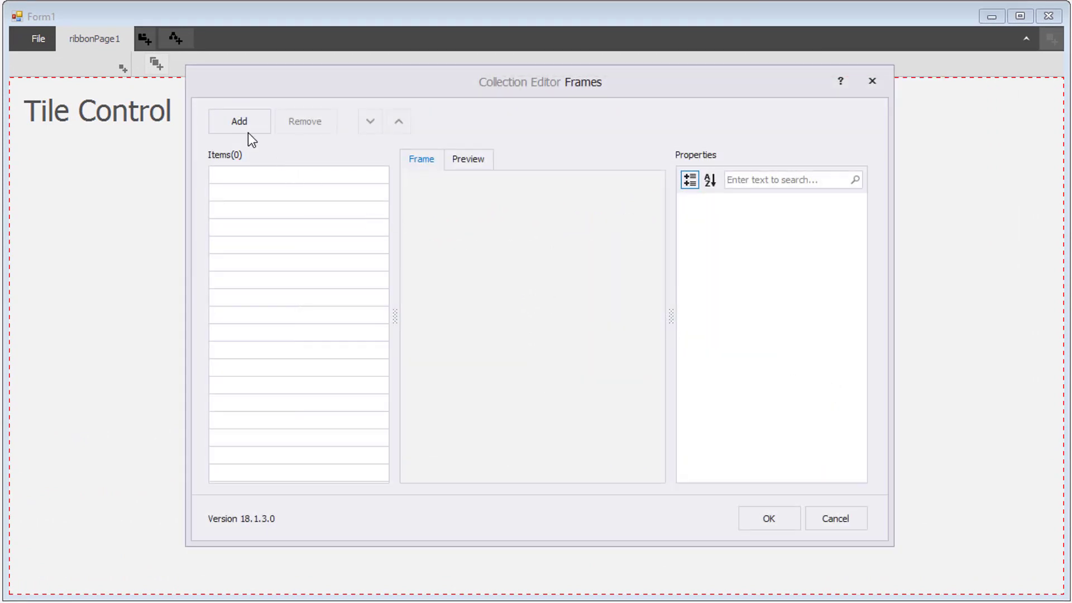
click(239, 121)
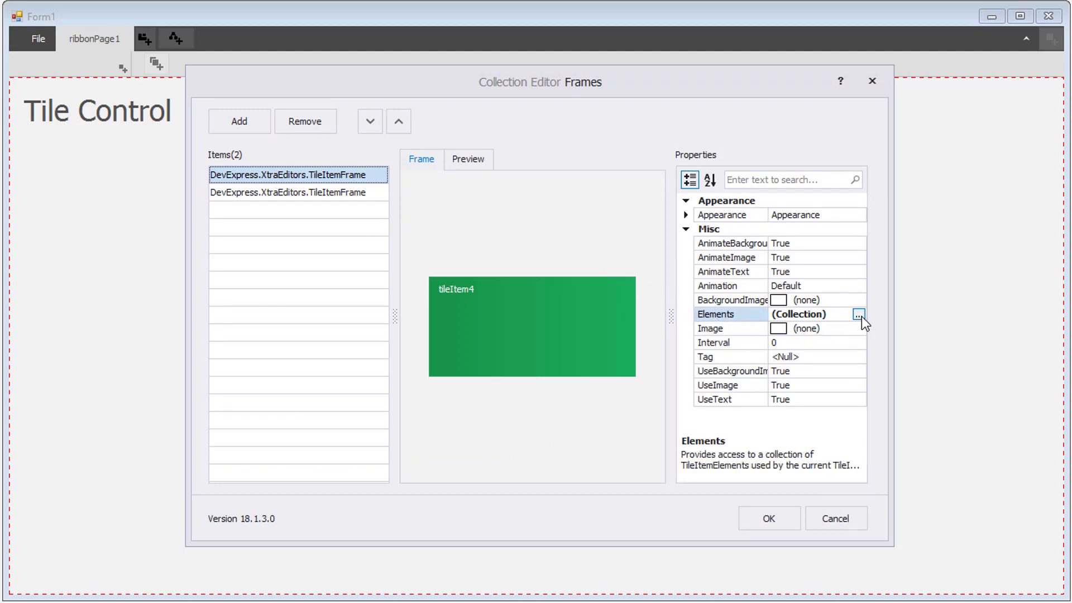
click(859, 316)
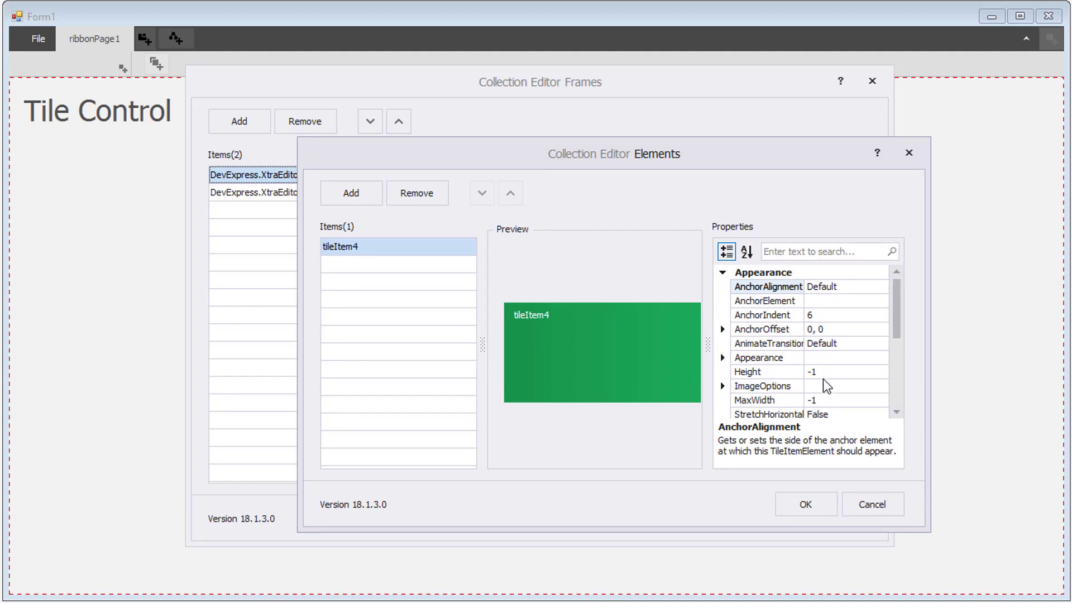
click(722, 386)
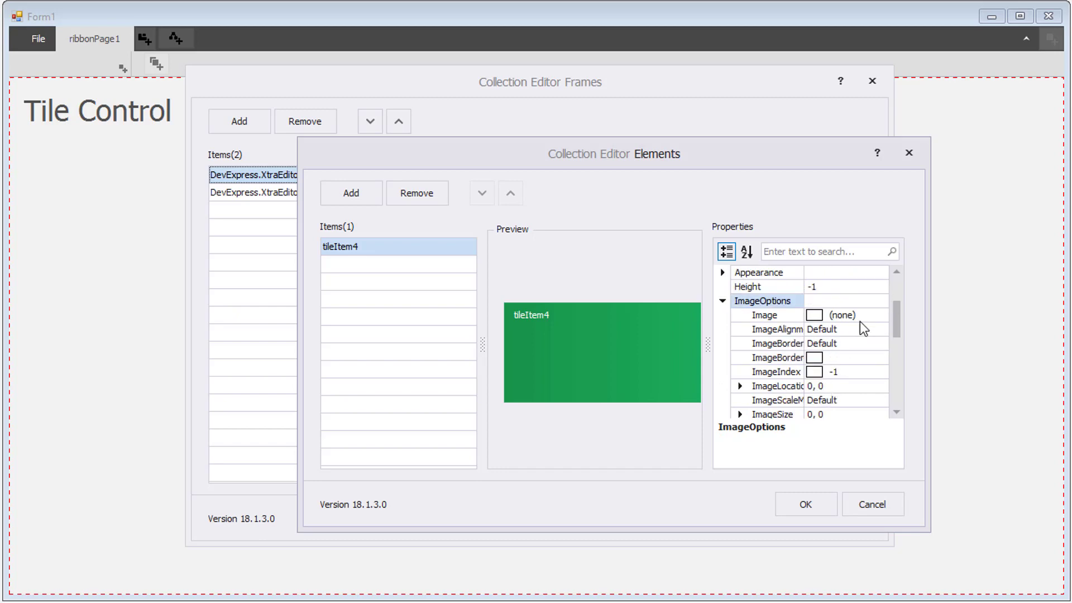
click(814, 315)
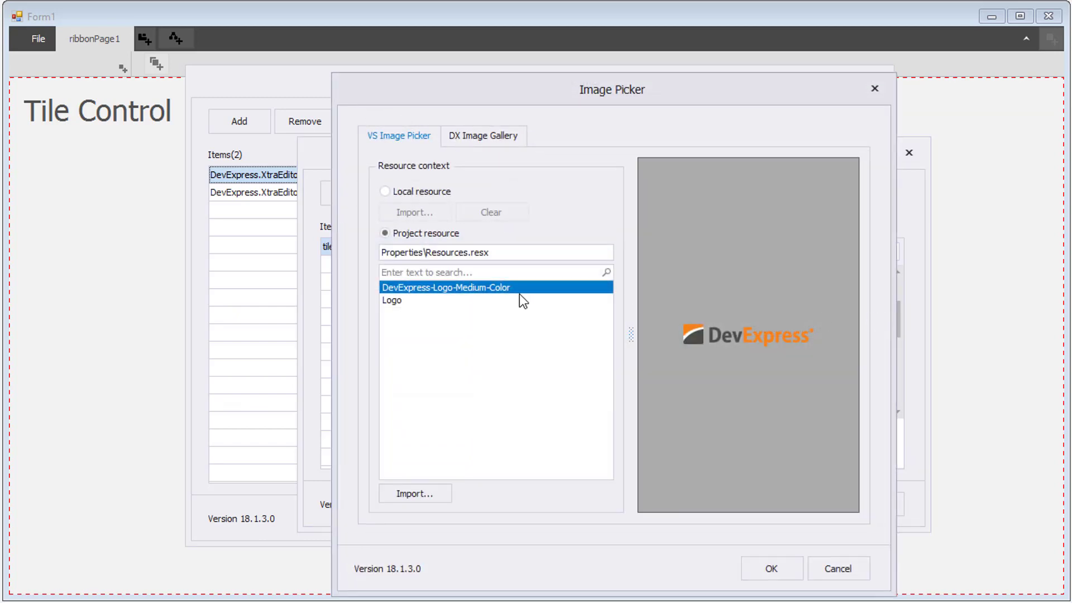
click(771, 567)
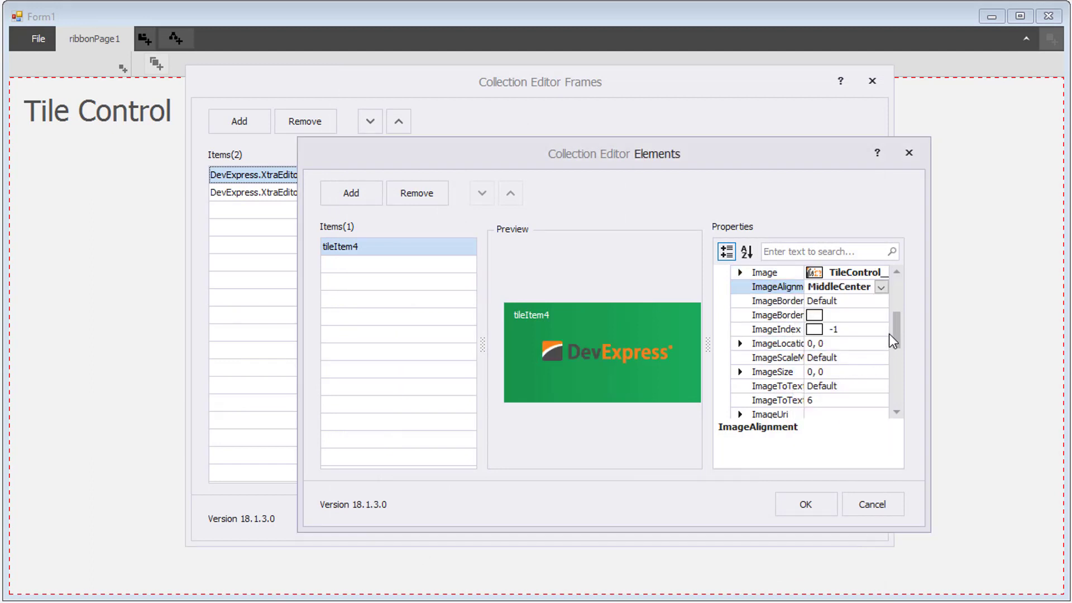
scroll(down, 3)
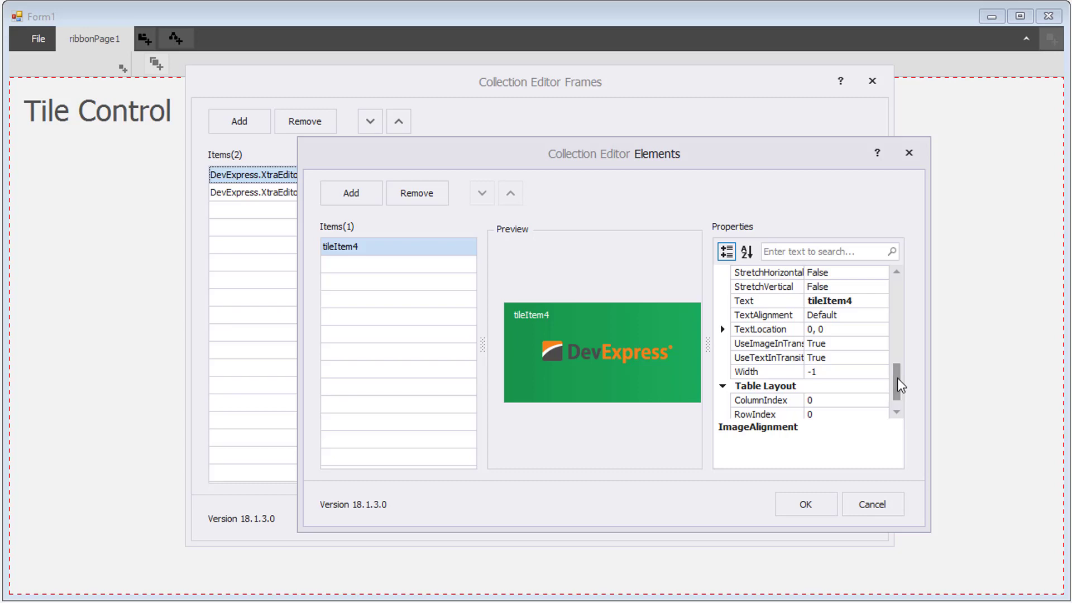
click(846, 301)
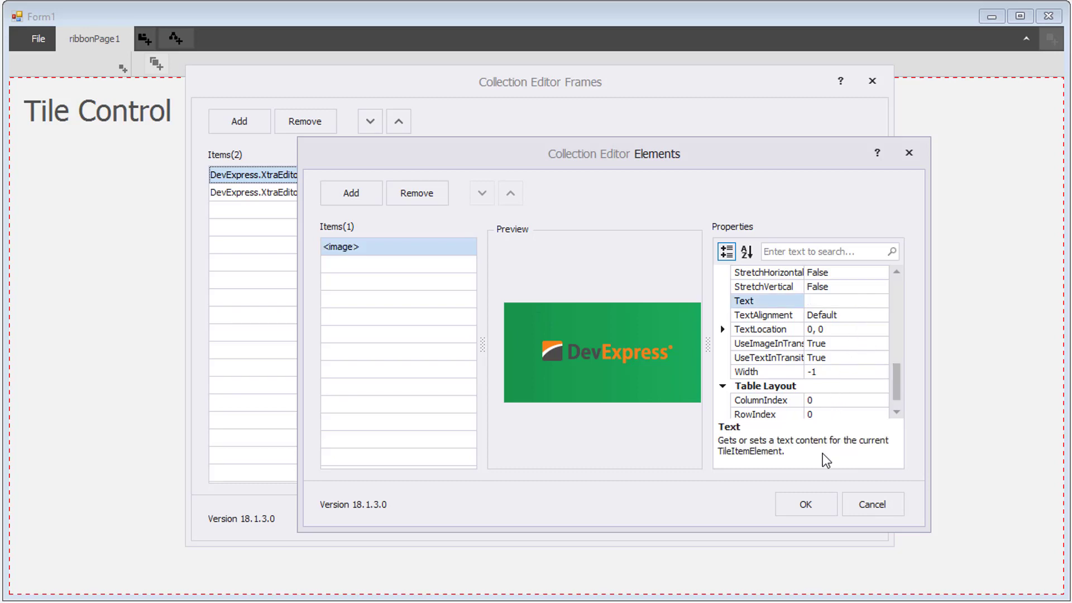
click(804, 503)
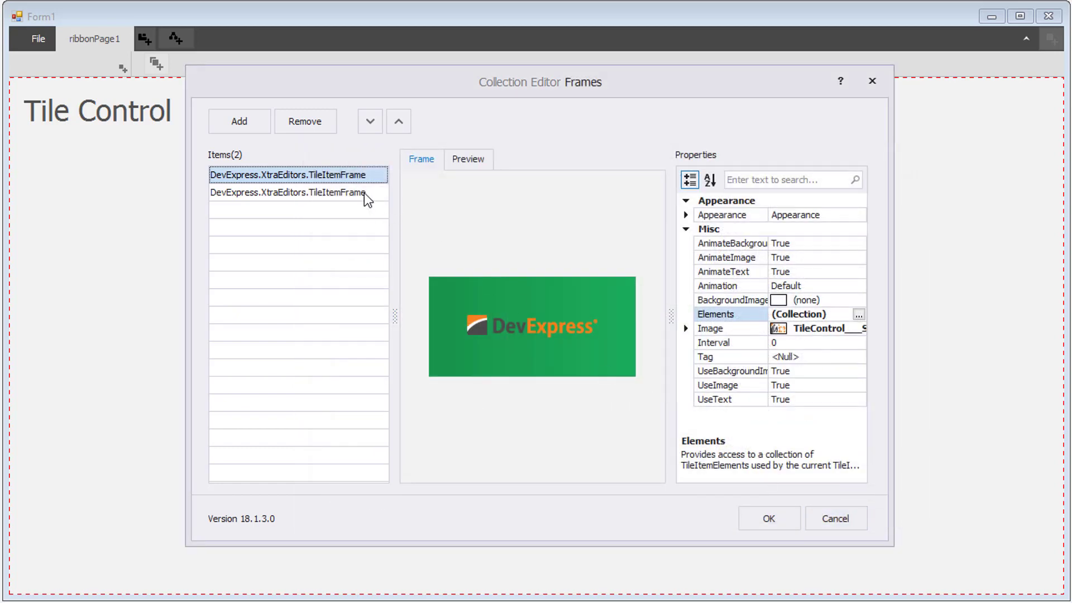
Centre the caption text on the second animation frame
click(298, 192)
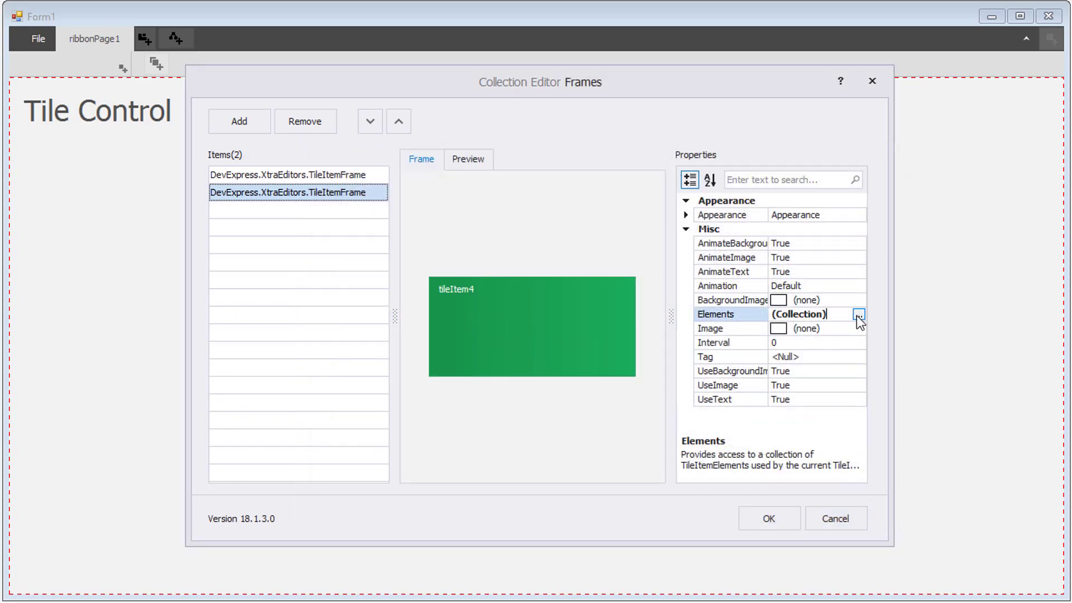
click(858, 314)
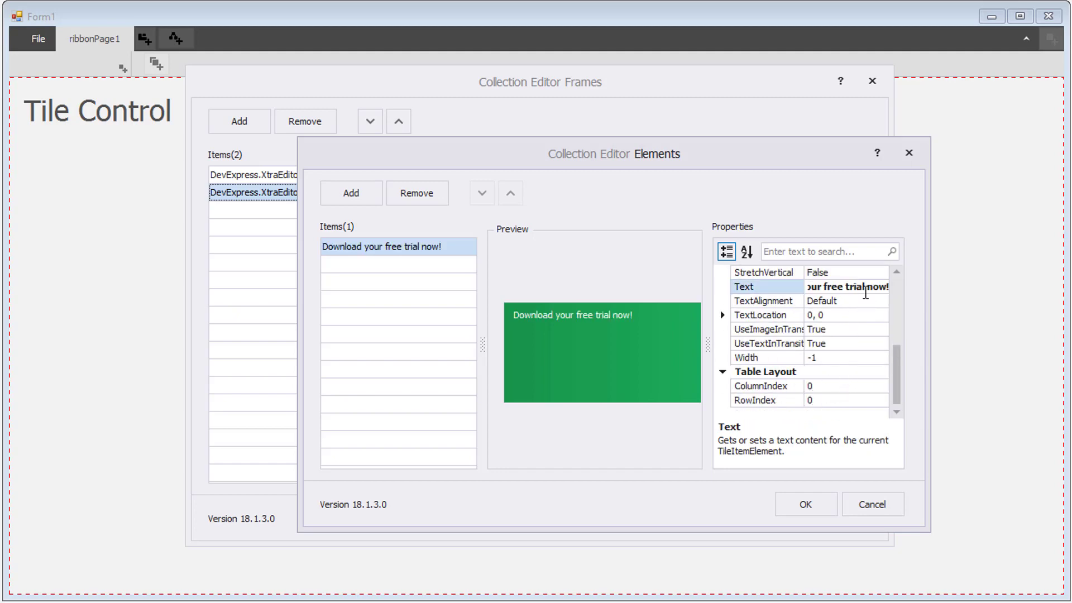
click(881, 301)
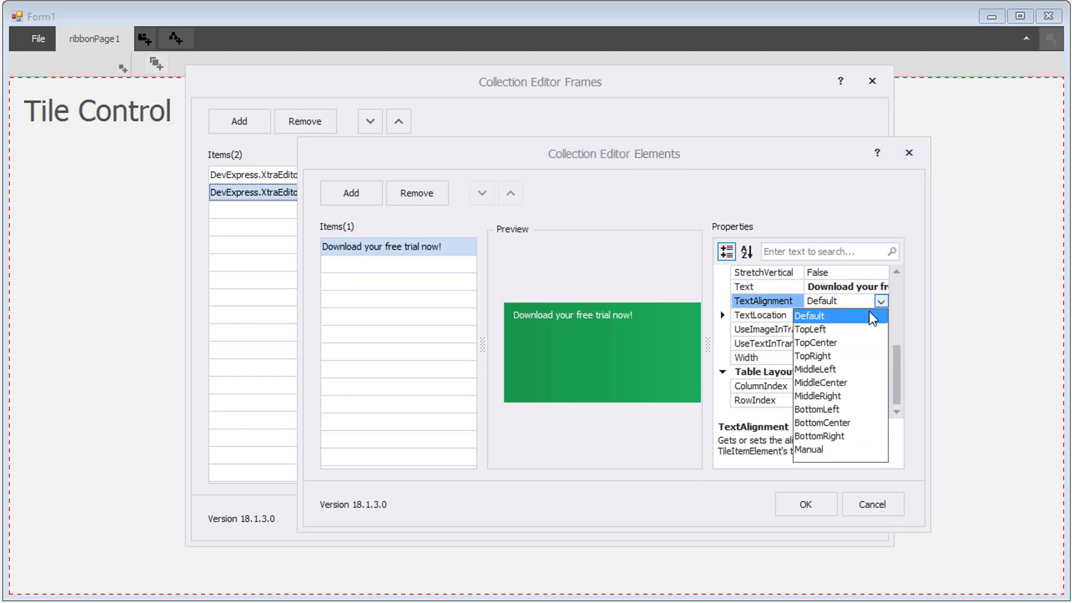
click(822, 383)
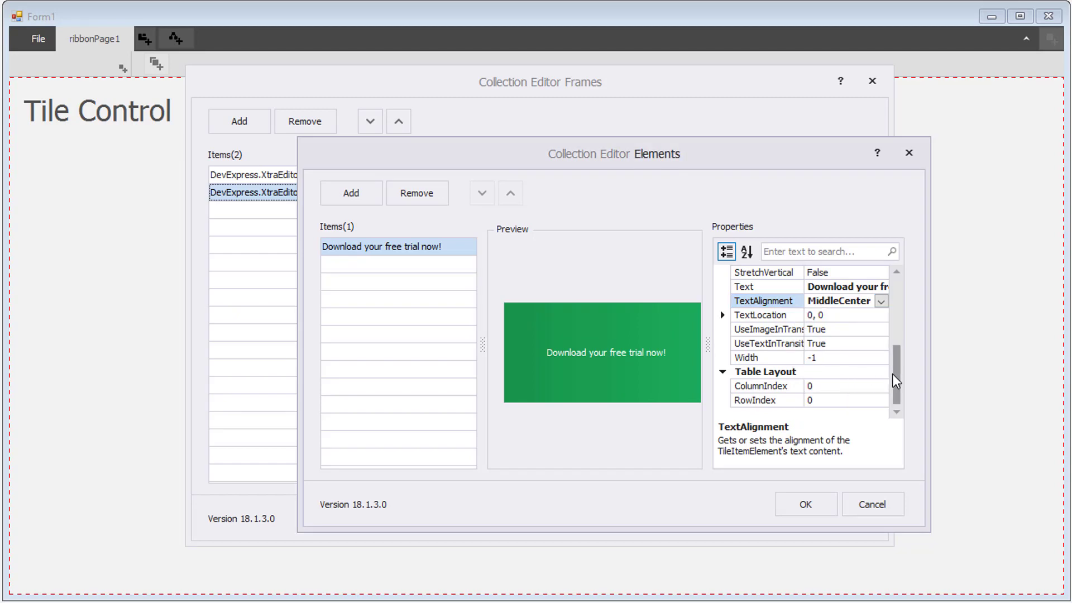
Set the 'Download your free trial now!' caption font to Segoe UI, size 12
scroll(up, 3)
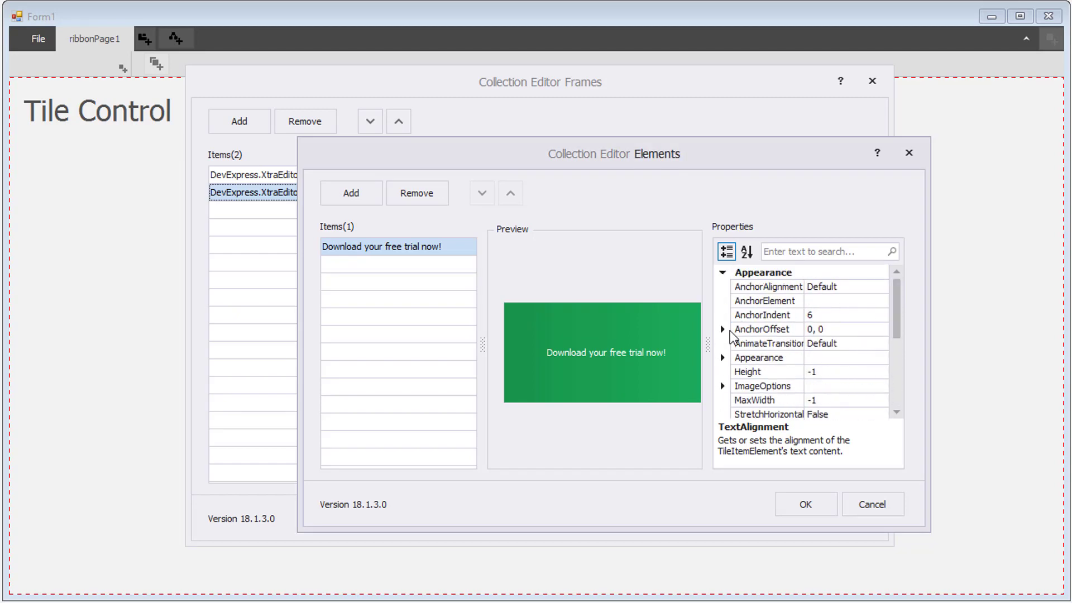
click(722, 357)
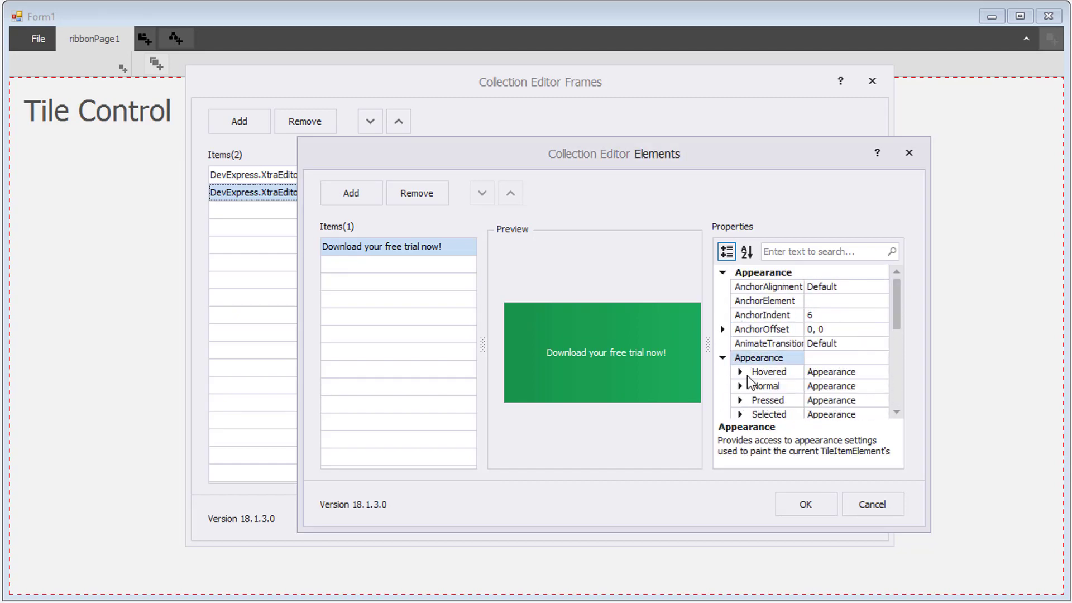
click(739, 385)
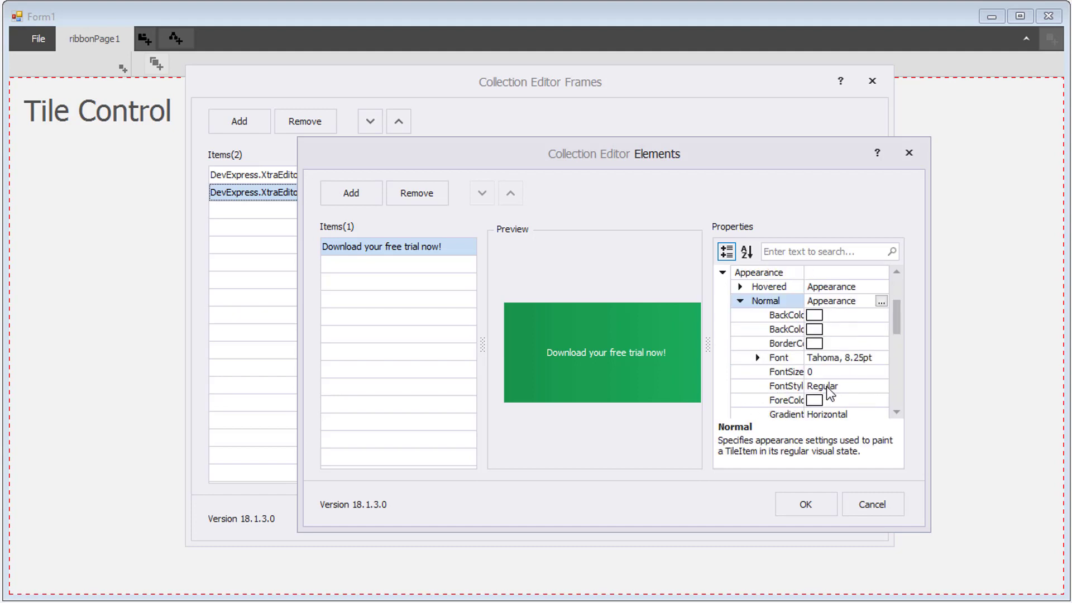
click(757, 357)
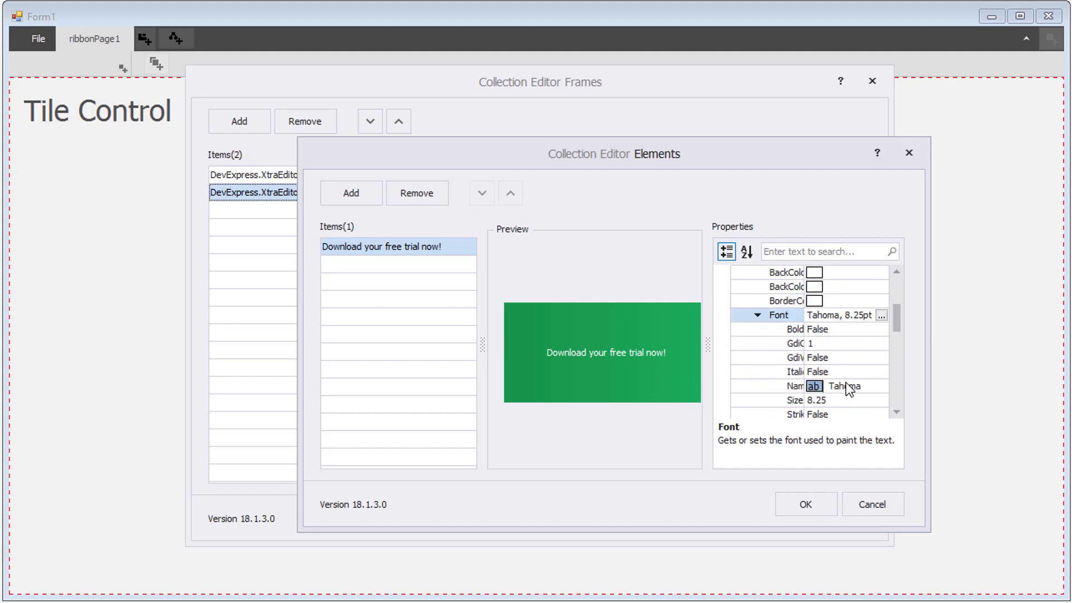
click(882, 343)
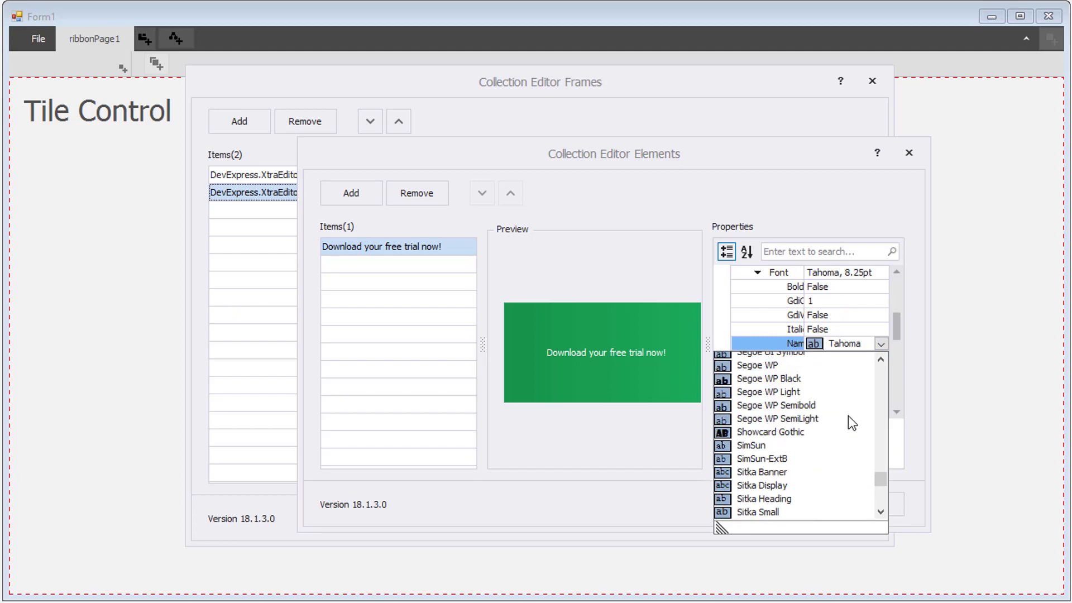
scroll(up, 3)
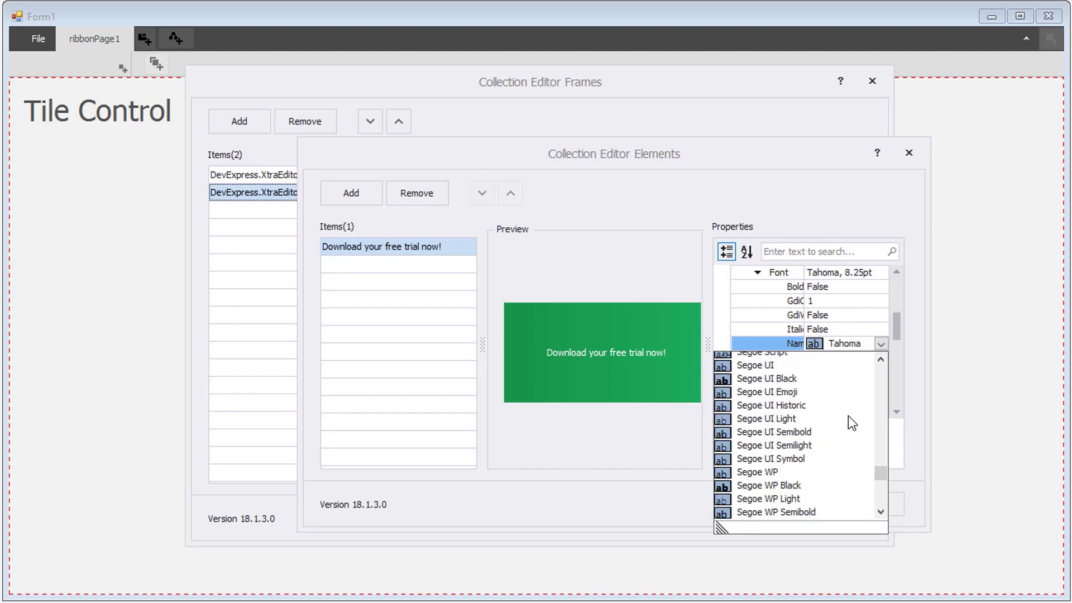
click(754, 365)
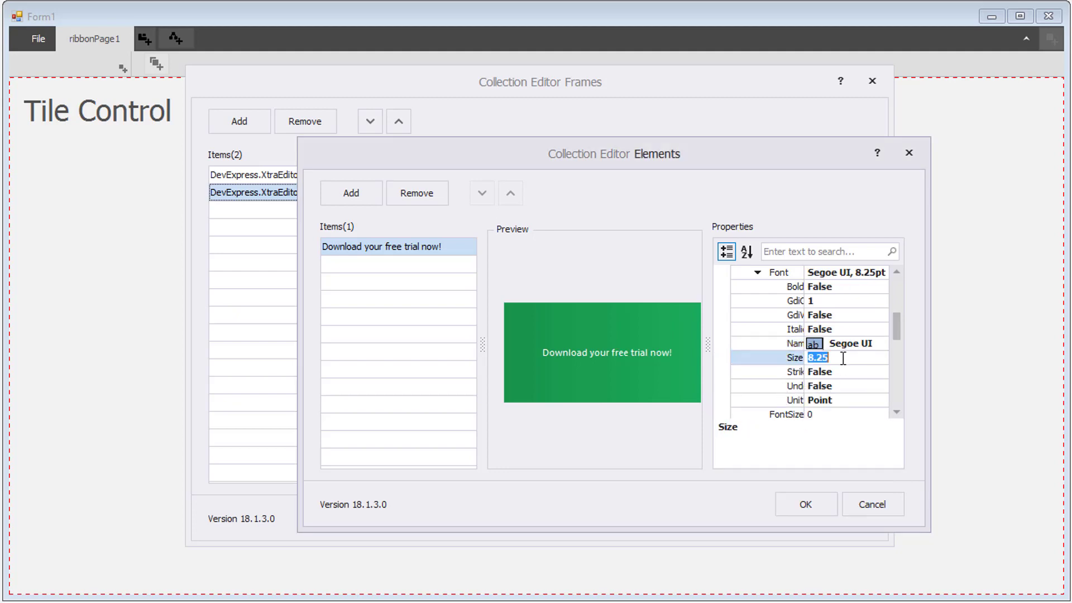
text(12)
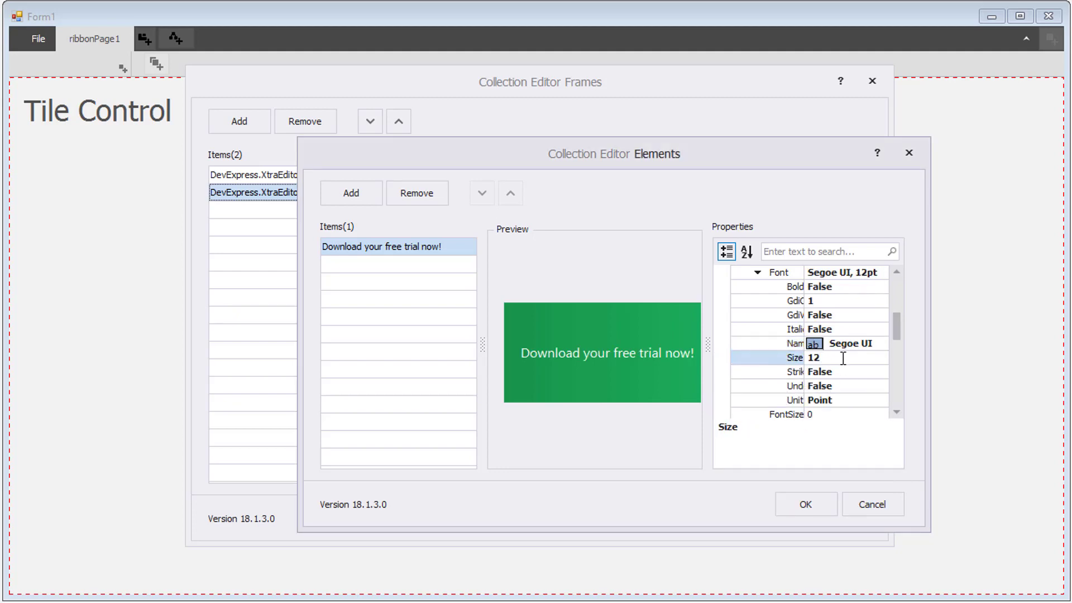
click(804, 503)
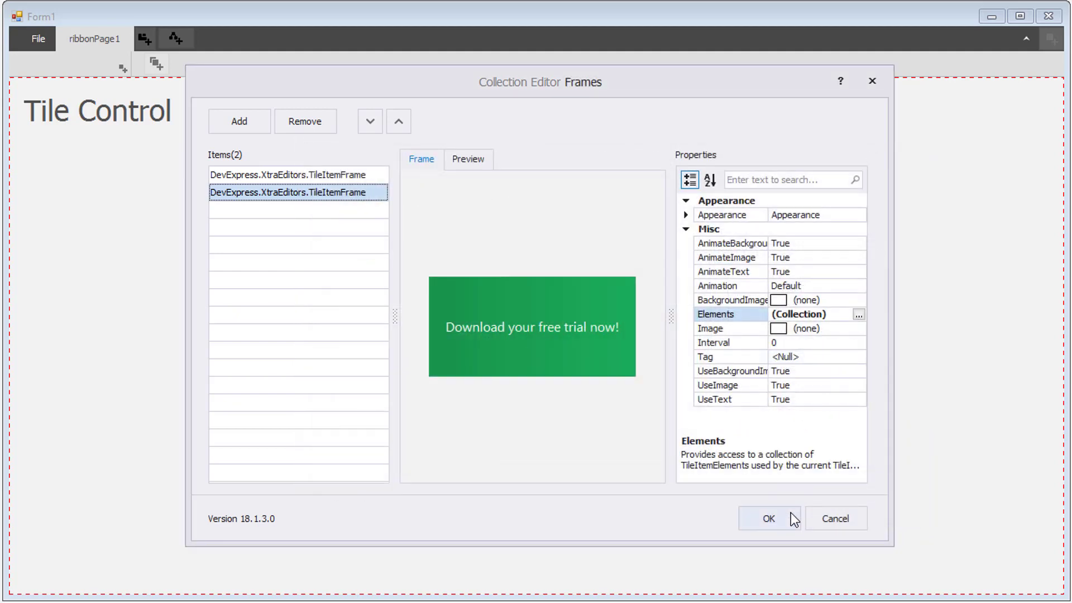
Apply the animation frames, search 'inter' to confirm the 3000 ms FrameAnimationInterval, and open the tile's smart tag
click(768, 518)
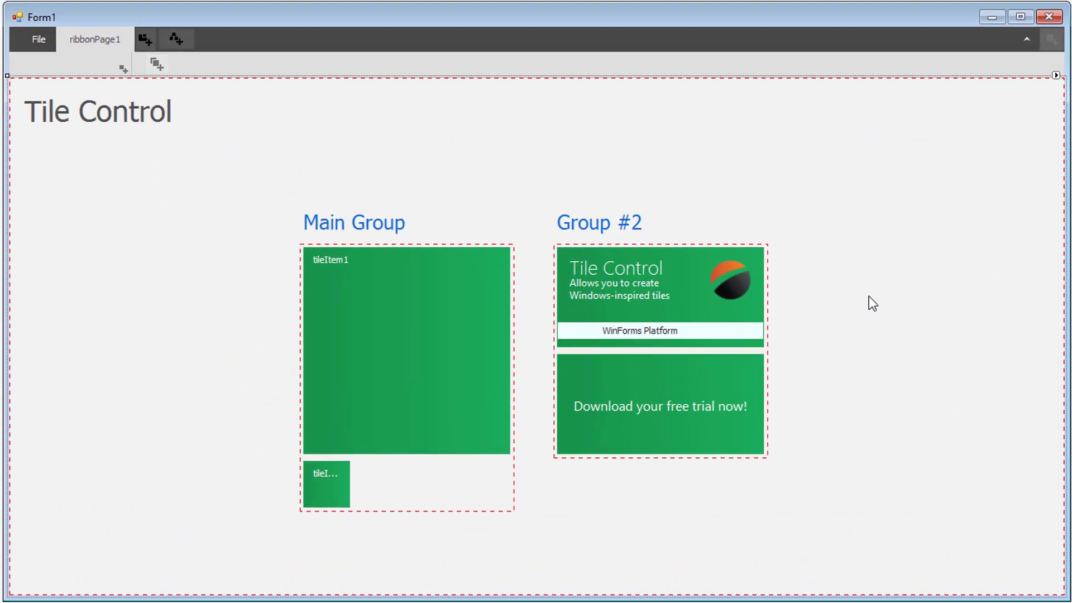
click(658, 405)
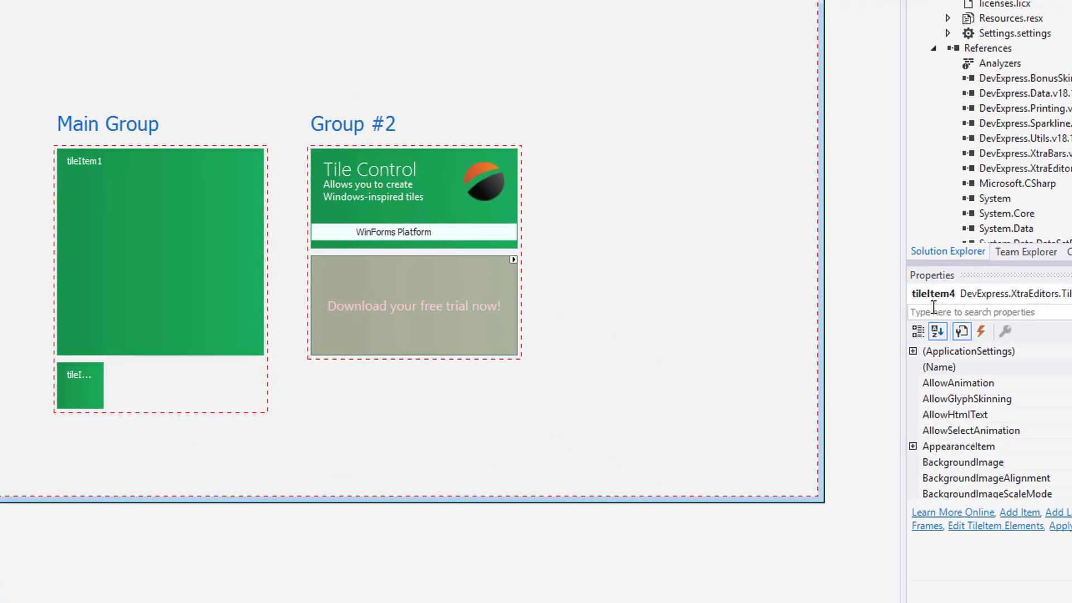
text(inter)
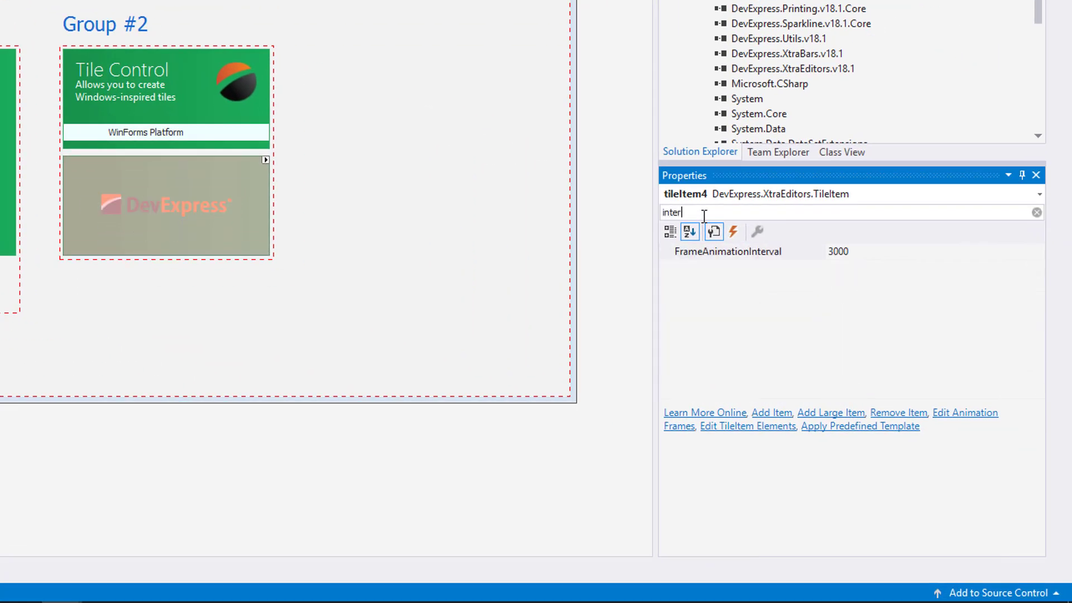
click(728, 250)
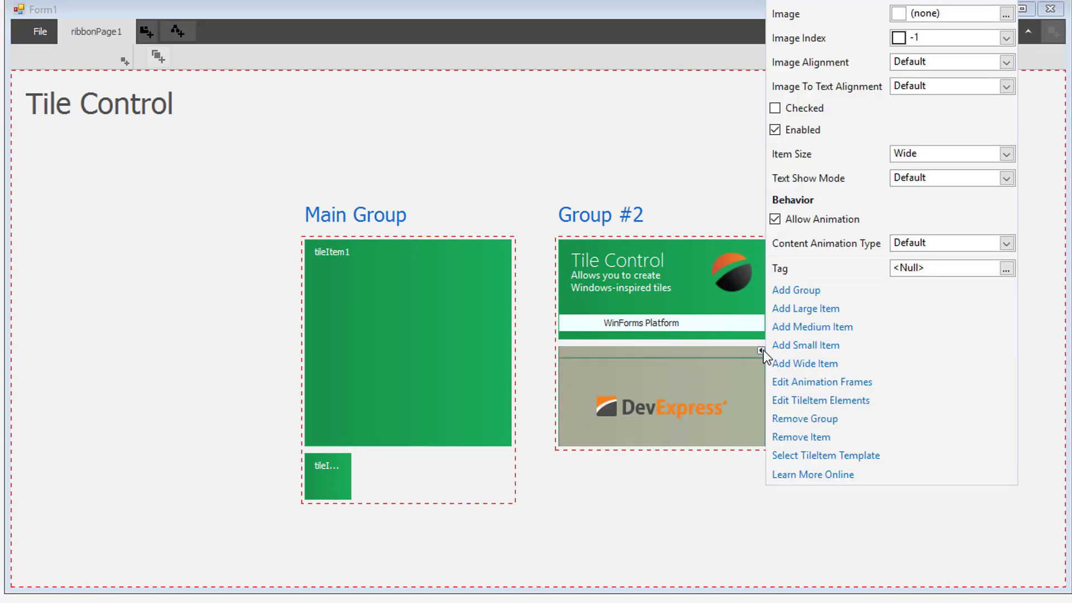
Give tileItem4's second animation frame a 1500 ms interval and RandomSegmentedFade animation
click(822, 381)
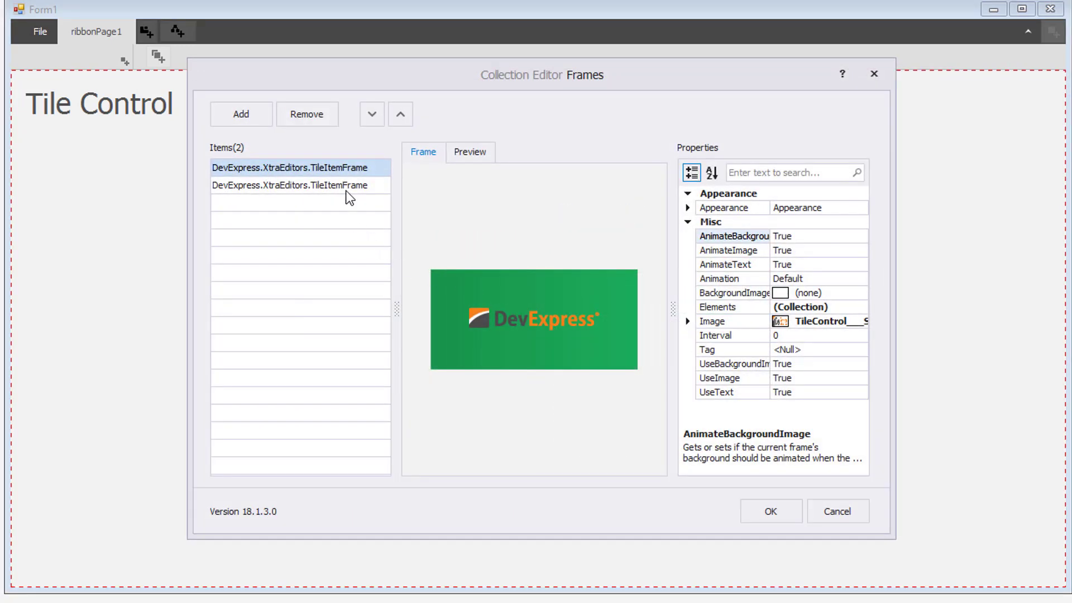
click(298, 185)
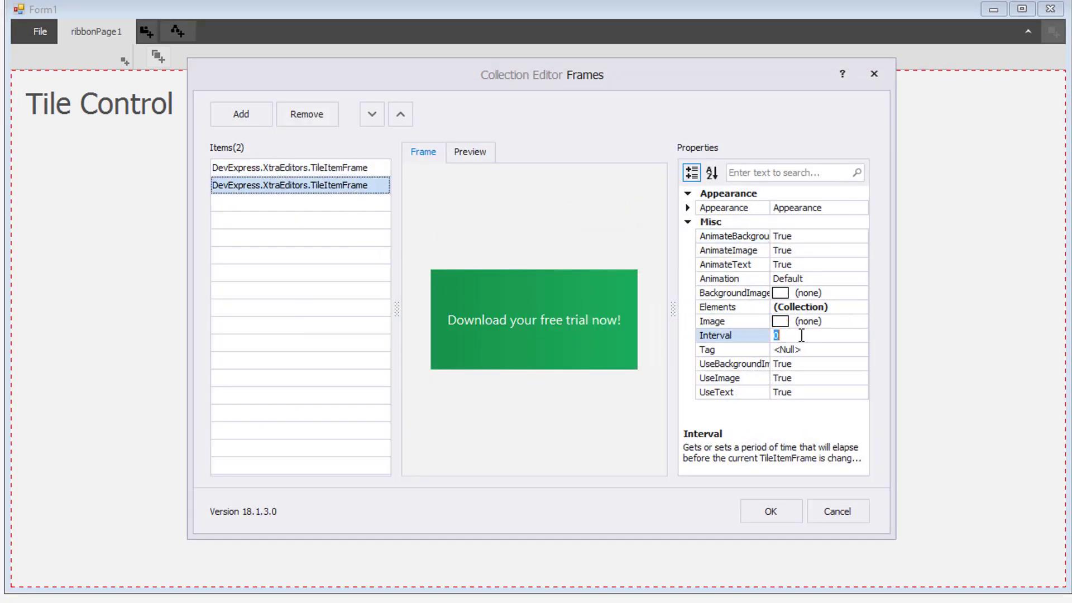
text(1500)
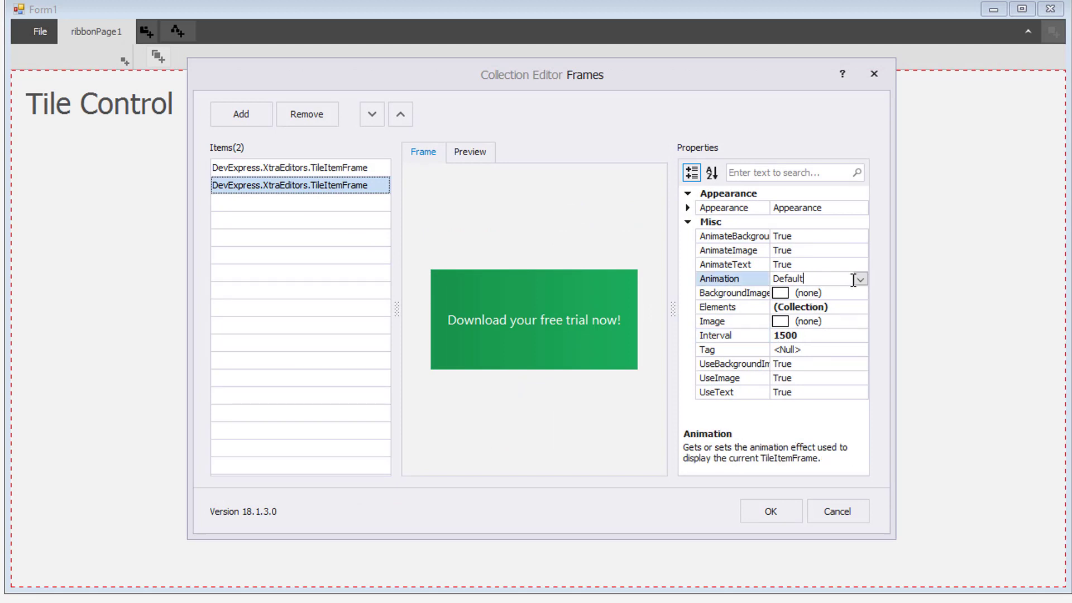
click(860, 278)
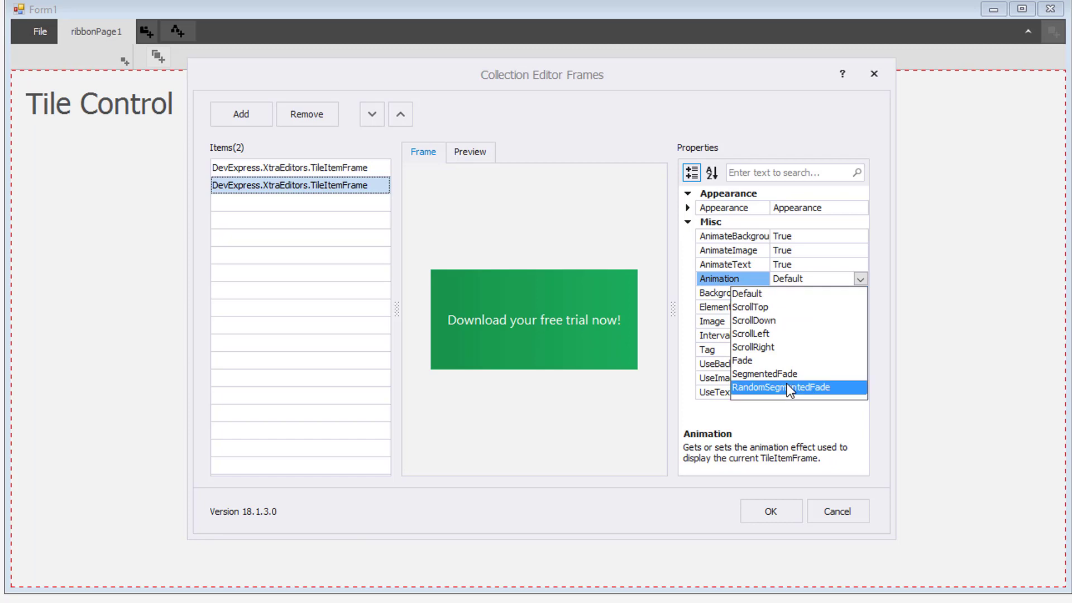
click(769, 511)
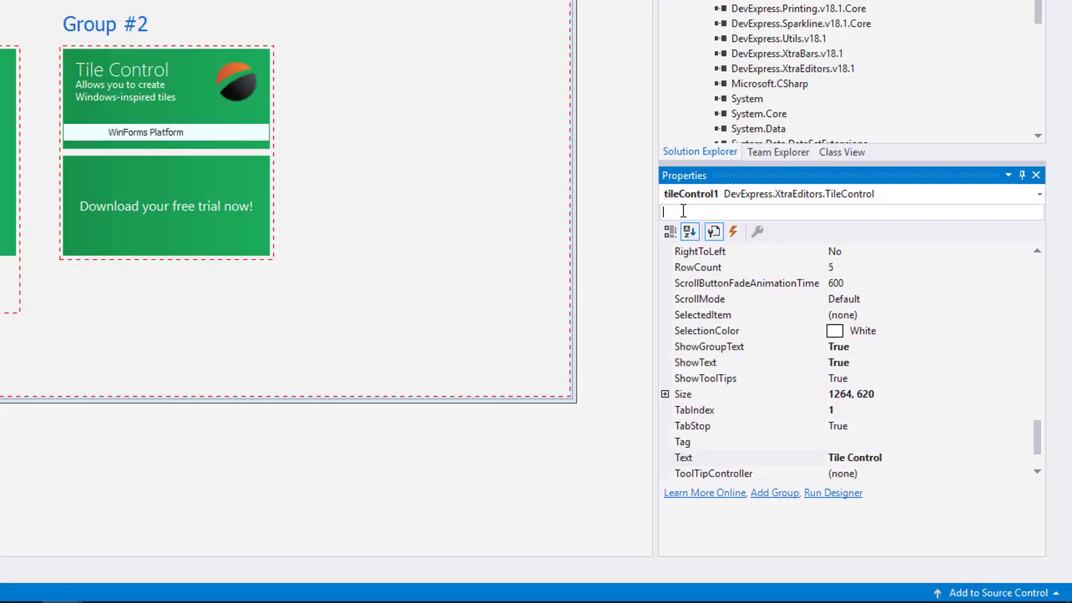
Search 'itemche' and change tileControl1's ItemCheckMode from None so tiles can be checked
text(itemche)
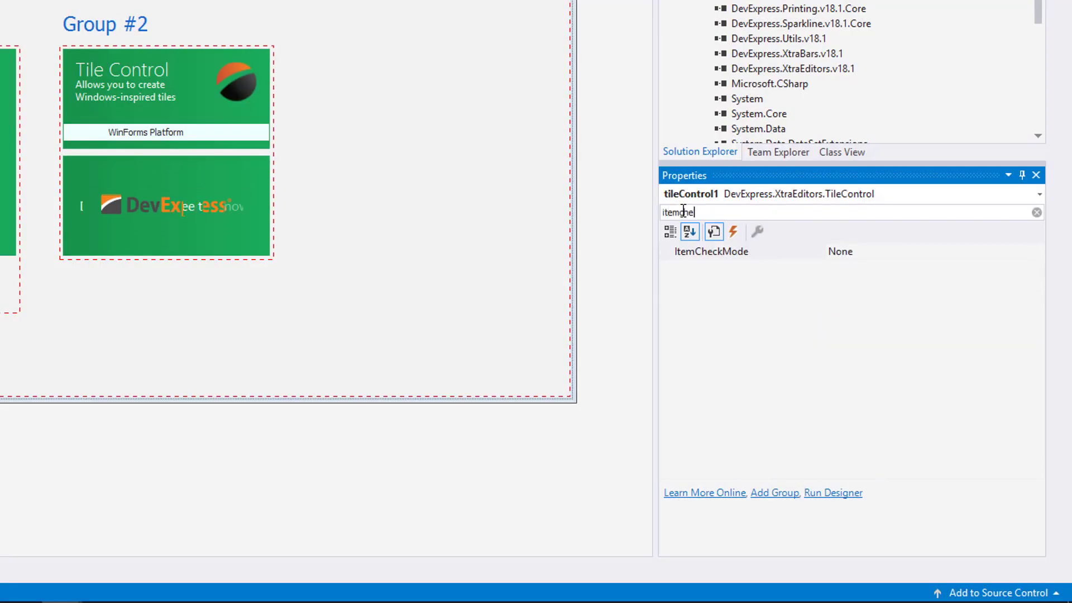
click(1036, 251)
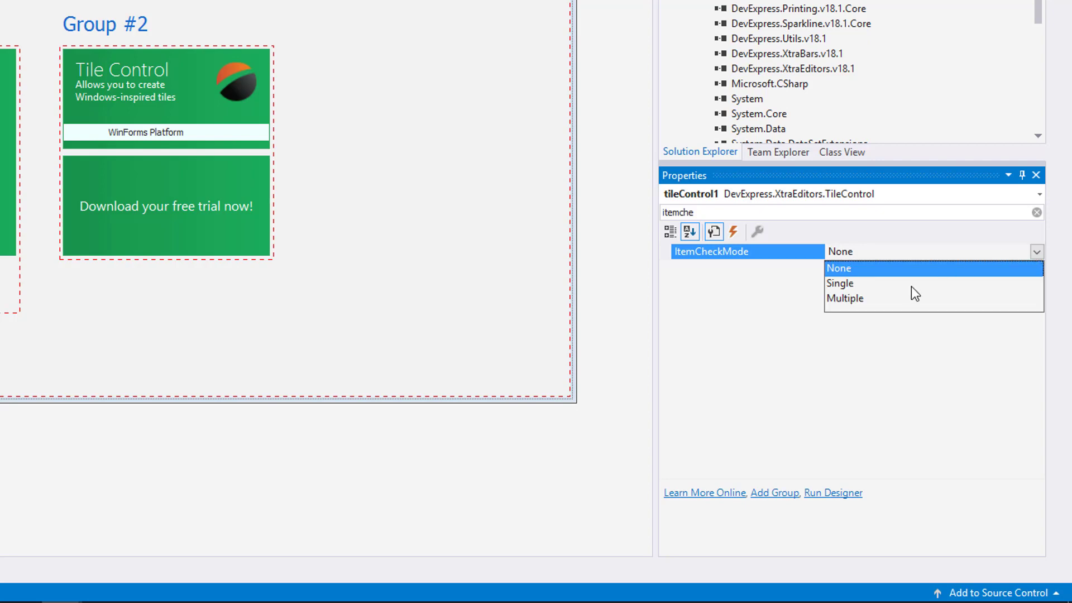
click(845, 298)
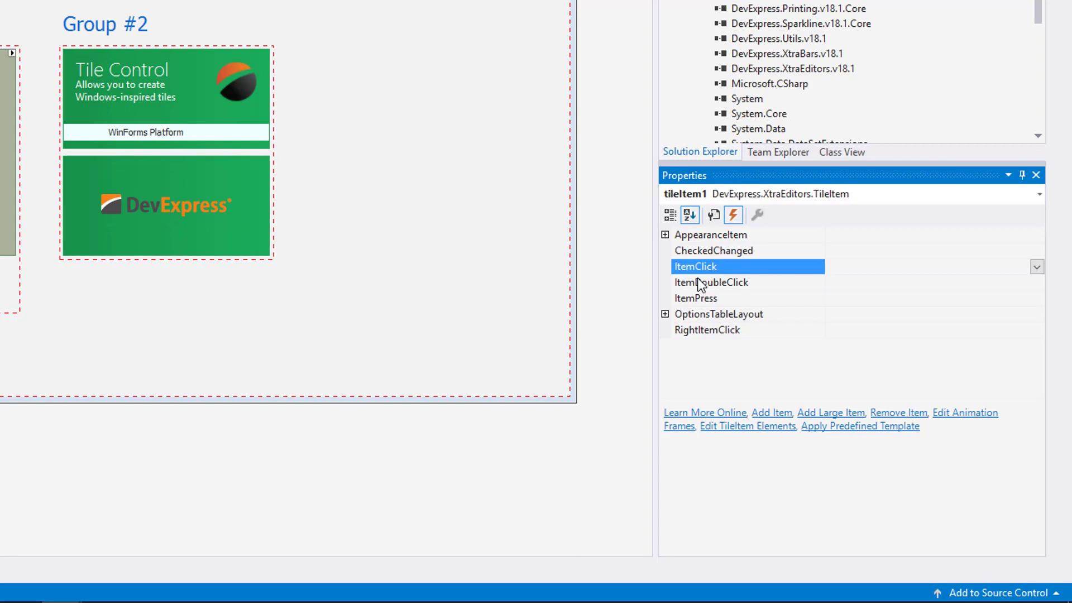
Add a CheckedChanged handler calling XtraMessageBox.Show("Tile Checked state has changed!", "Tile Control")
click(708, 329)
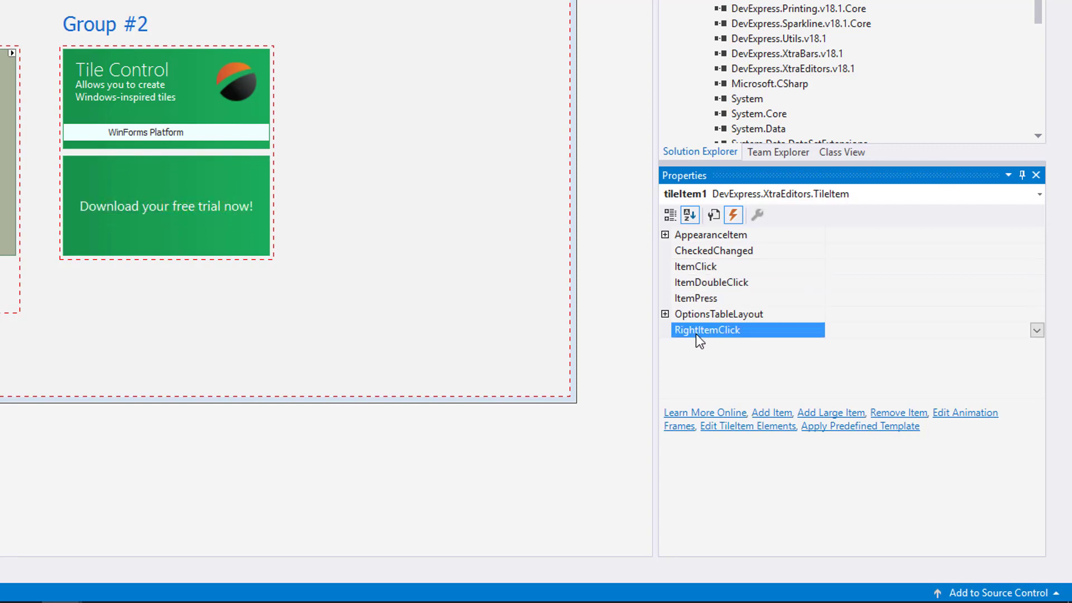
click(713, 250)
text(XtraMessageBox.Show(")
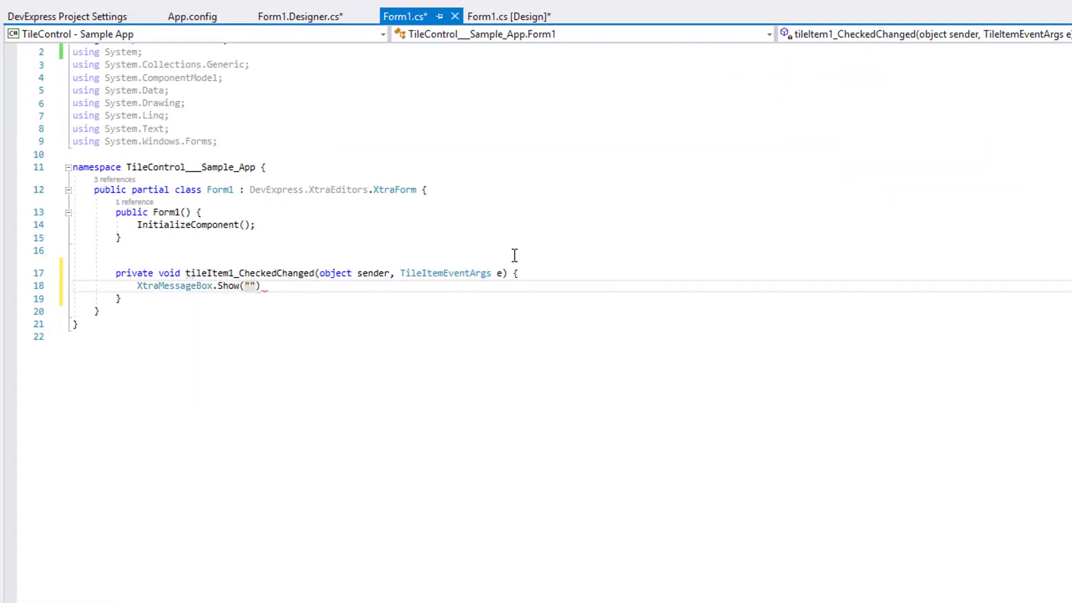
text(Tile Checked state has)
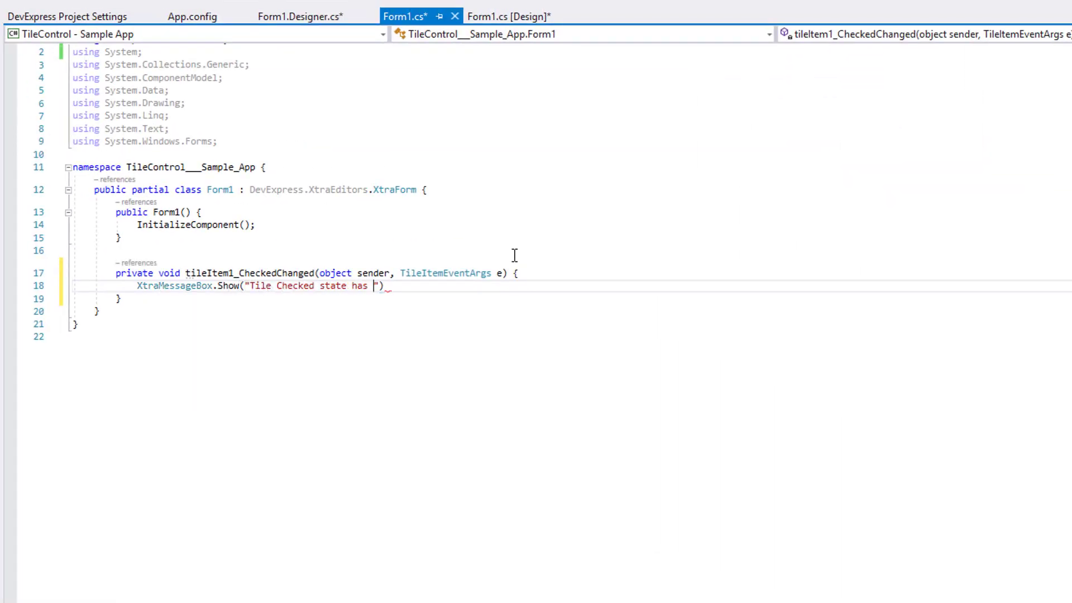
text(changed!", "Tile Control)
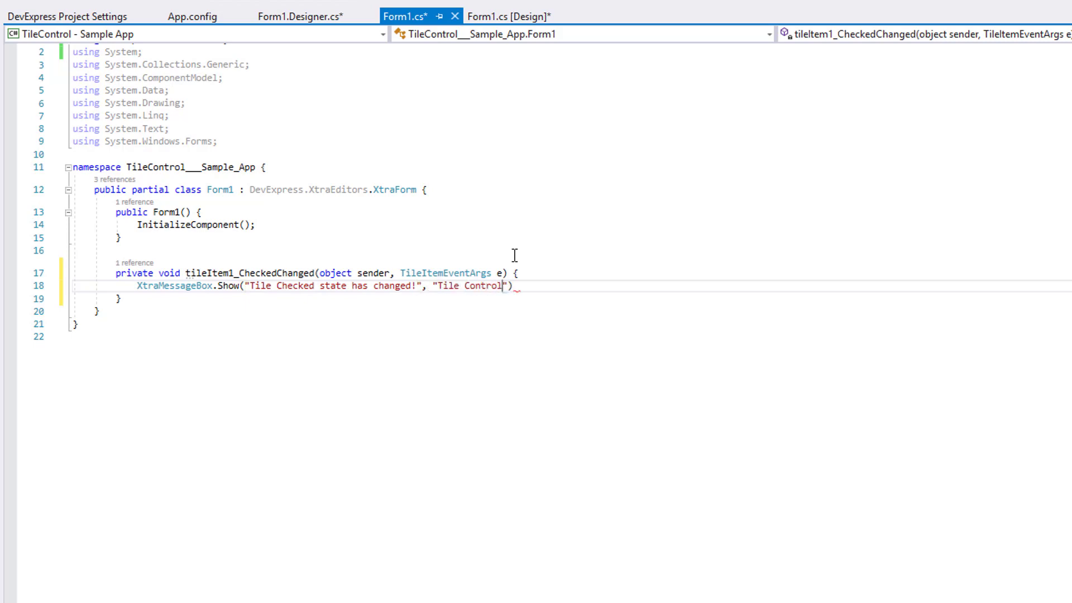
text(;)
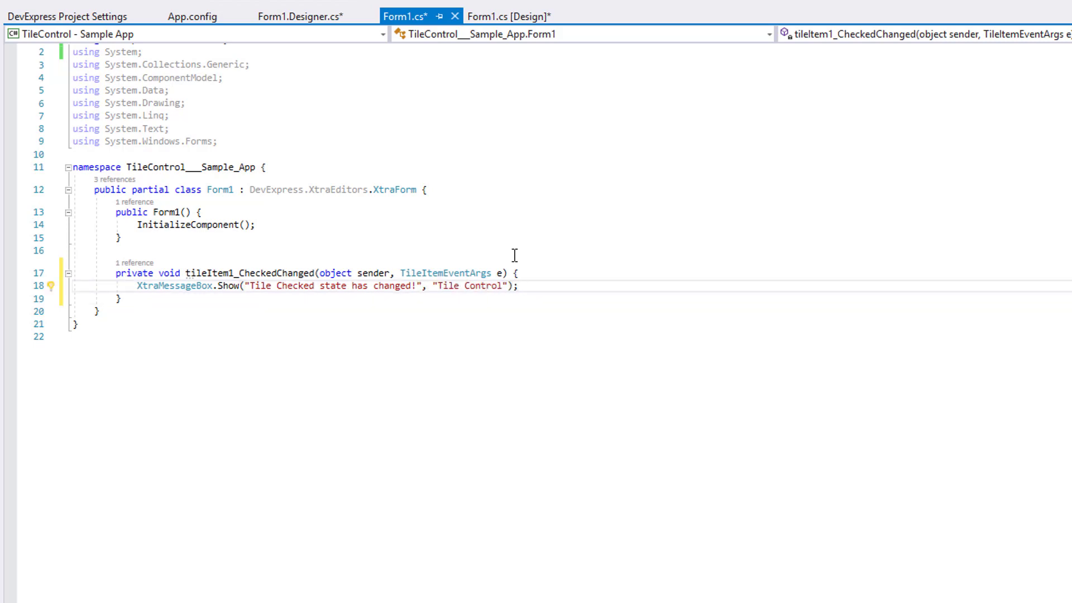
Run with F5, then check and uncheck tileItem1, dismissing each 'Tile Checked state has changed!' message
key(F5)
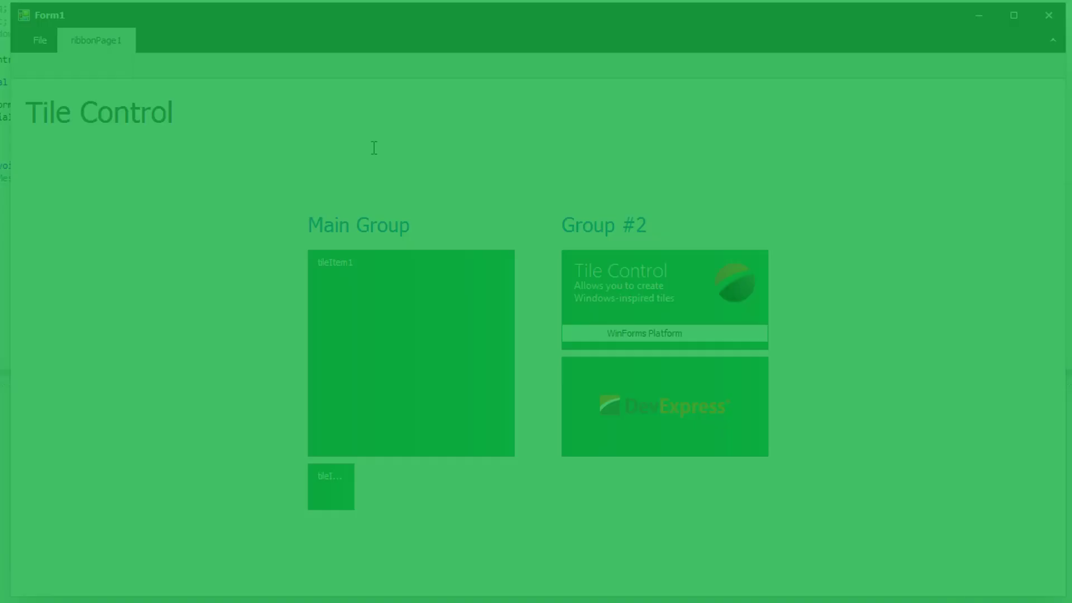
click(410, 353)
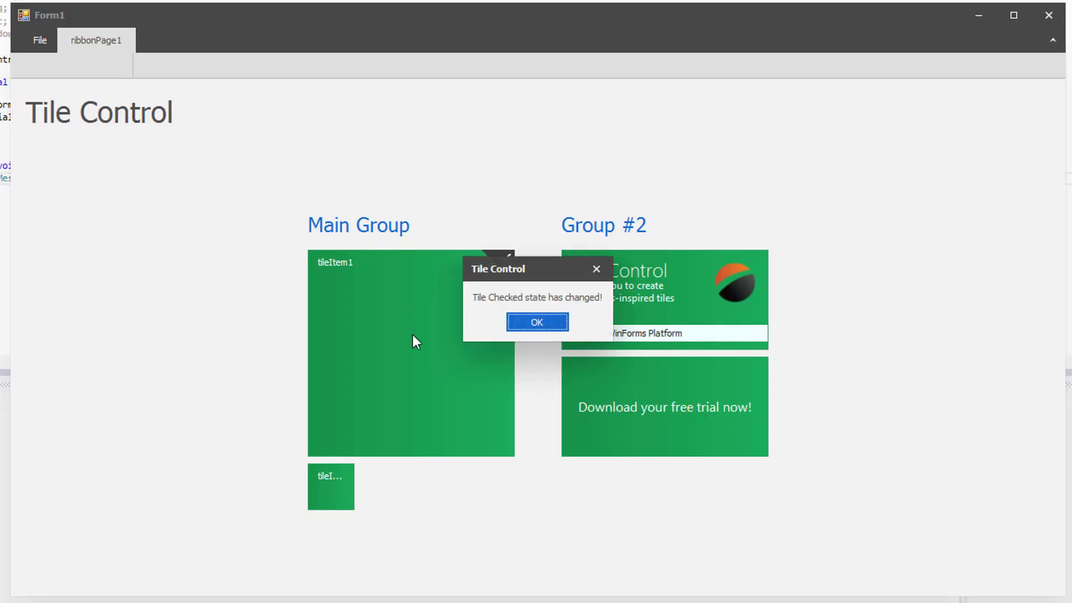
click(536, 322)
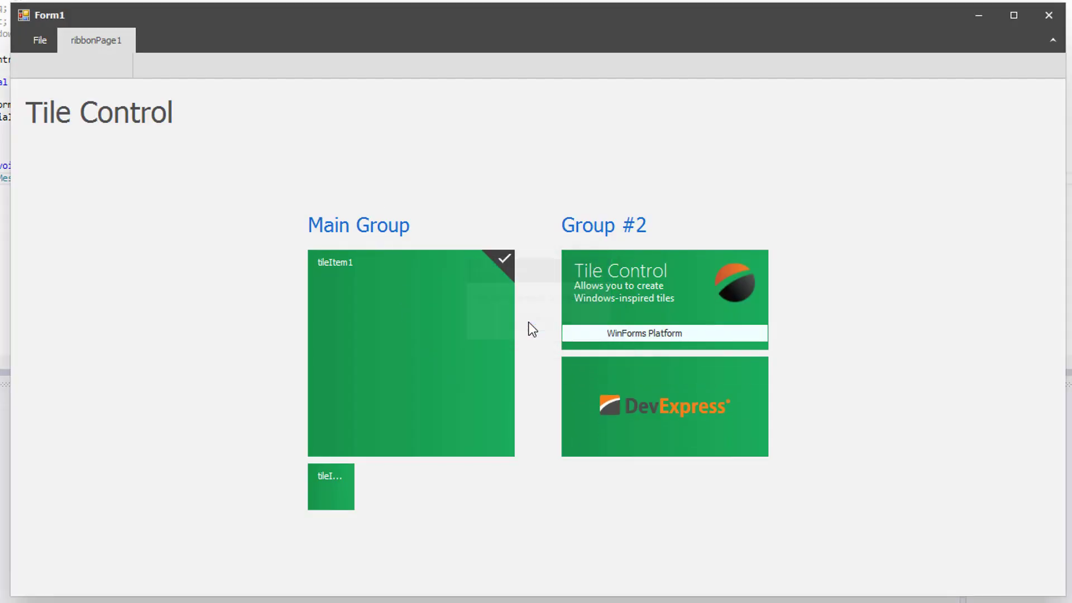
click(410, 352)
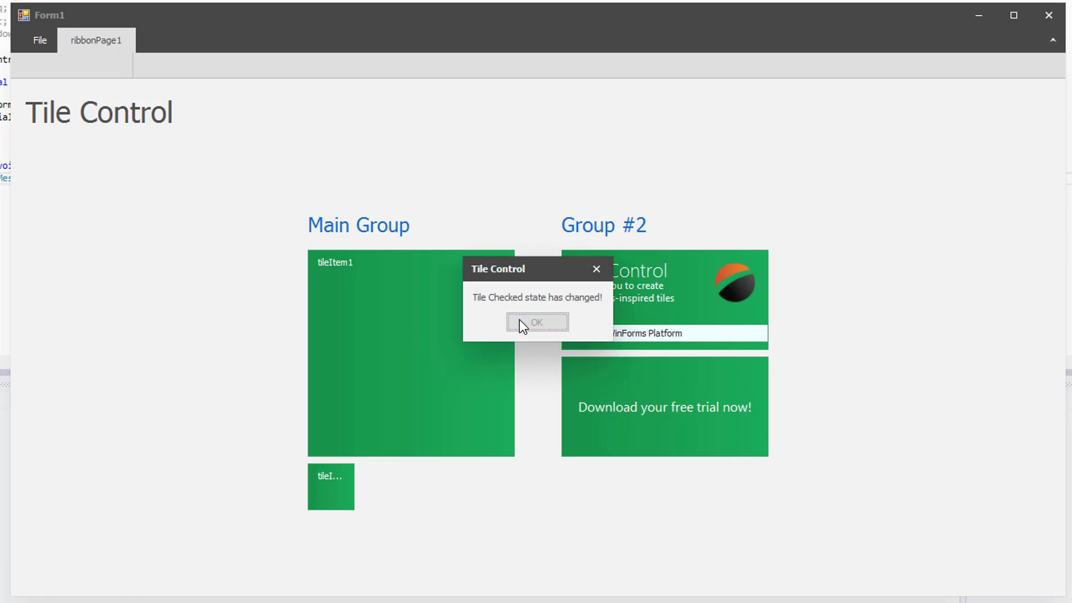
click(537, 322)
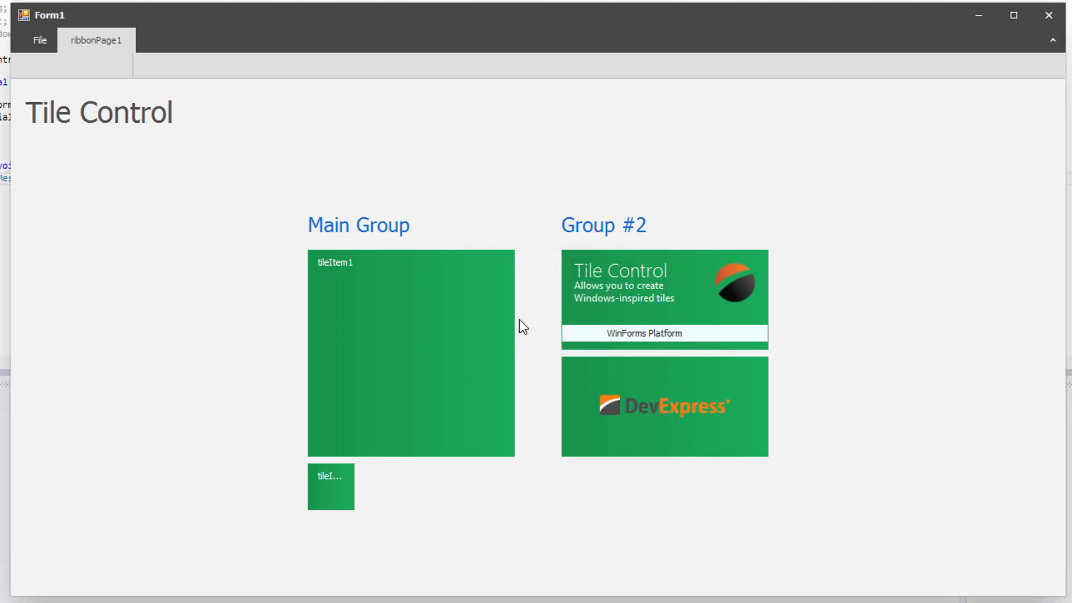